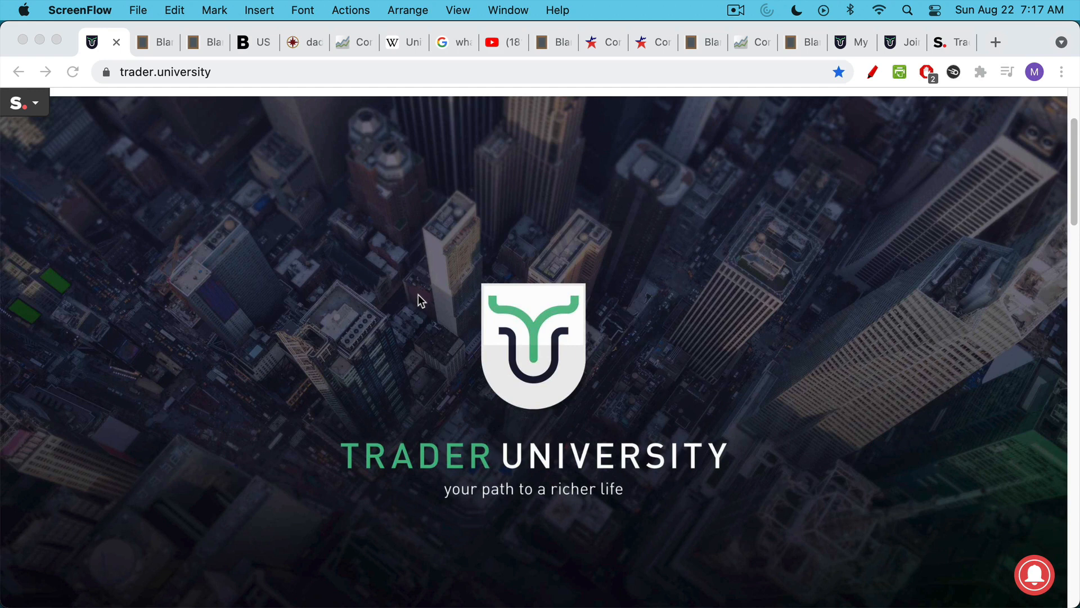
- Show the blank slate note 'Inflation, Housing Prices, and Government Lies'
left_click(155, 42)
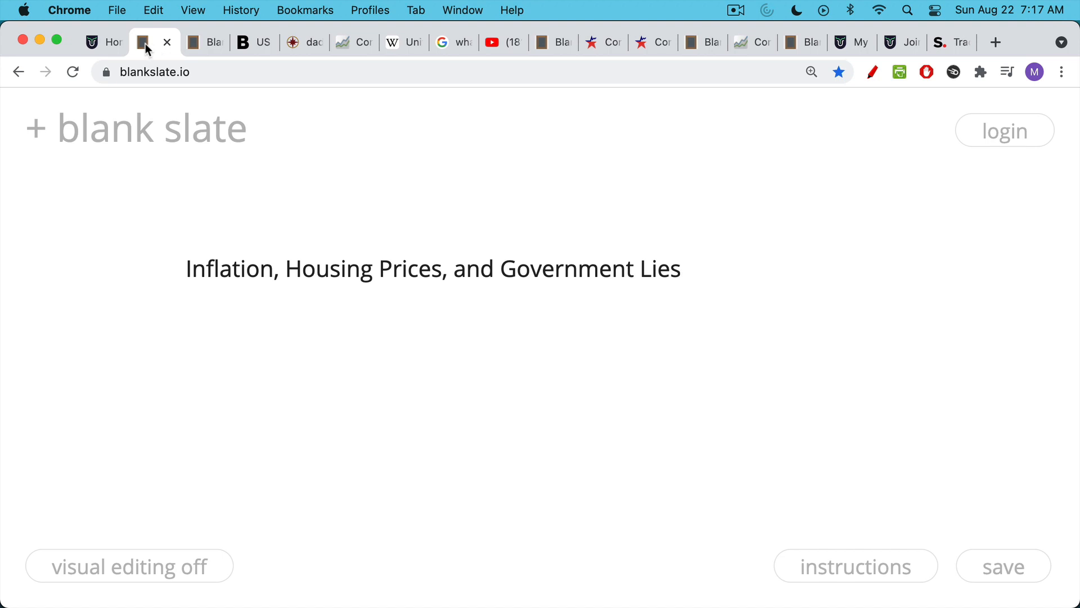
- Show the note on 17% housing price and rent rises, selecting the 'Rents are up 17%' line
left_click(193, 43)
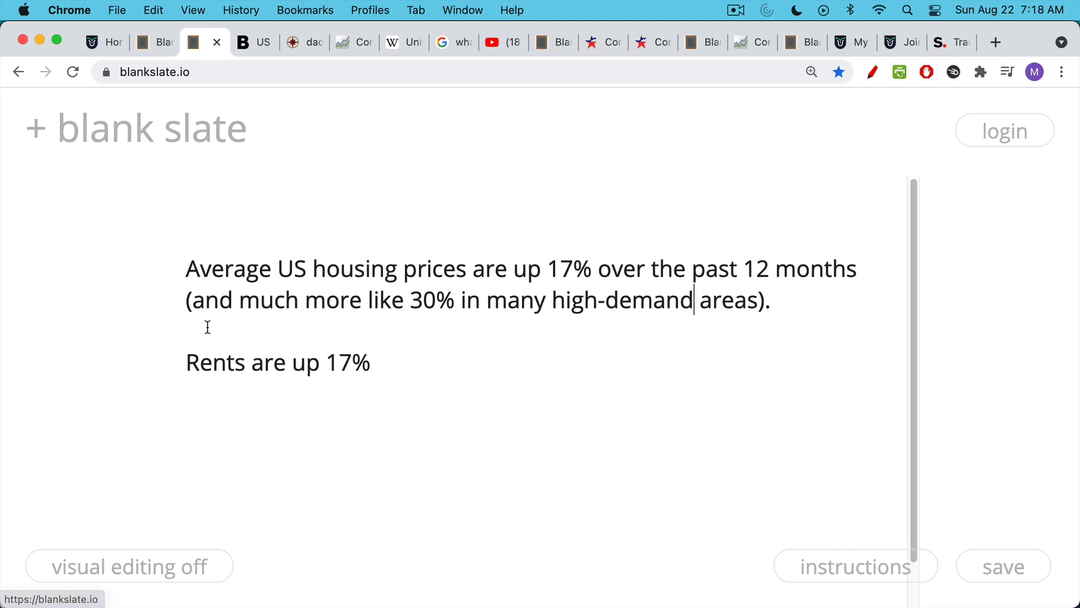
triple_click(277, 363)
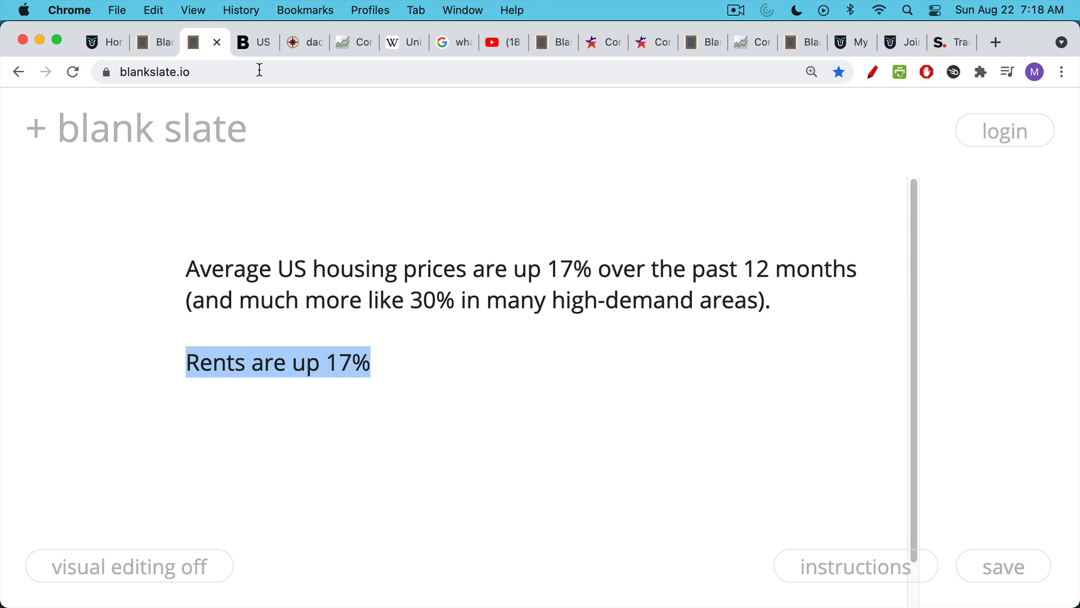
- View the Bloomberg article on 17% July rent surges with its High Cost Of Renting chart
left_click(243, 43)
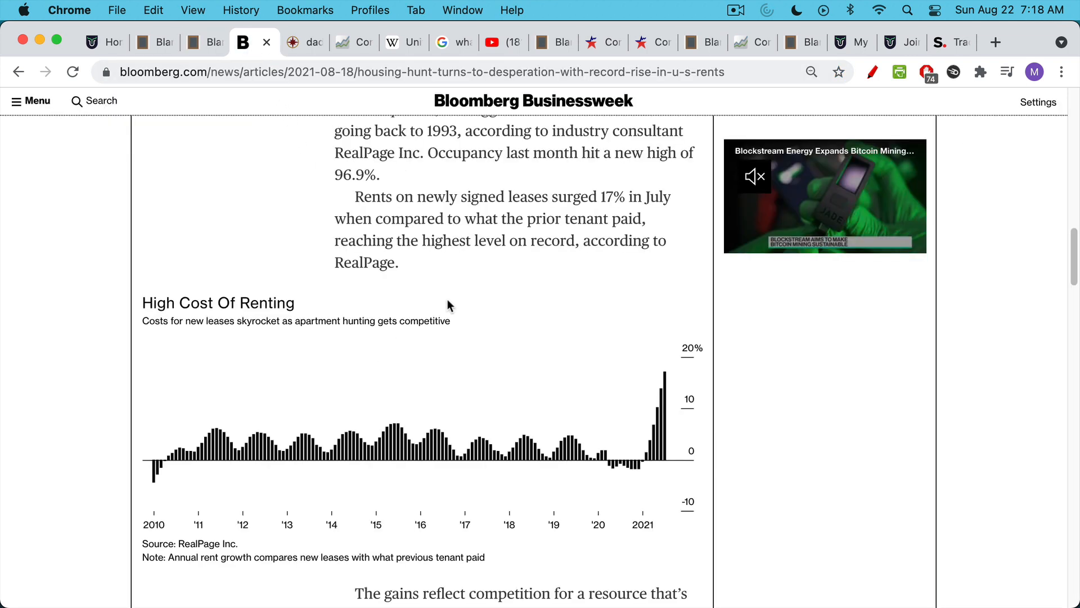
mouse_move(665, 407)
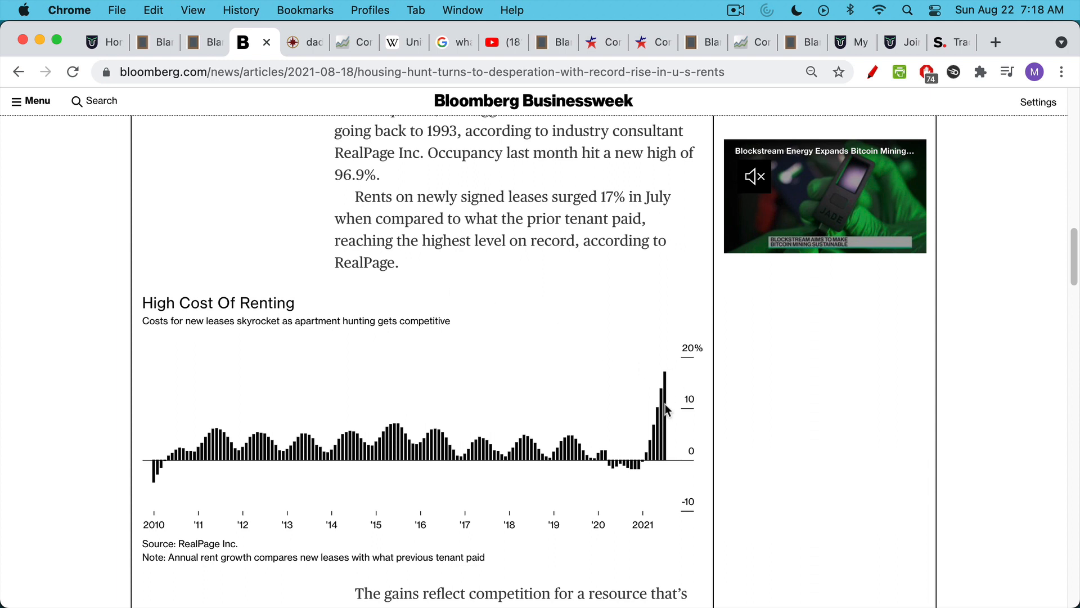
mouse_move(670, 387)
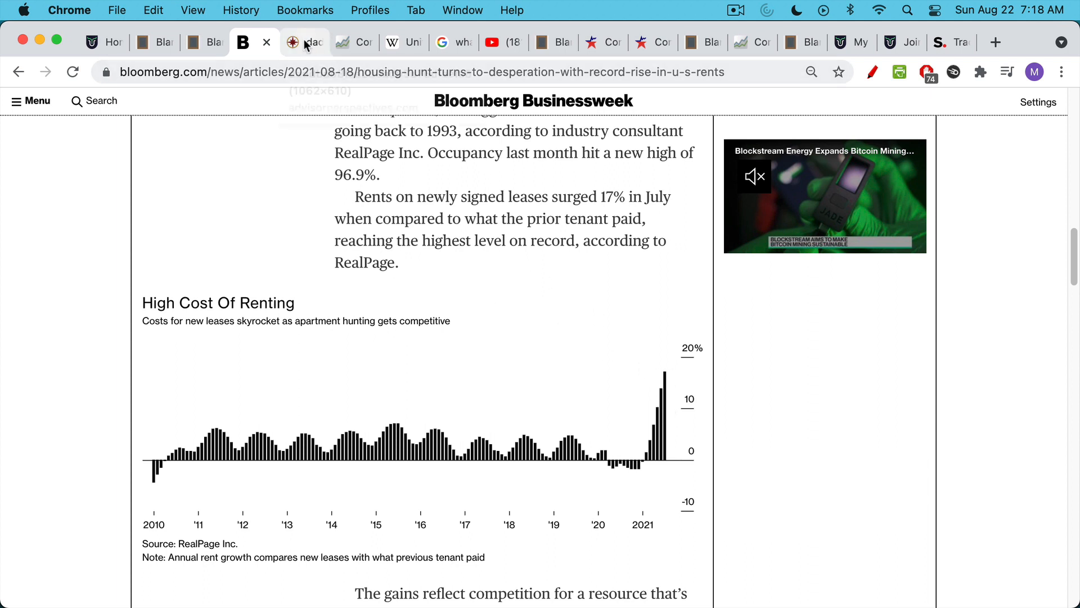
- Open the Advisor Perspectives CPI Components pie chart showing Housing at 42.385%
left_click(300, 43)
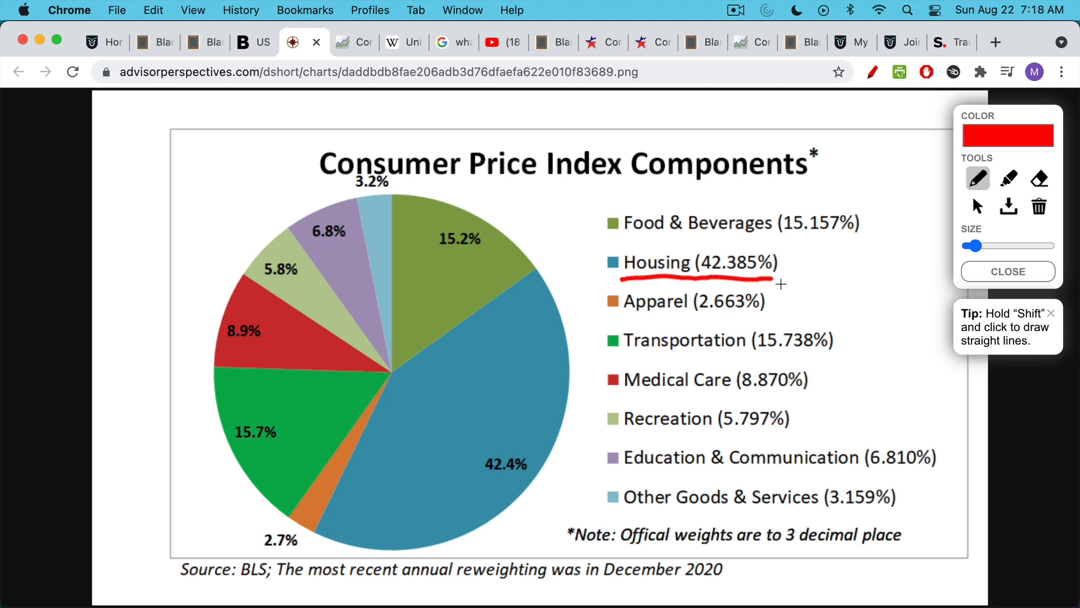
mouse_move(489, 379)
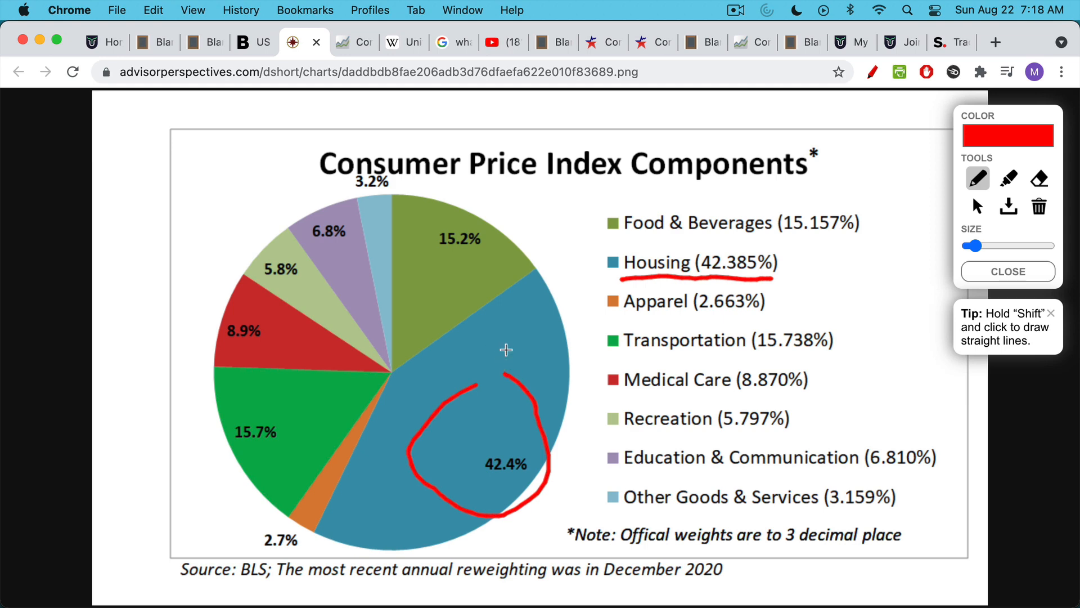
mouse_move(372, 120)
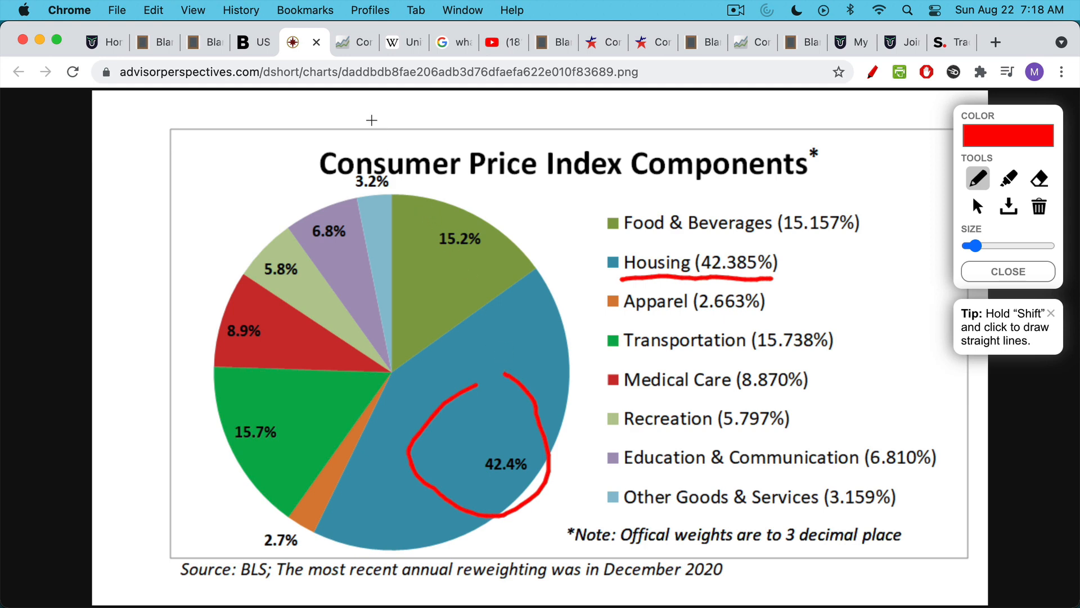
- Show the FRED CPIAUCSL year-over-year chart with its latest 5.3% reading
left_click(343, 42)
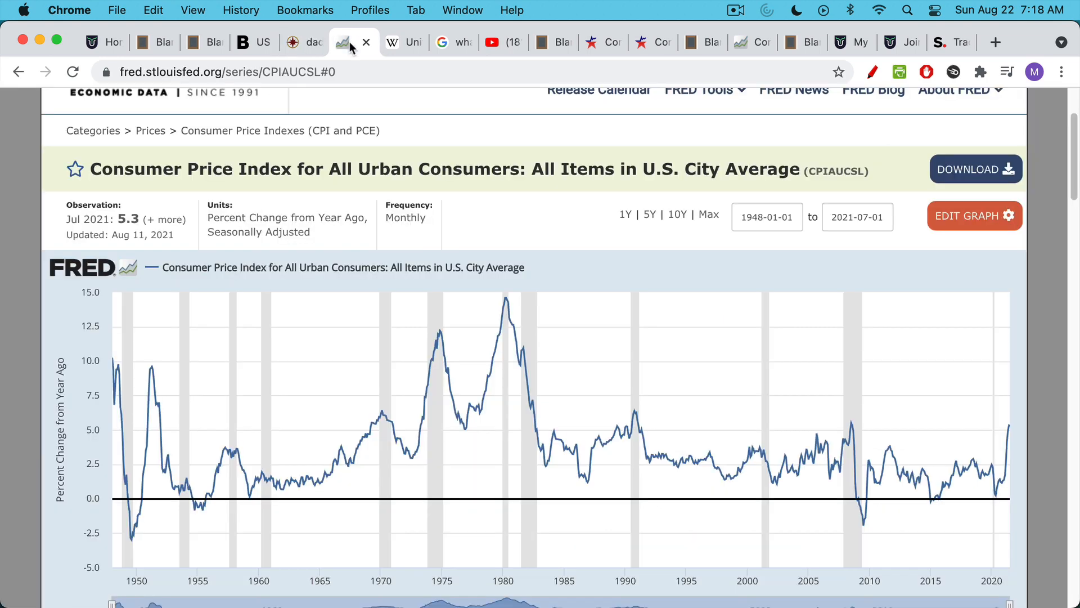
mouse_move(1006, 428)
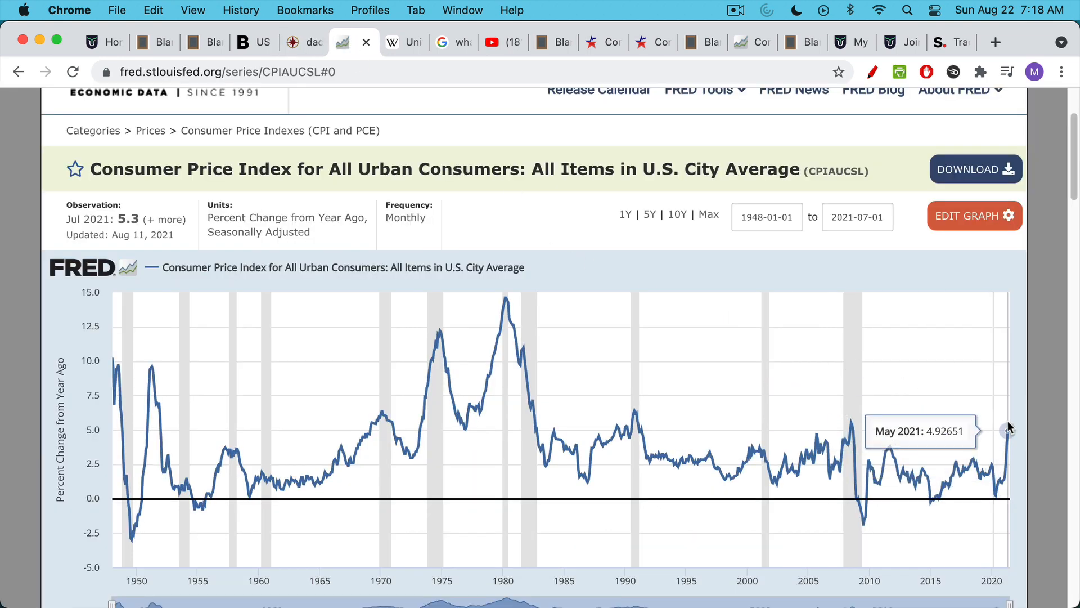
mouse_move(1012, 424)
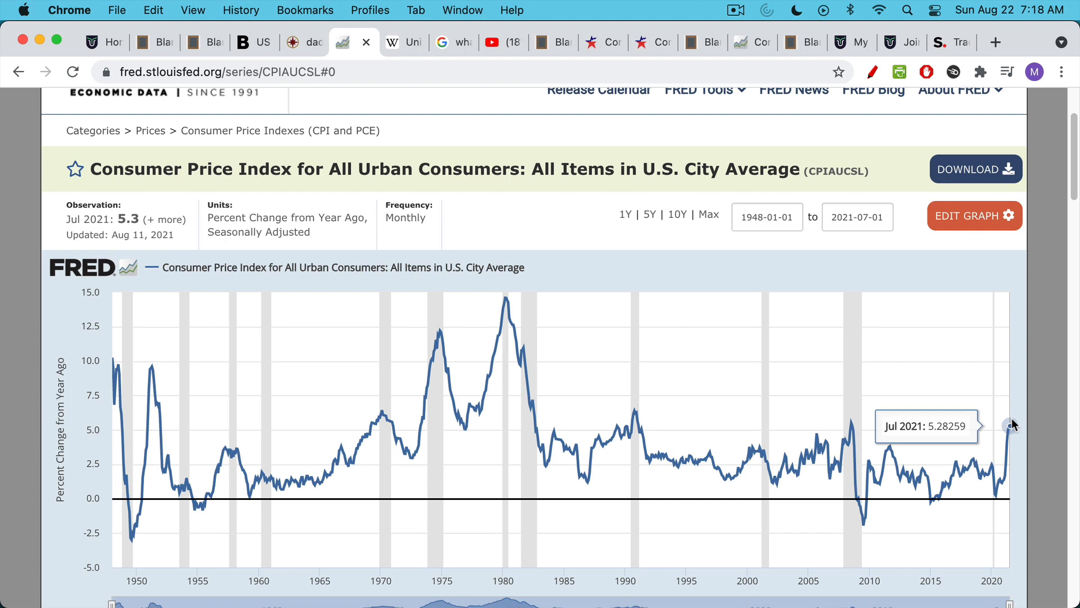
mouse_move(856, 373)
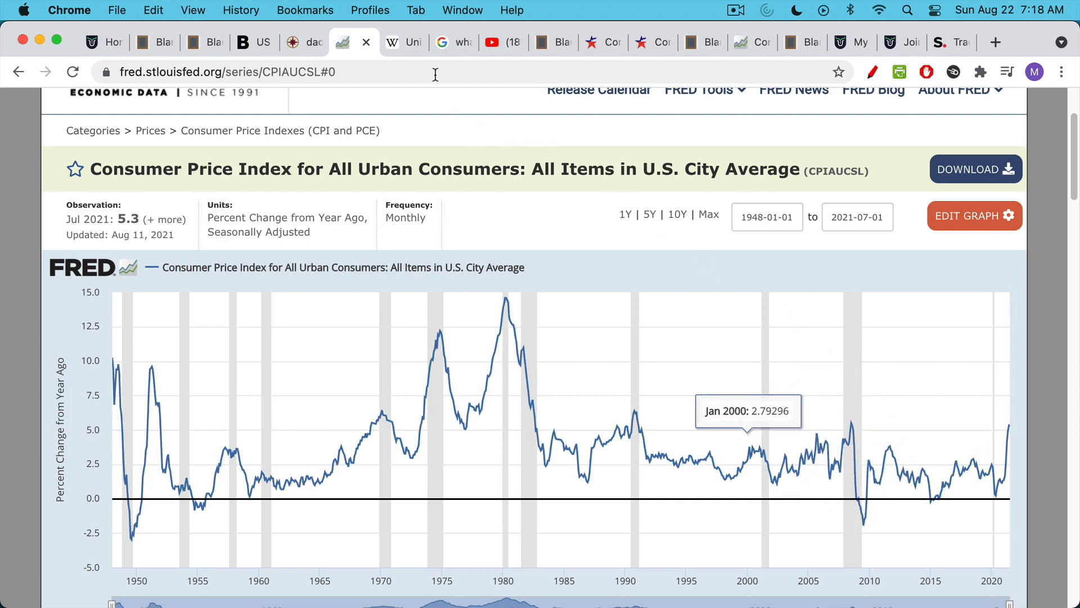
- Open the Wikipedia US CPI article and highlight 'owners' equivalent of rent'
left_click(391, 42)
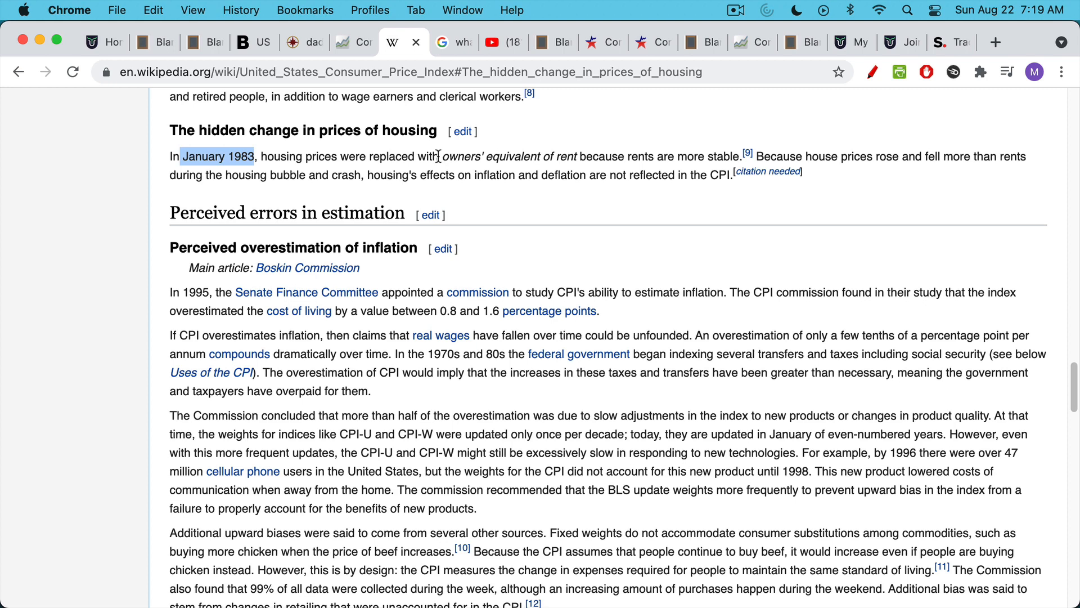
double_click(509, 157)
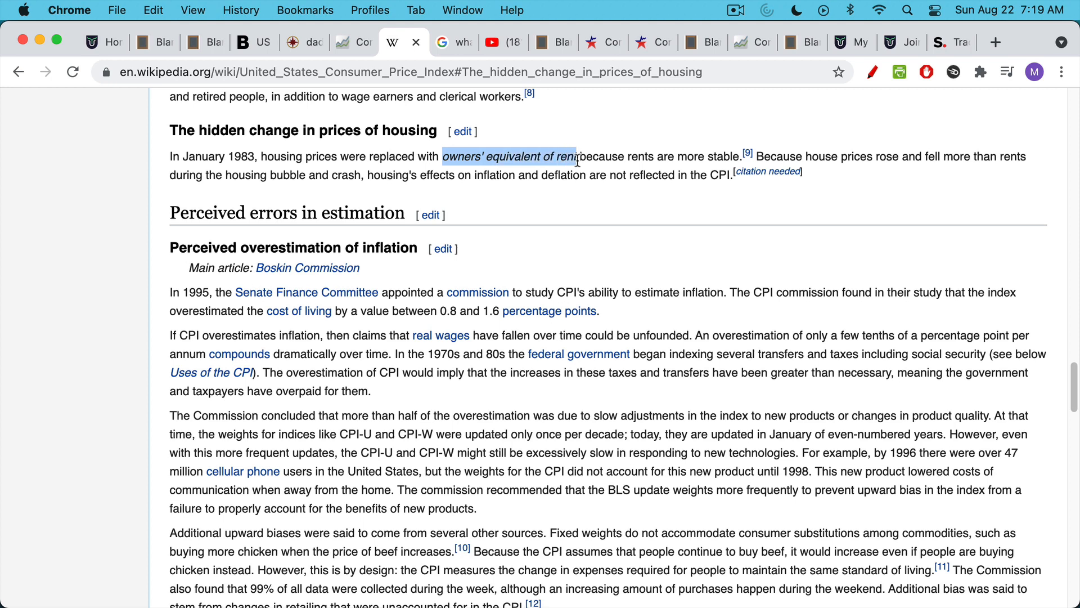
mouse_move(588, 196)
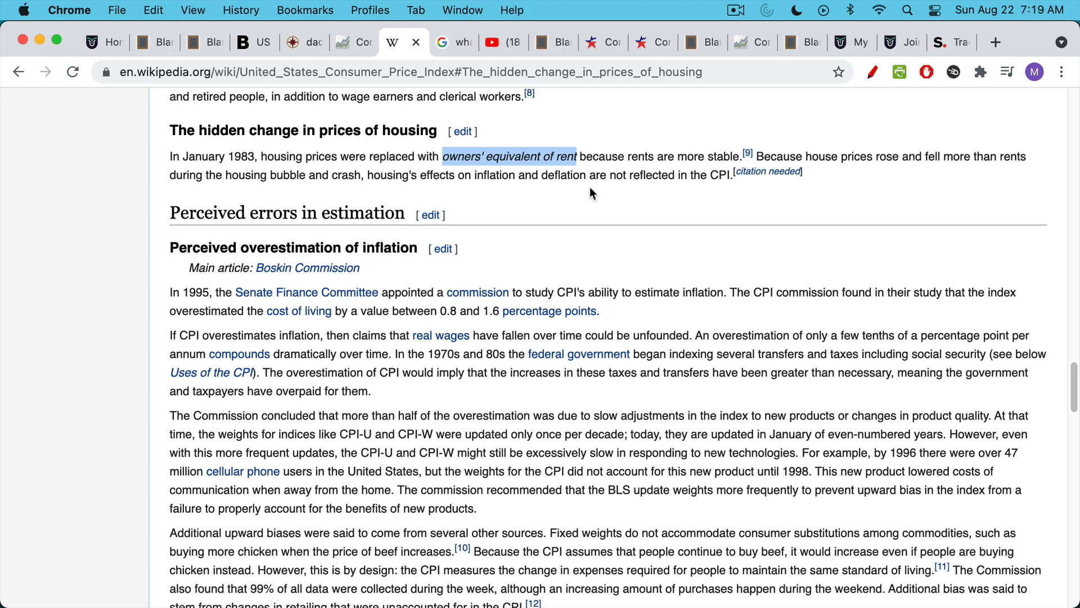
mouse_move(534, 164)
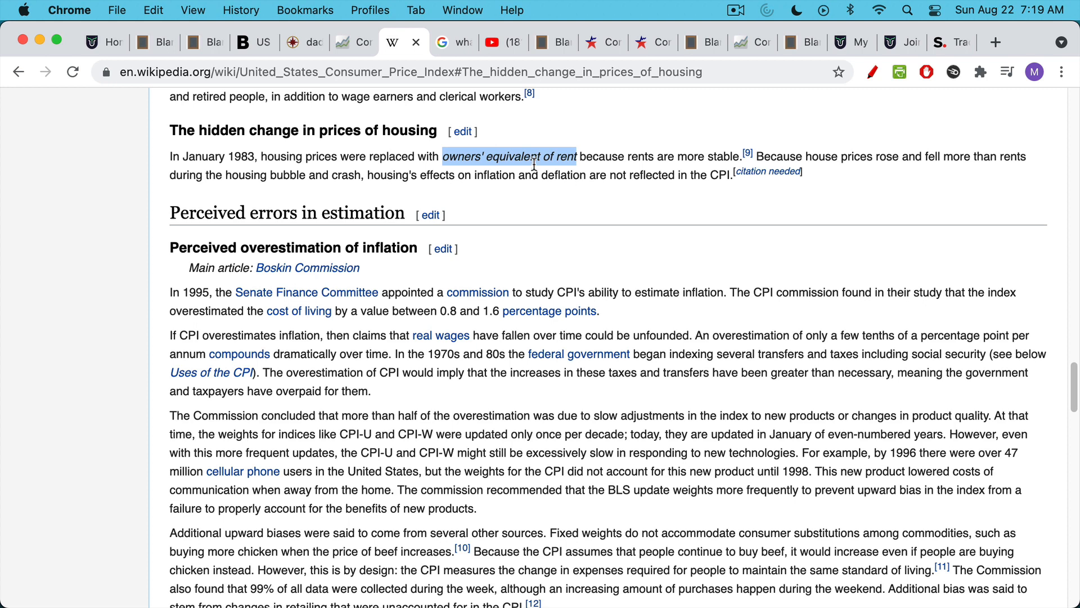
mouse_move(509, 155)
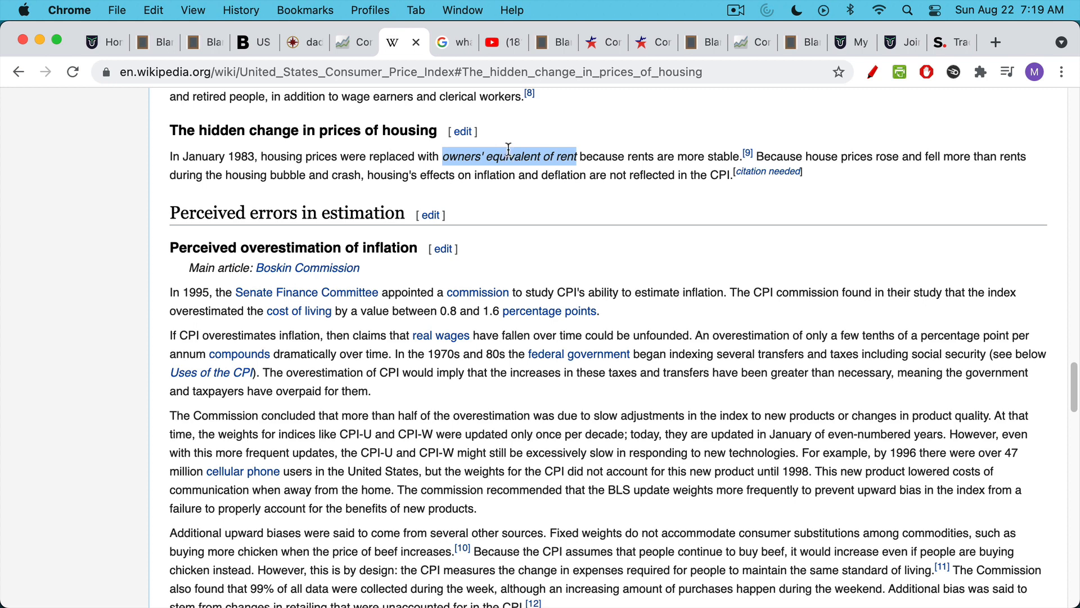
mouse_move(515, 235)
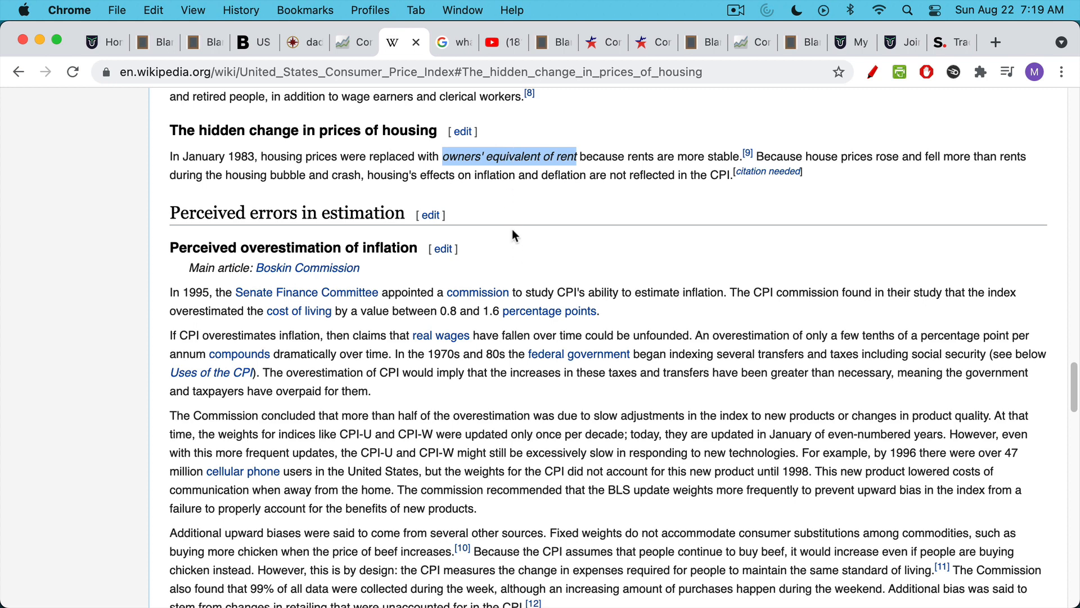
mouse_move(516, 263)
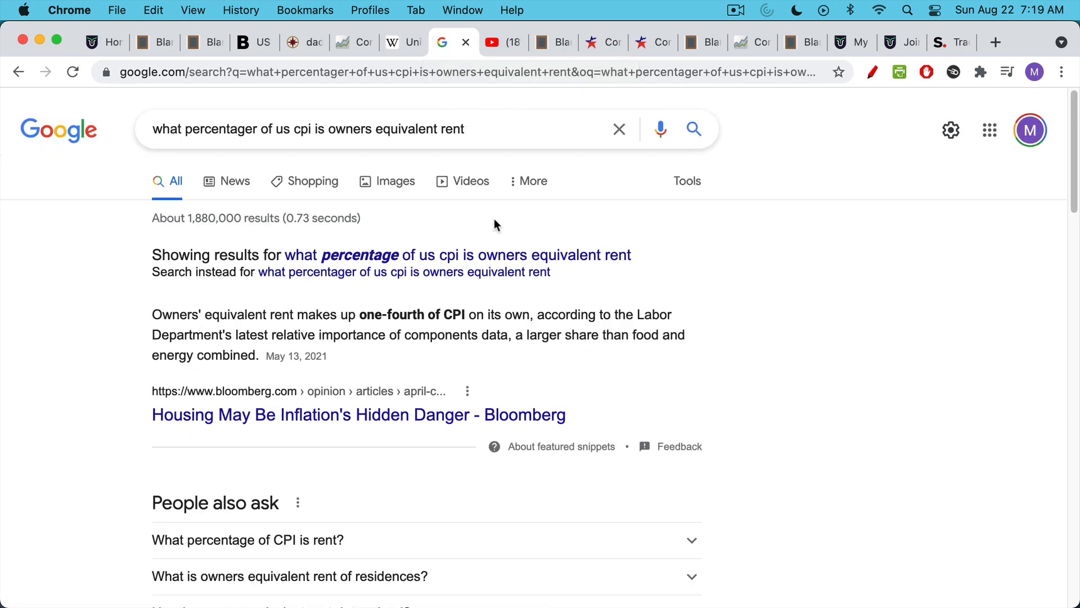
mouse_move(449, 304)
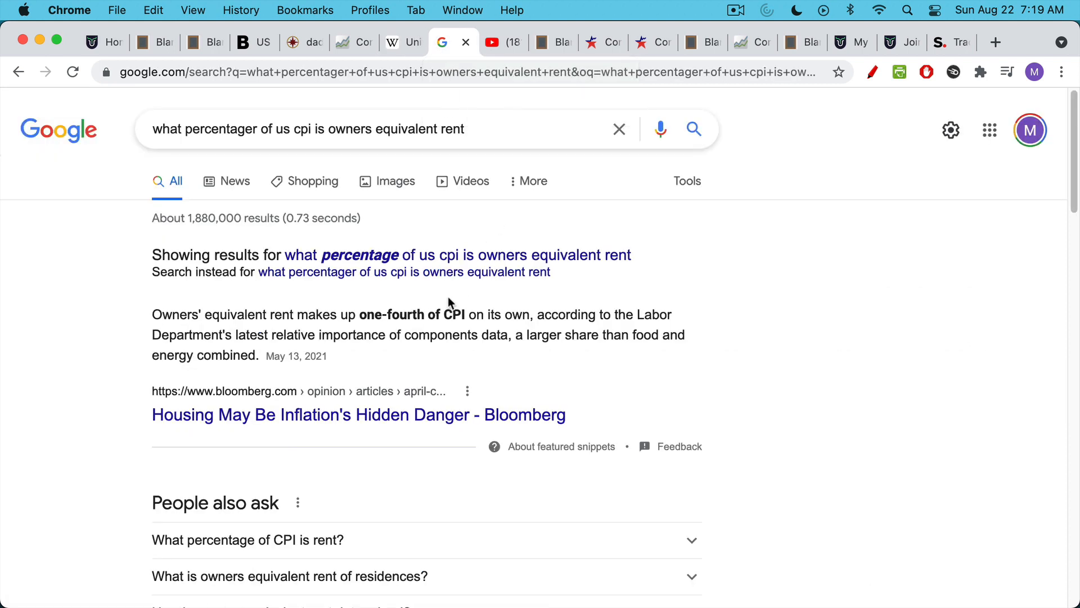
mouse_move(276, 325)
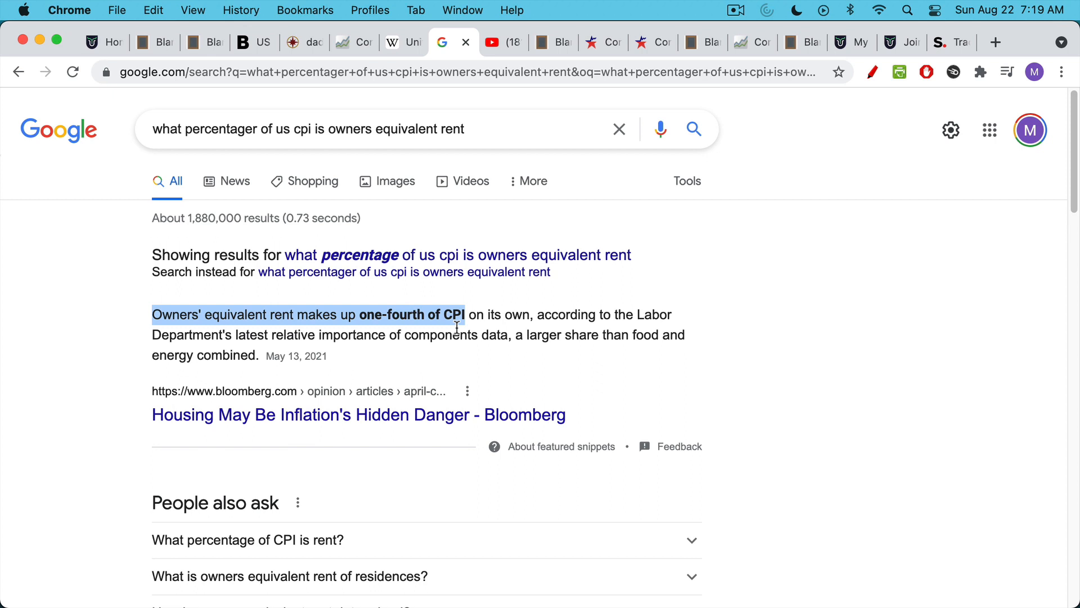
mouse_move(511, 245)
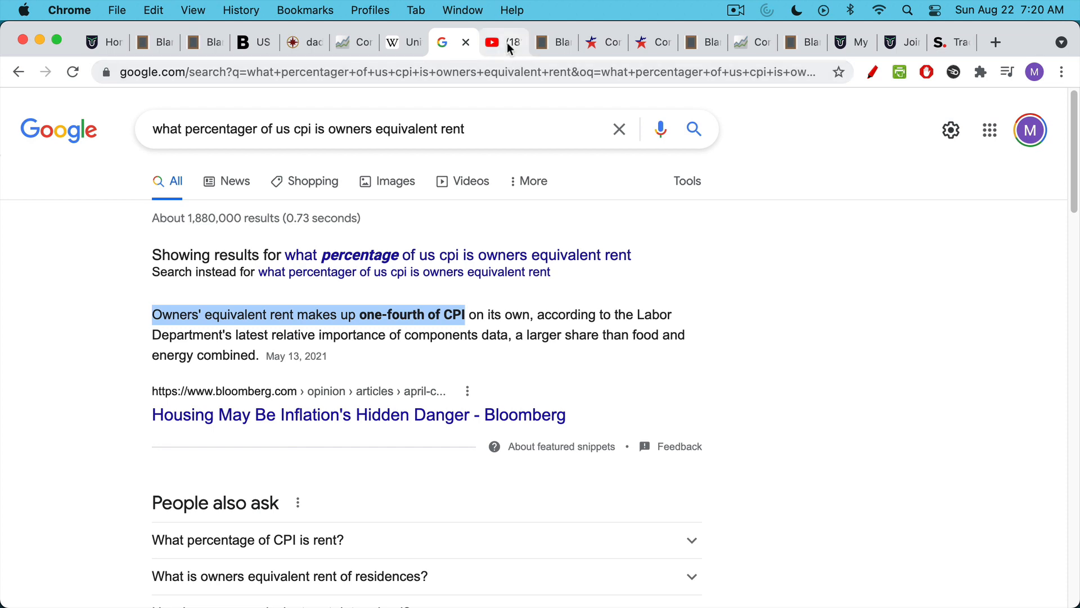
- Switch to the YouTube video 'Fed Tea Leaves and the Stock Market'
left_click(492, 42)
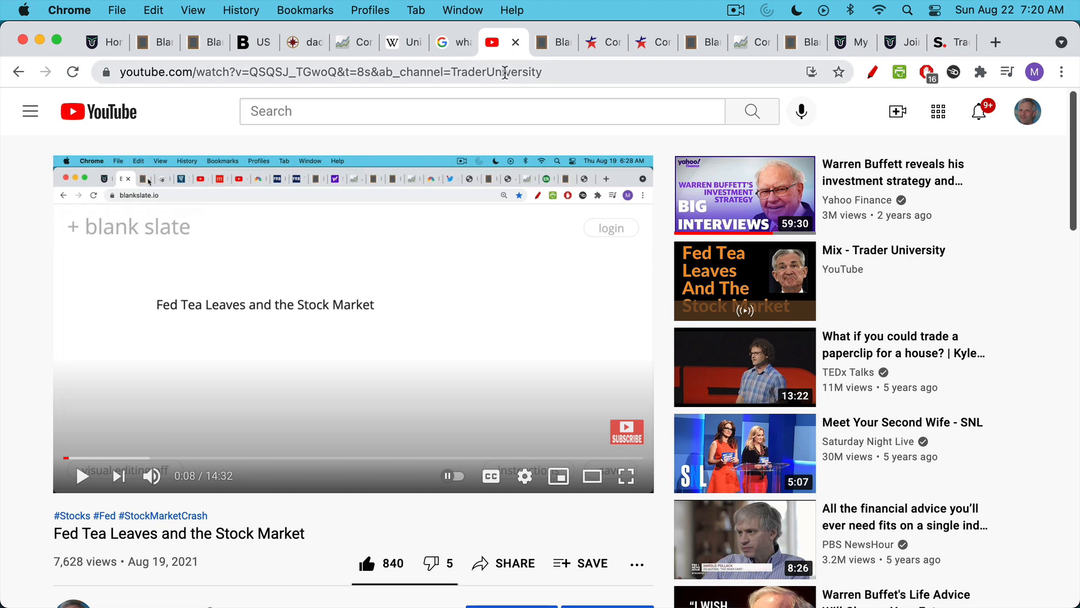
- Show the blank slate note defining OER as the rent a homeowner could get
left_click(553, 43)
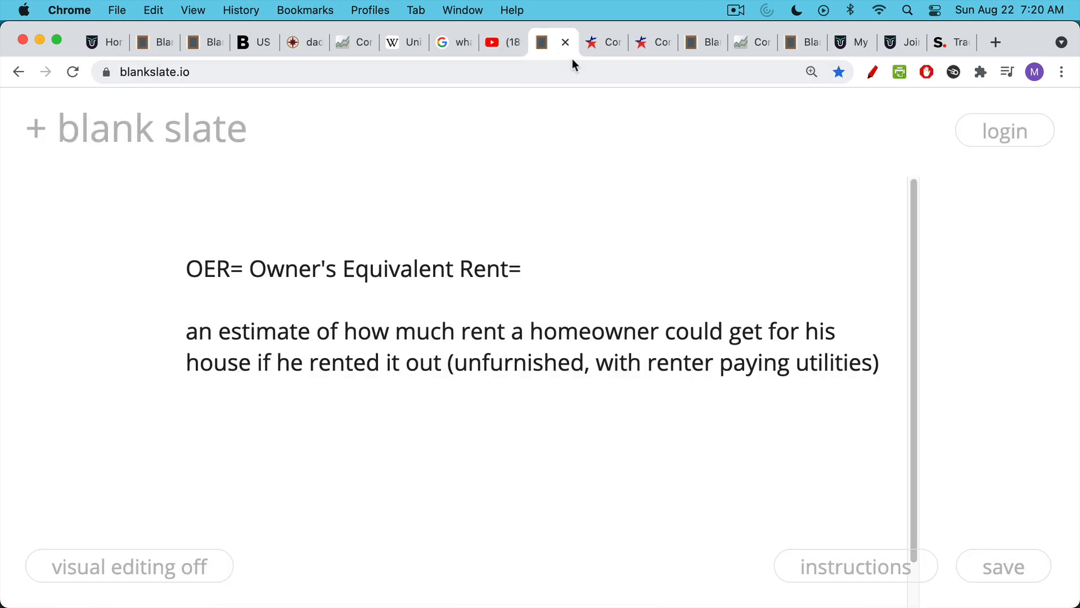
mouse_move(584, 166)
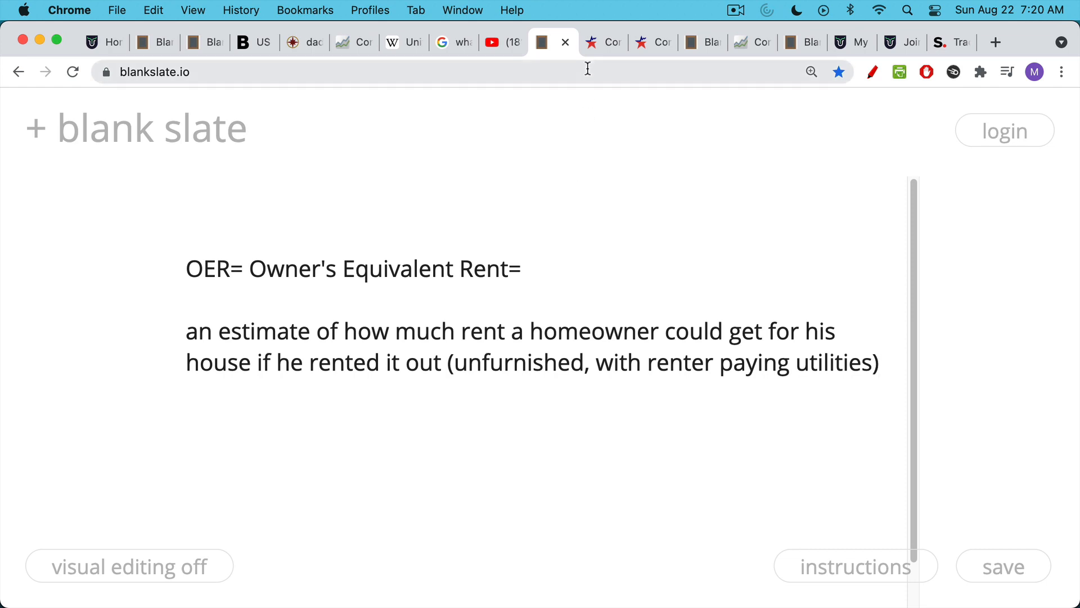
- Show the bls.gov/cex Consumer Expenditure Surveys page
left_click(593, 42)
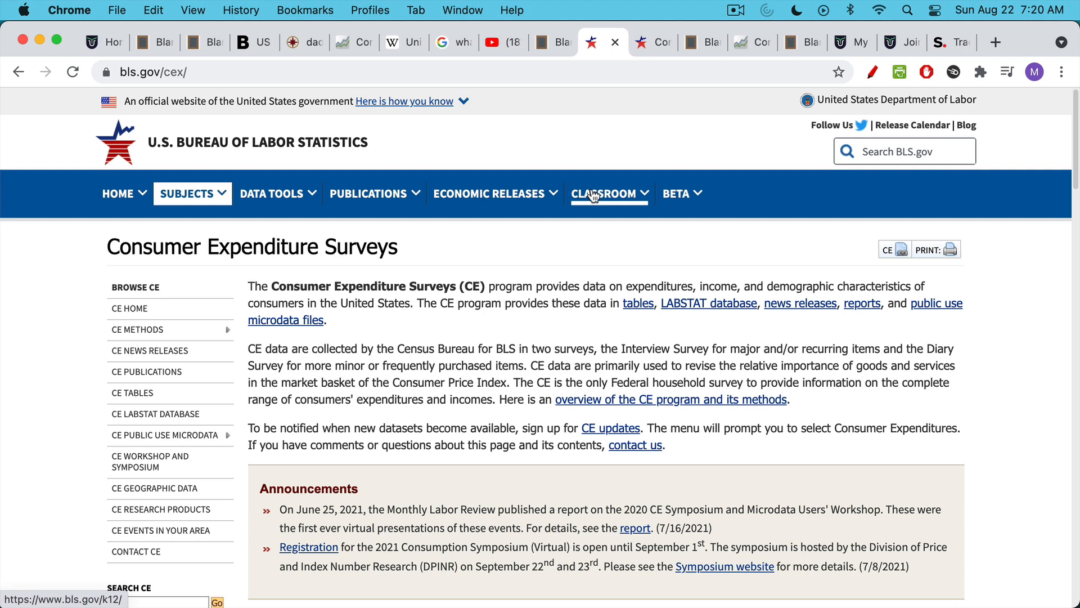
mouse_move(589, 196)
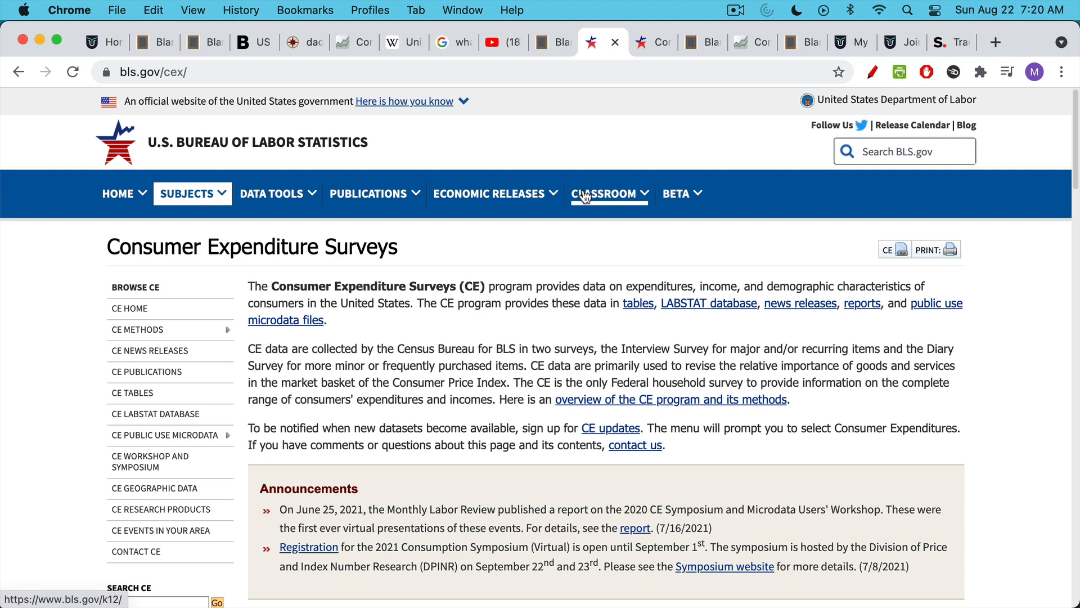
mouse_move(646, 62)
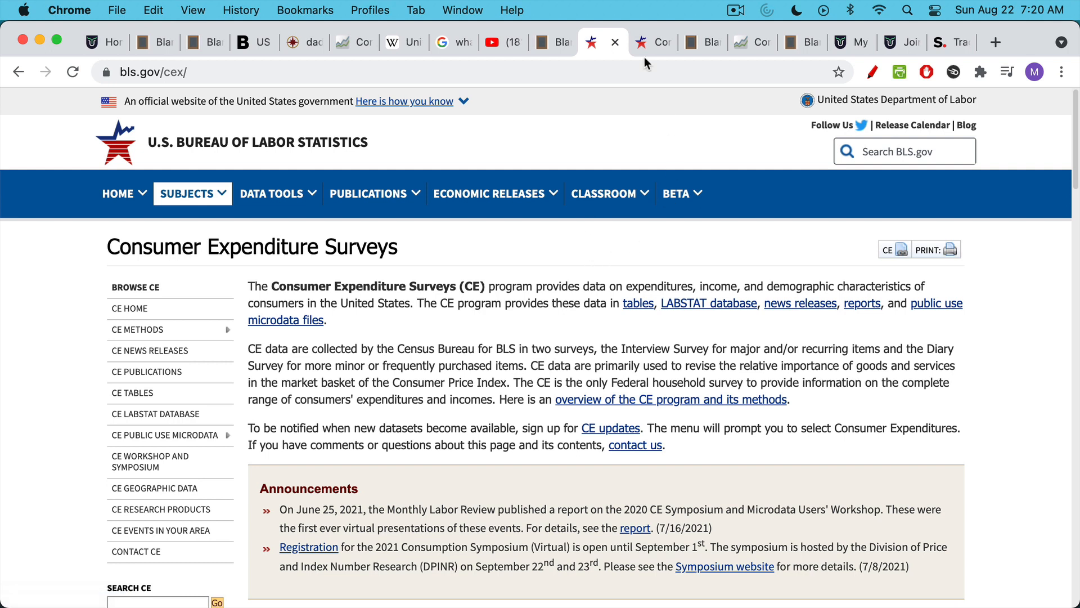
mouse_move(180, 151)
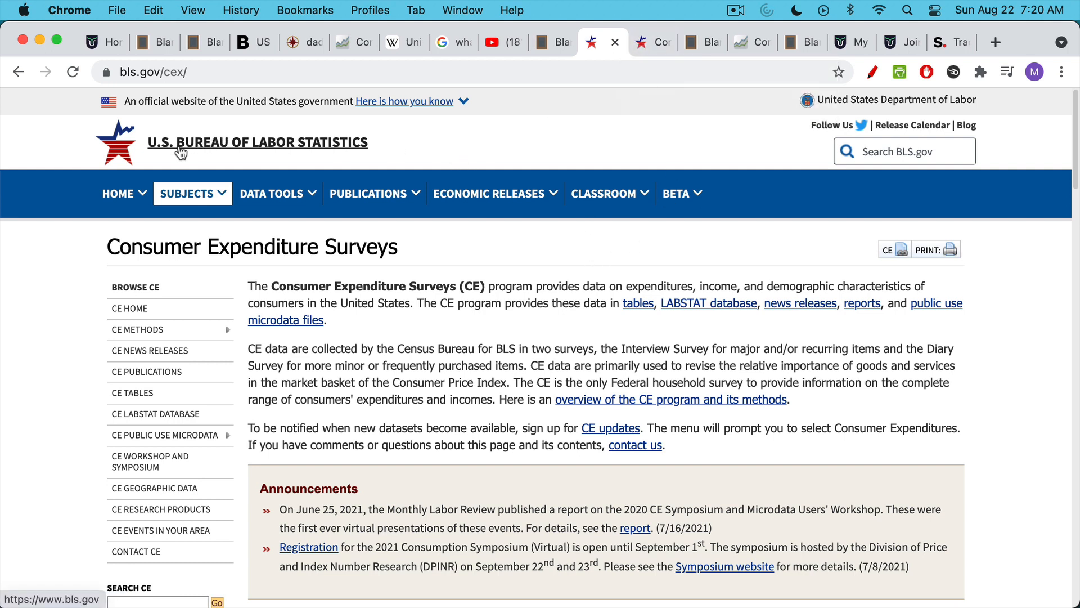
mouse_move(654, 41)
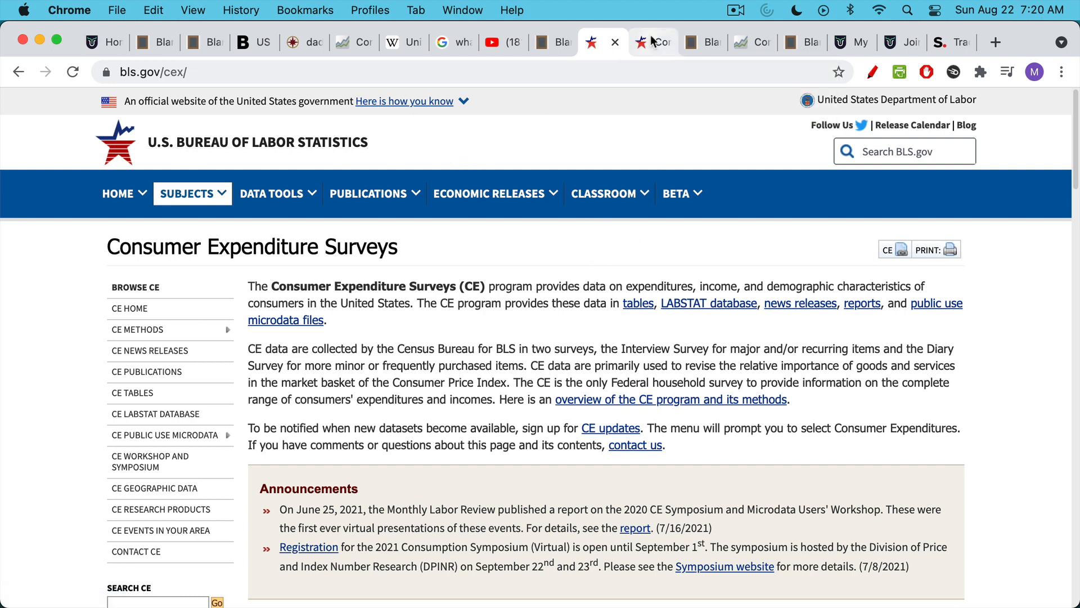
- Copy the questionnaire PDF's monthly rent estimate question onto a blank slate page
left_click(641, 42)
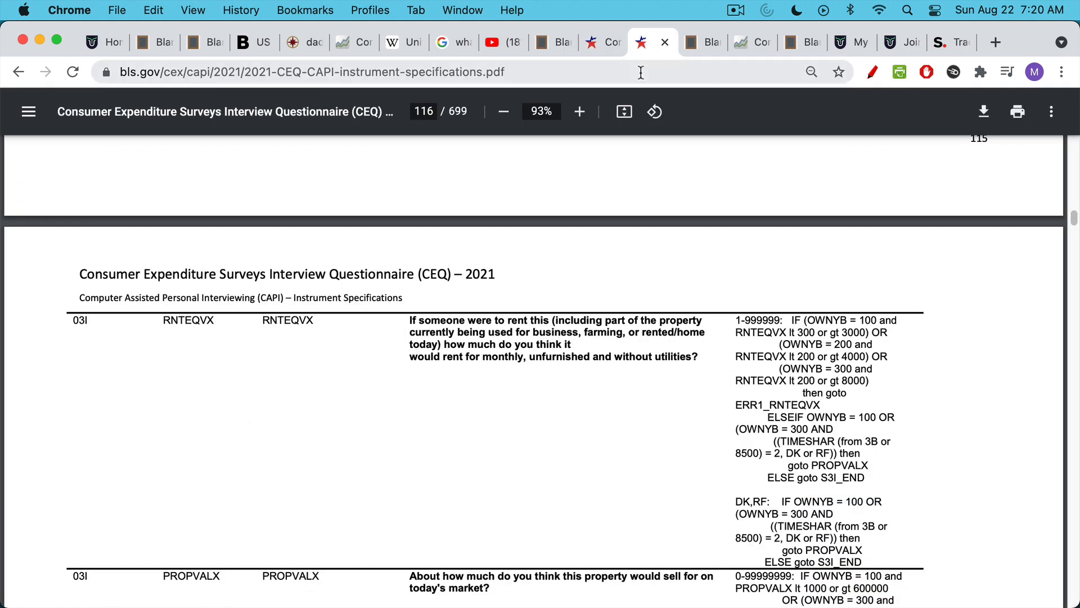
mouse_move(646, 245)
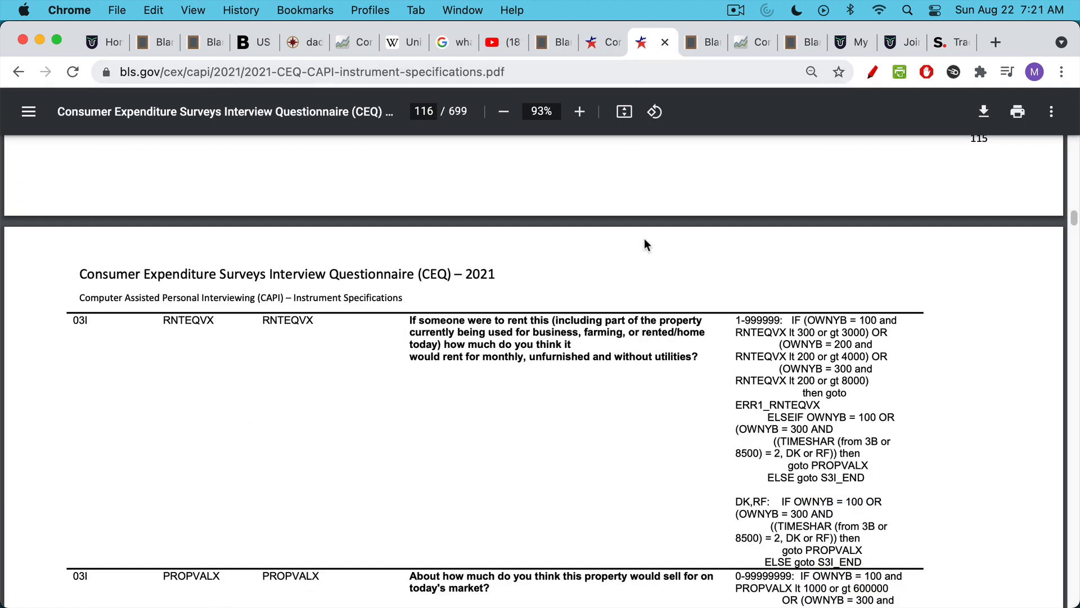
mouse_move(641, 359)
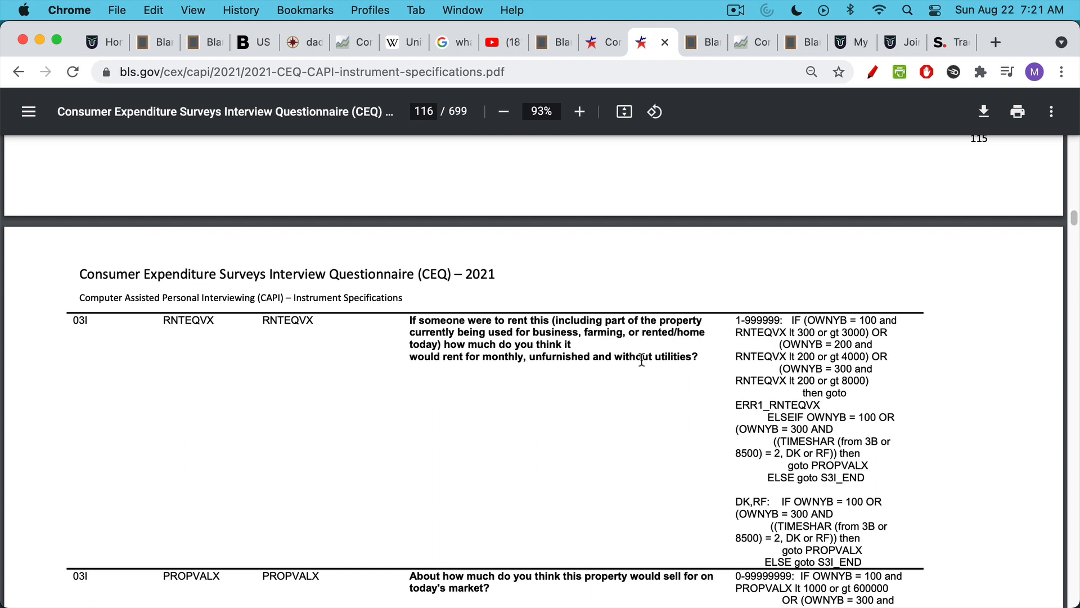
mouse_move(642, 319)
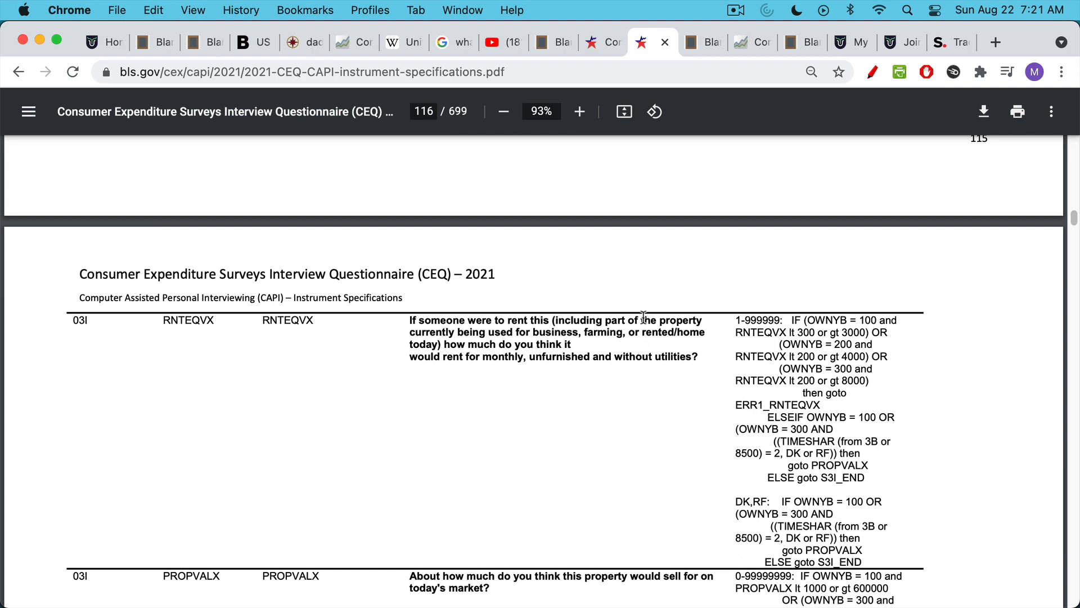
mouse_move(402, 332)
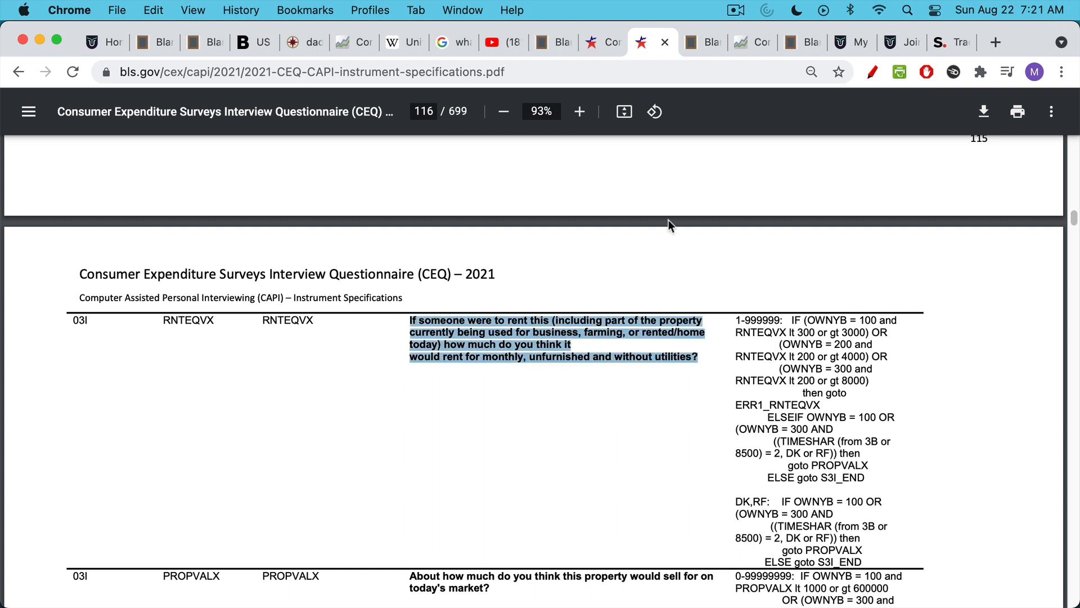
left_click(691, 42)
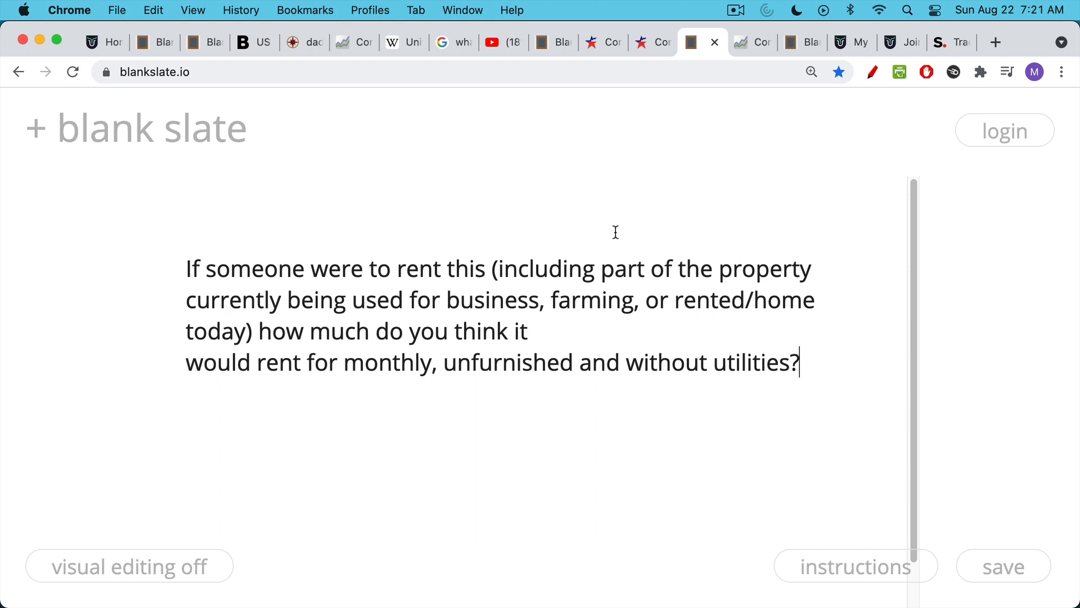
mouse_move(575, 231)
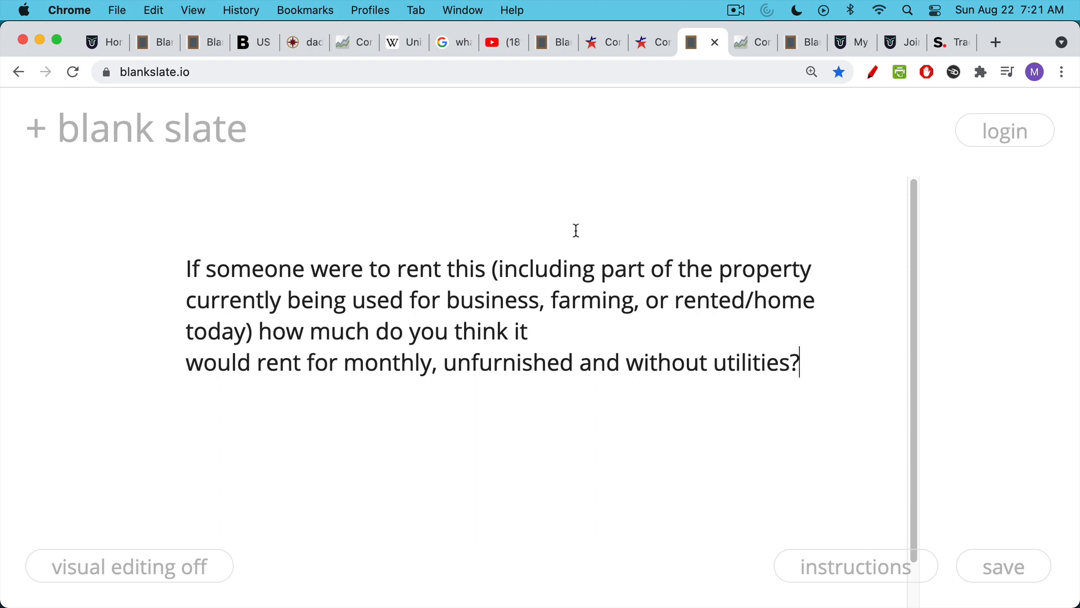
- Highlight 'unfurnished and without utilities?' in the rent note and show FRED's Owners' Equivalent Rent chart
left_click(446, 362)
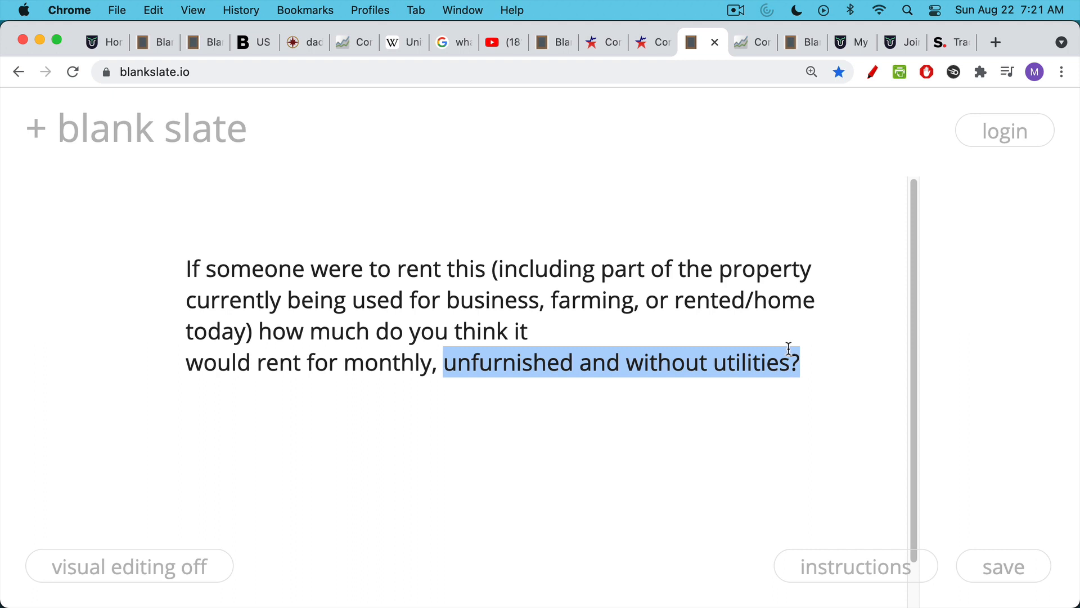
mouse_move(743, 206)
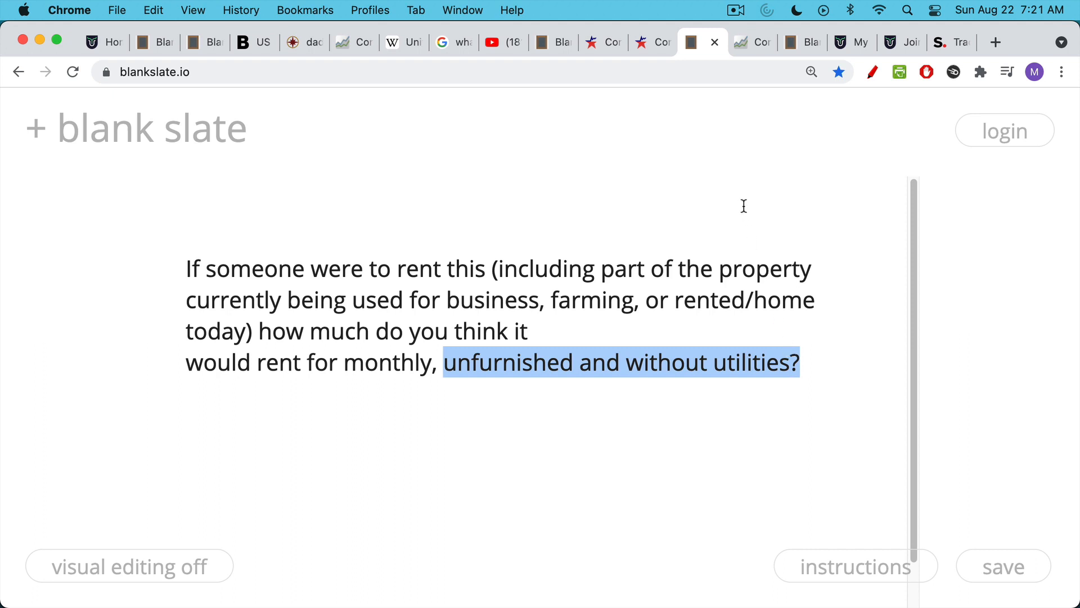
mouse_move(751, 151)
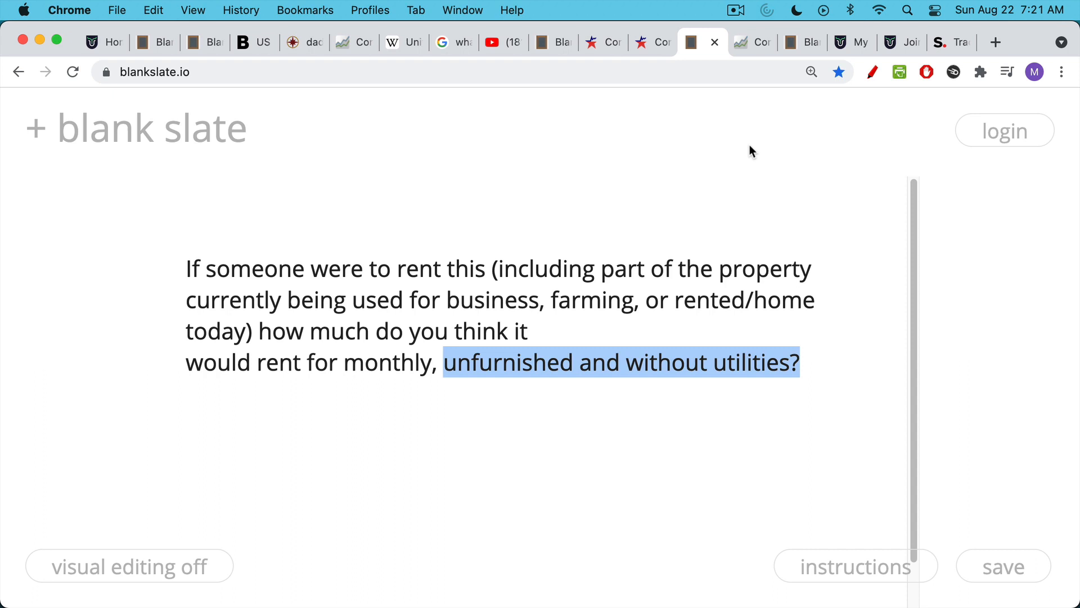
mouse_move(749, 179)
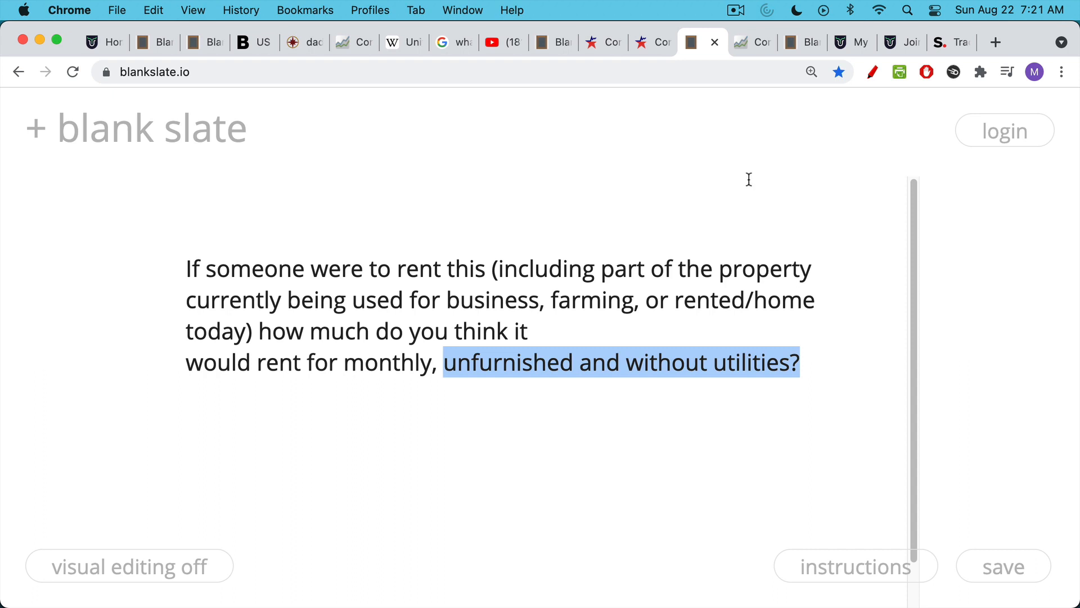
mouse_move(751, 170)
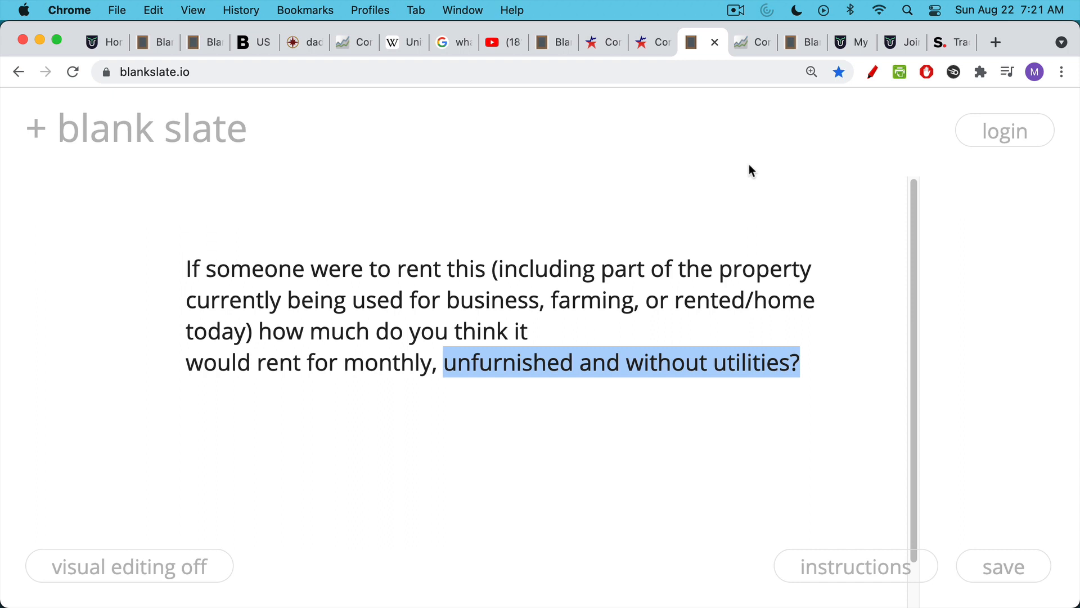
mouse_move(750, 181)
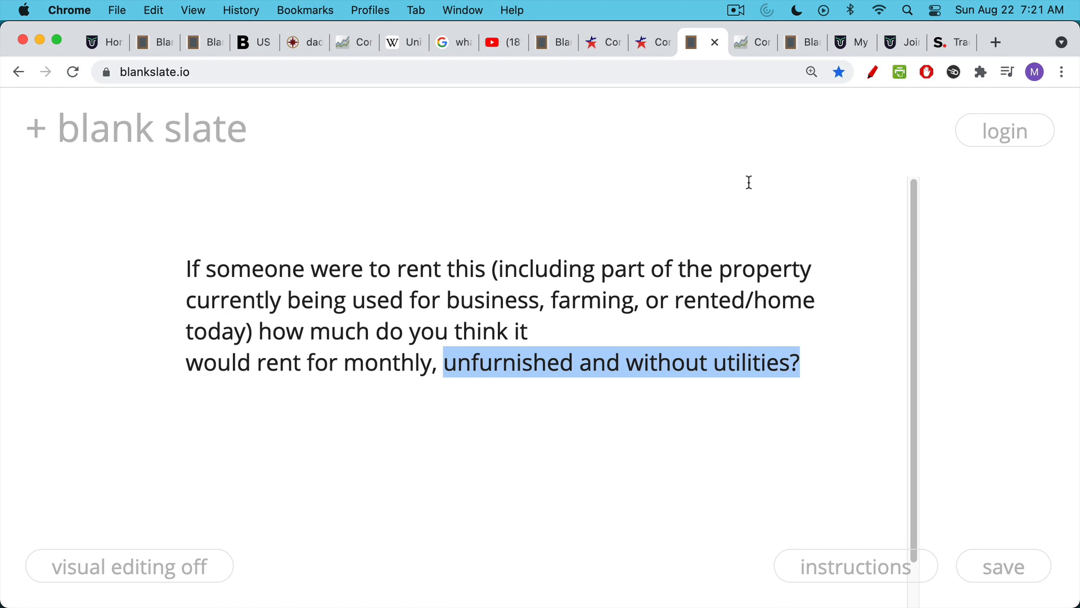
mouse_move(744, 131)
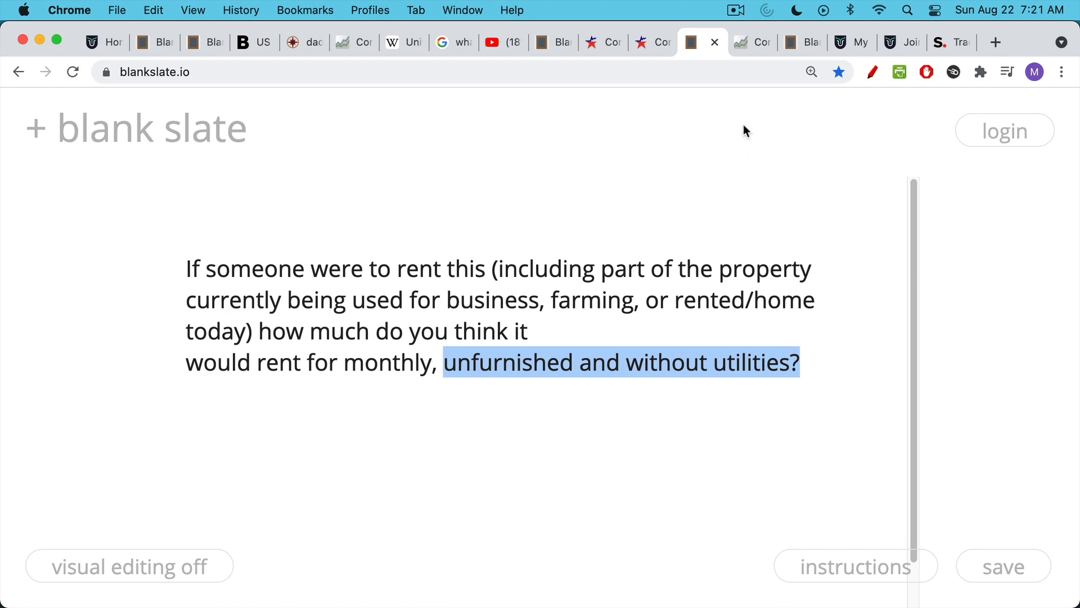
left_click(751, 42)
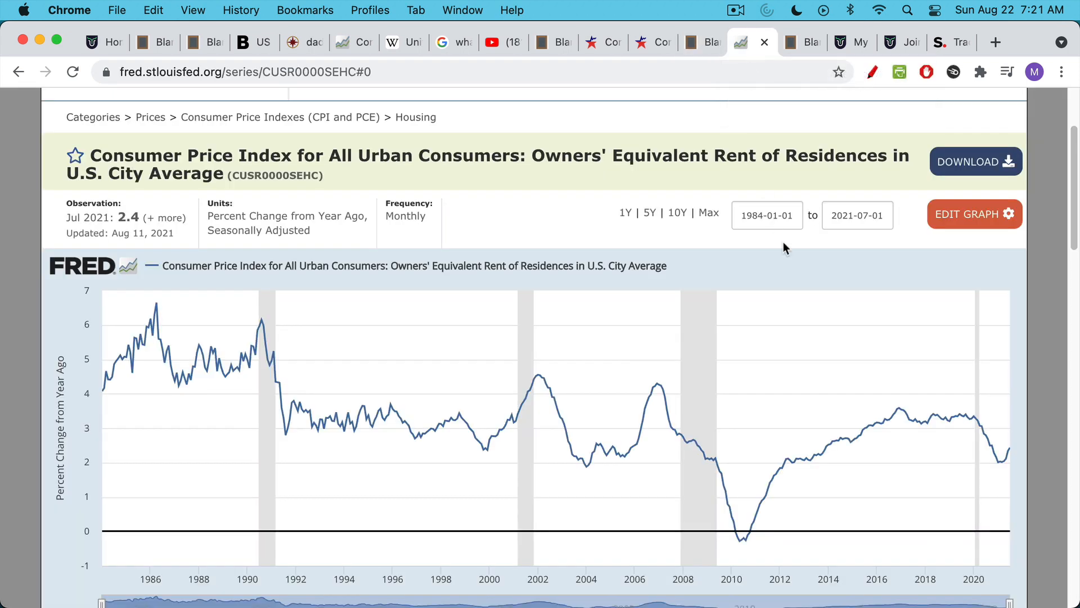
mouse_move(628, 246)
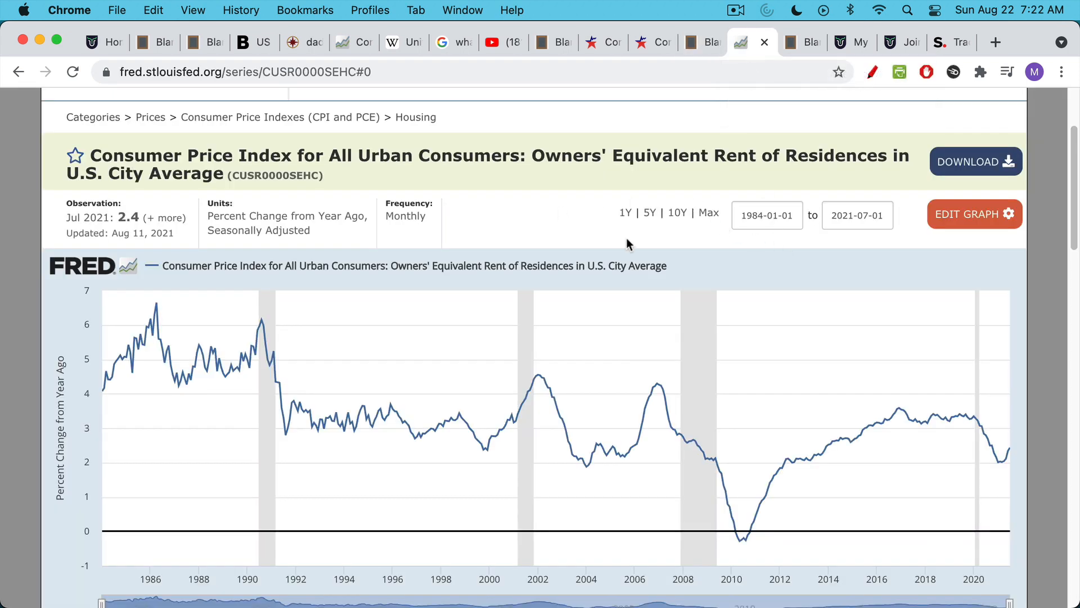
mouse_move(1008, 454)
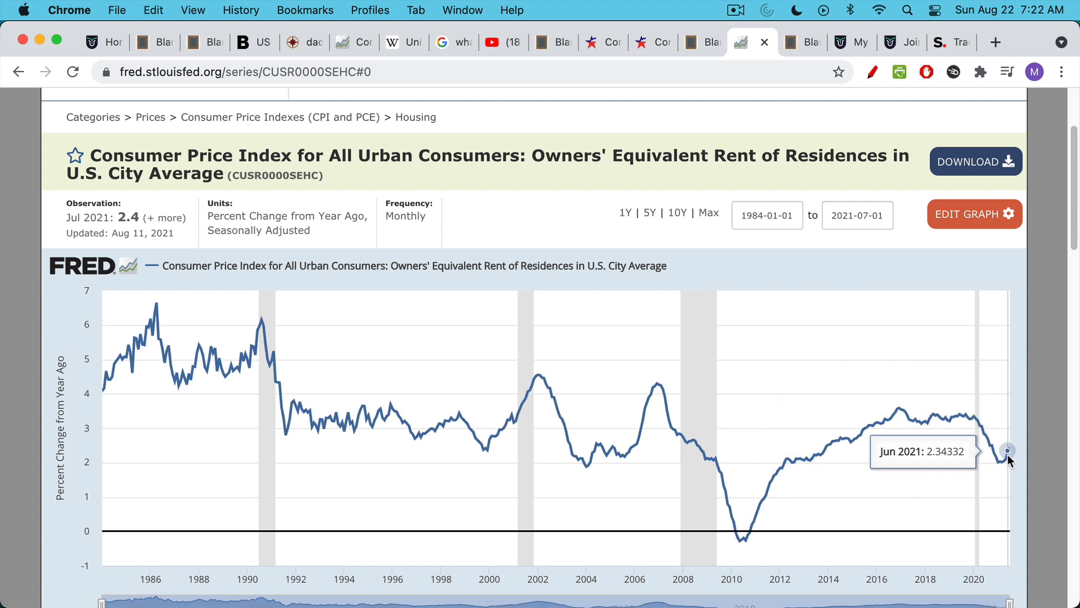
mouse_move(1009, 457)
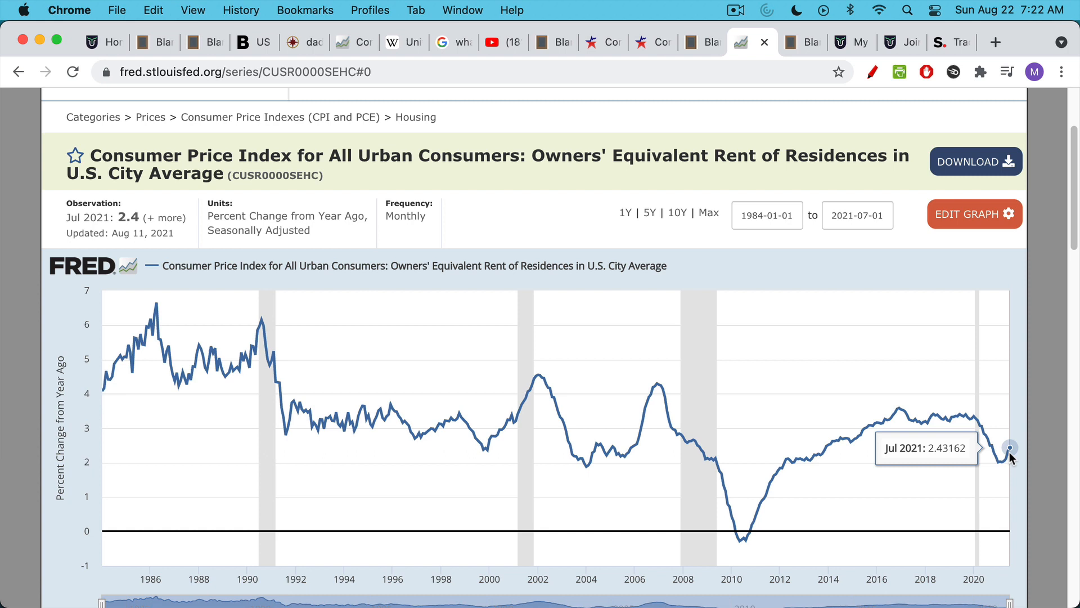
mouse_move(1012, 456)
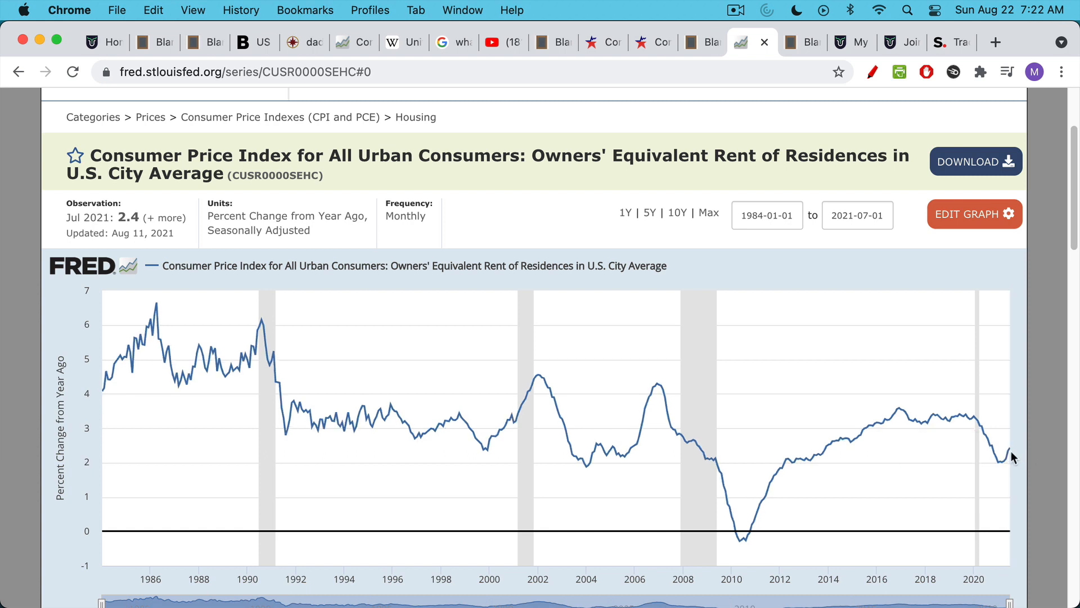
mouse_move(1007, 454)
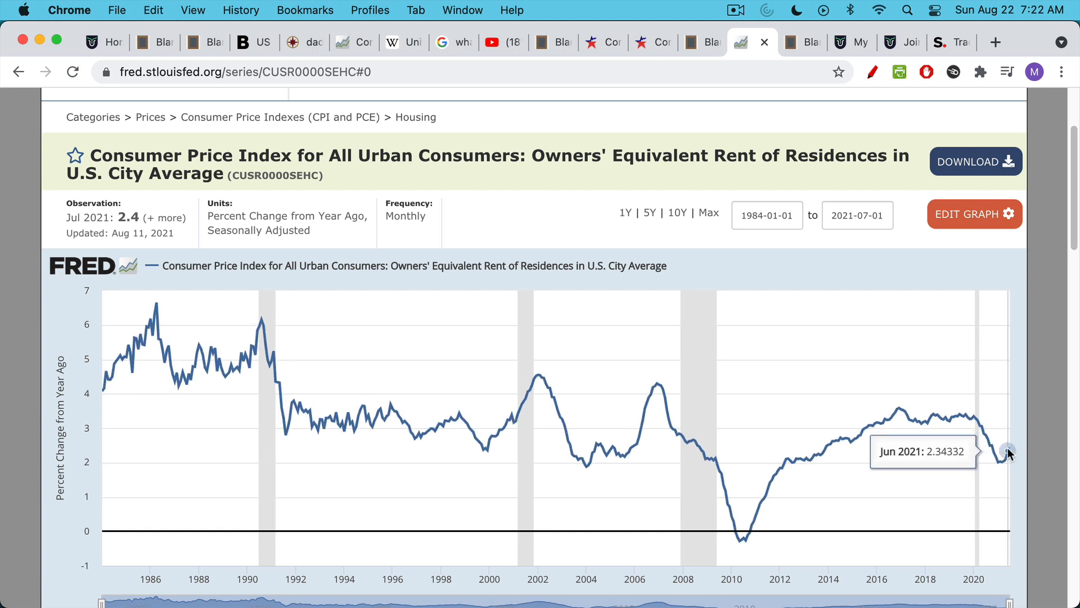
- Read July 2021 owners' equivalent rent at 2.43% on FRED, then go back to the blank slate notes
left_click(789, 43)
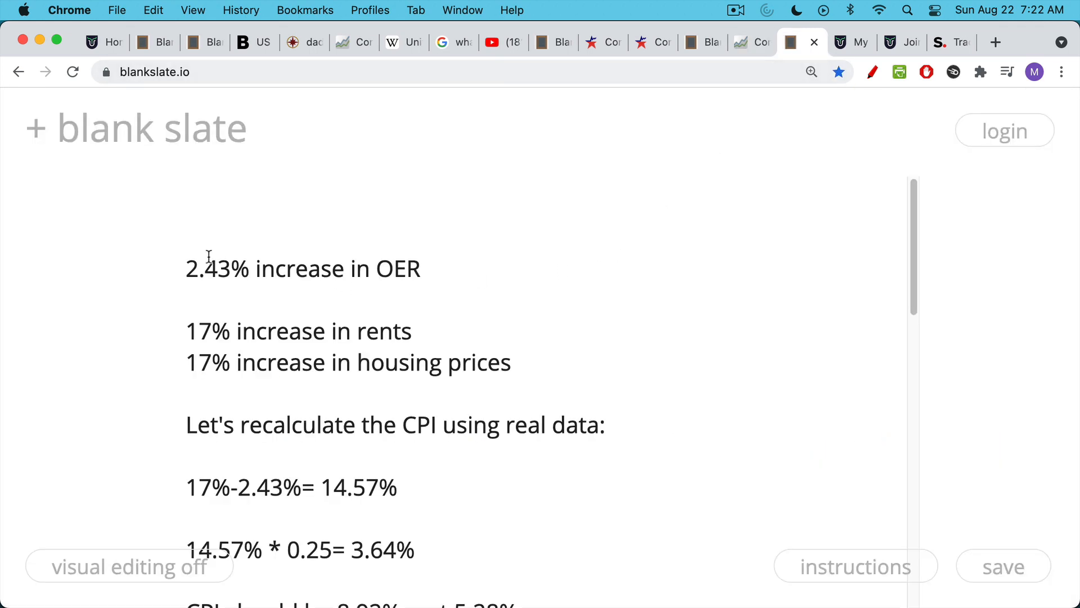
- Select the 2.43% OER increase line, then show the CPI components pie chart with Housing at 42.4%
triple_click(303, 268)
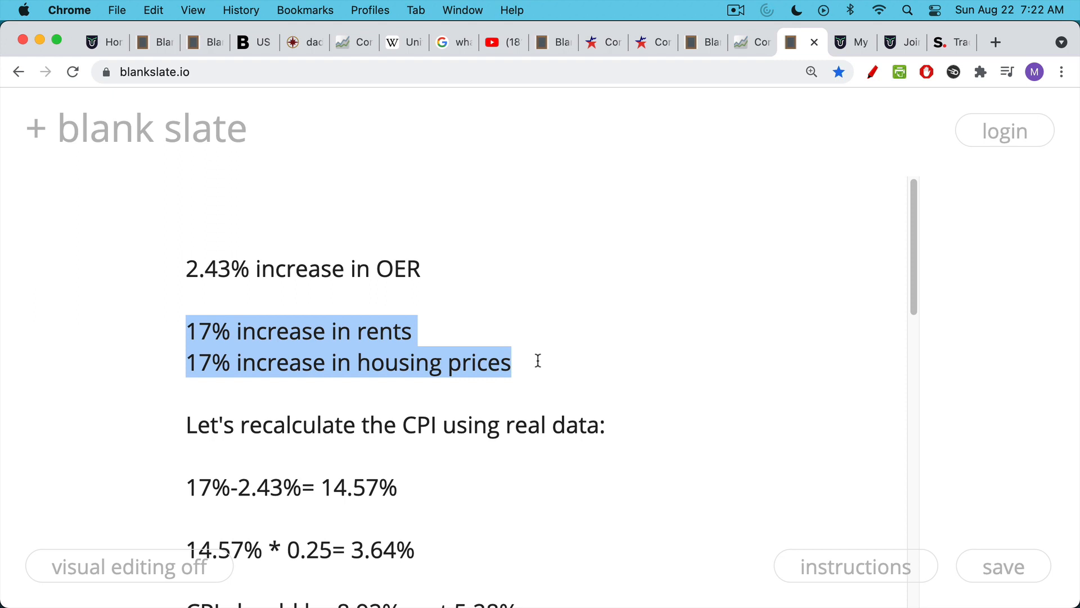
mouse_move(187, 269)
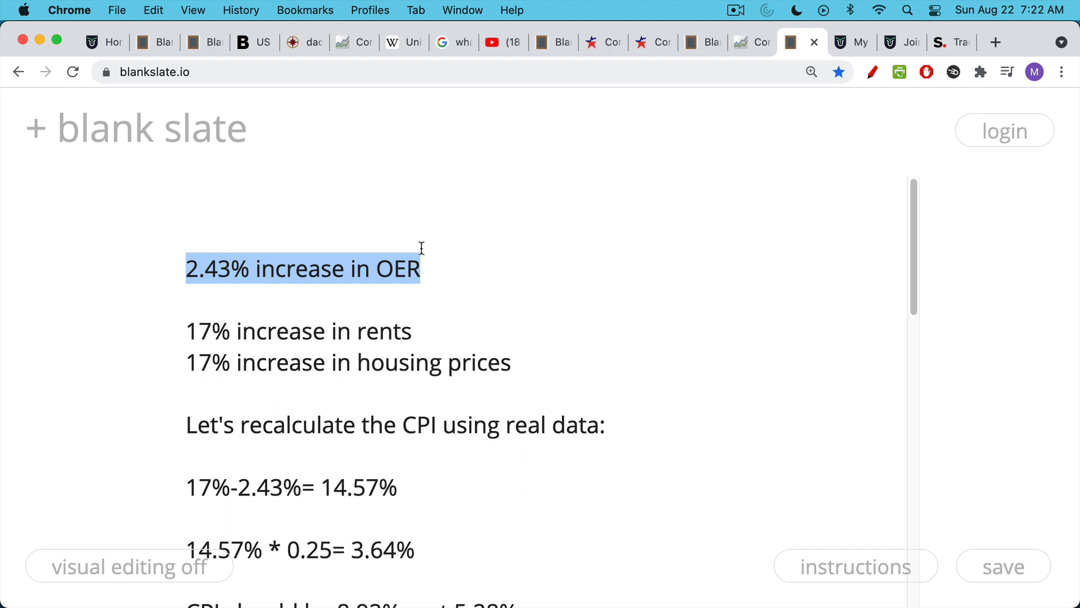
mouse_move(424, 221)
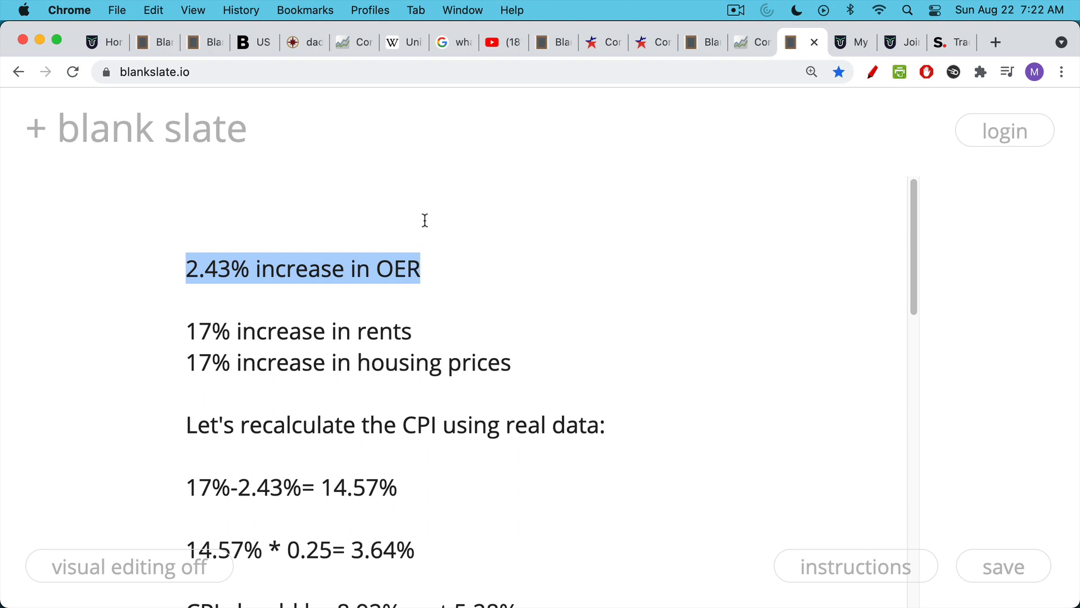
mouse_move(470, 209)
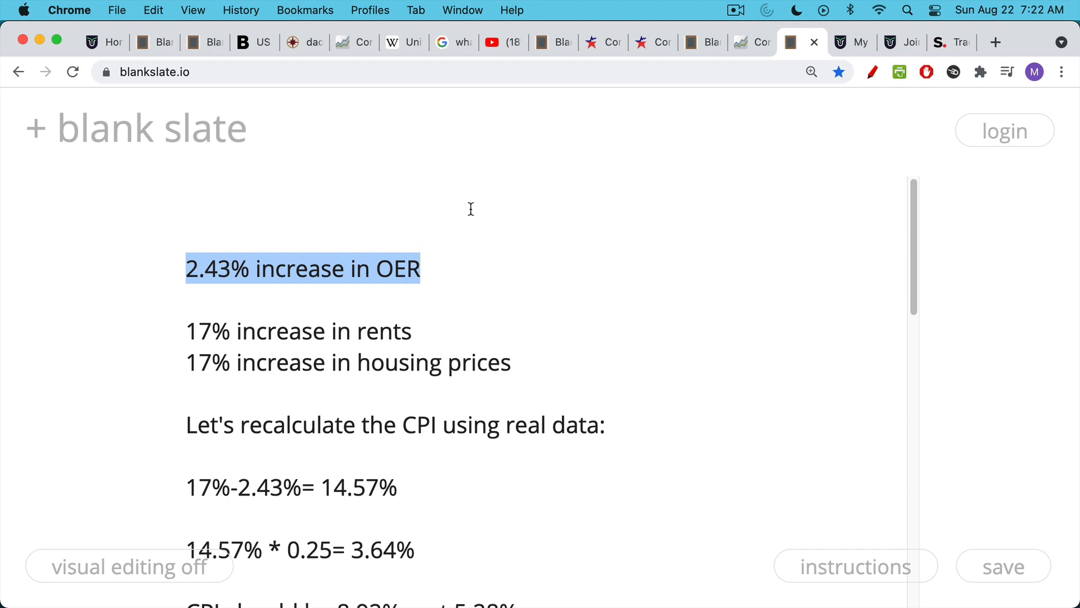
left_click(304, 42)
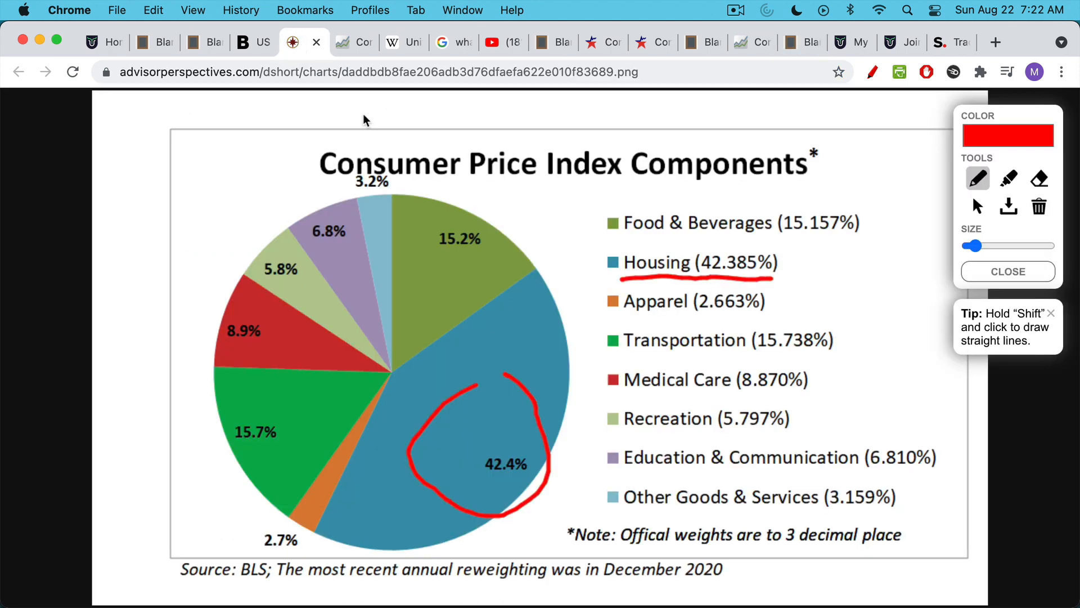
mouse_move(816, 120)
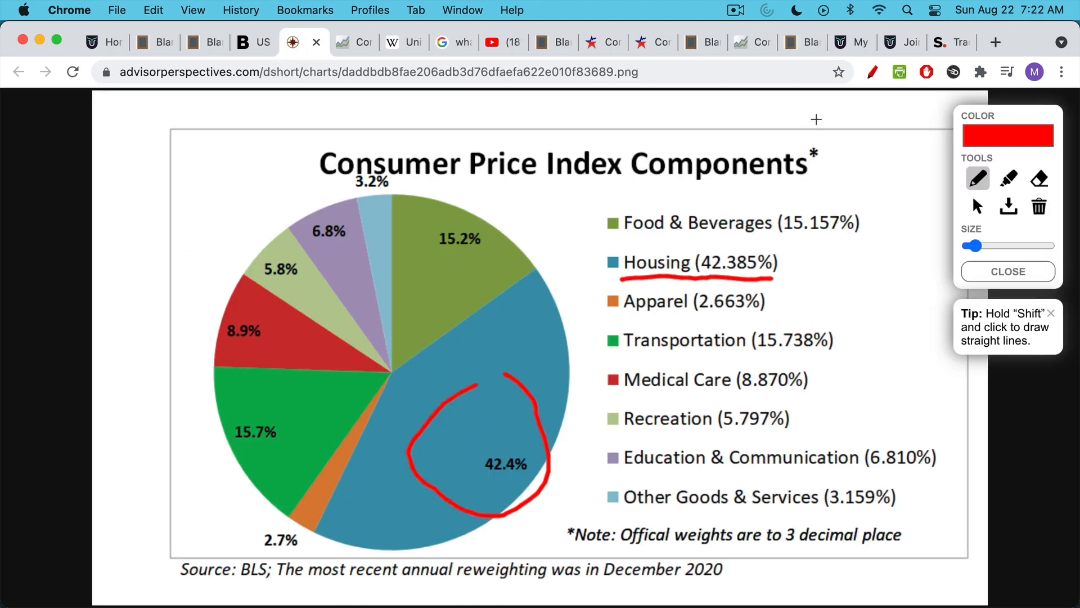
- Back in the CPI notes, highlight the 17% rent increase figure
left_click(790, 42)
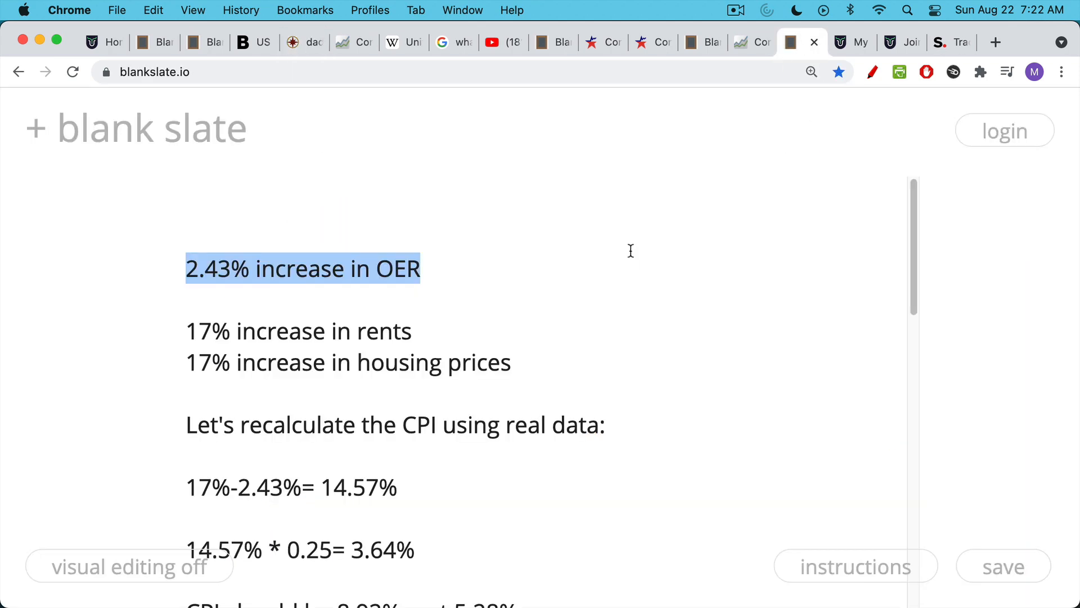
mouse_move(260, 269)
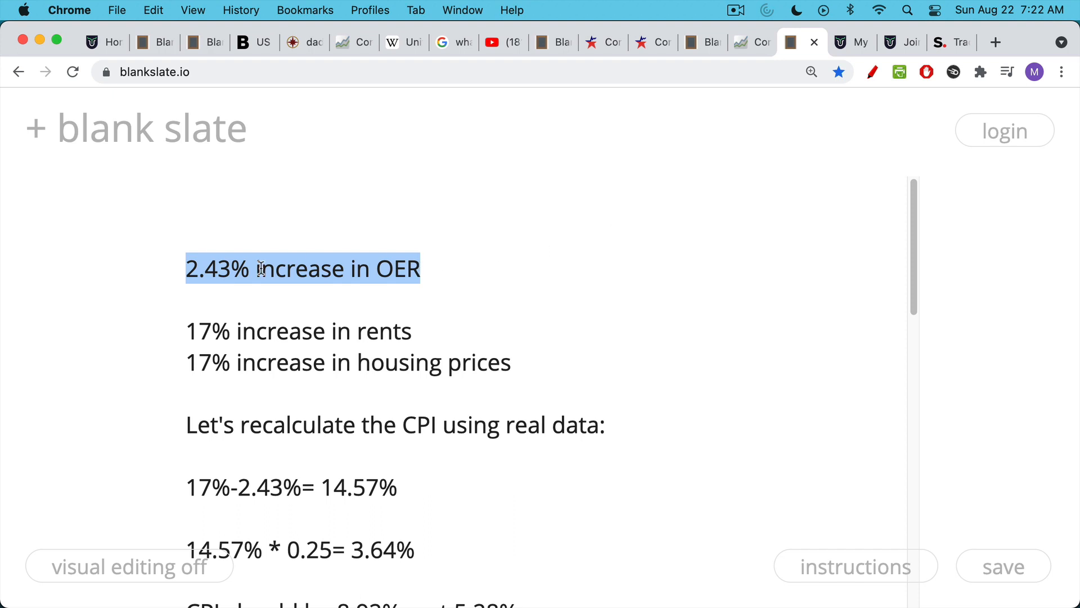
left_click(219, 348)
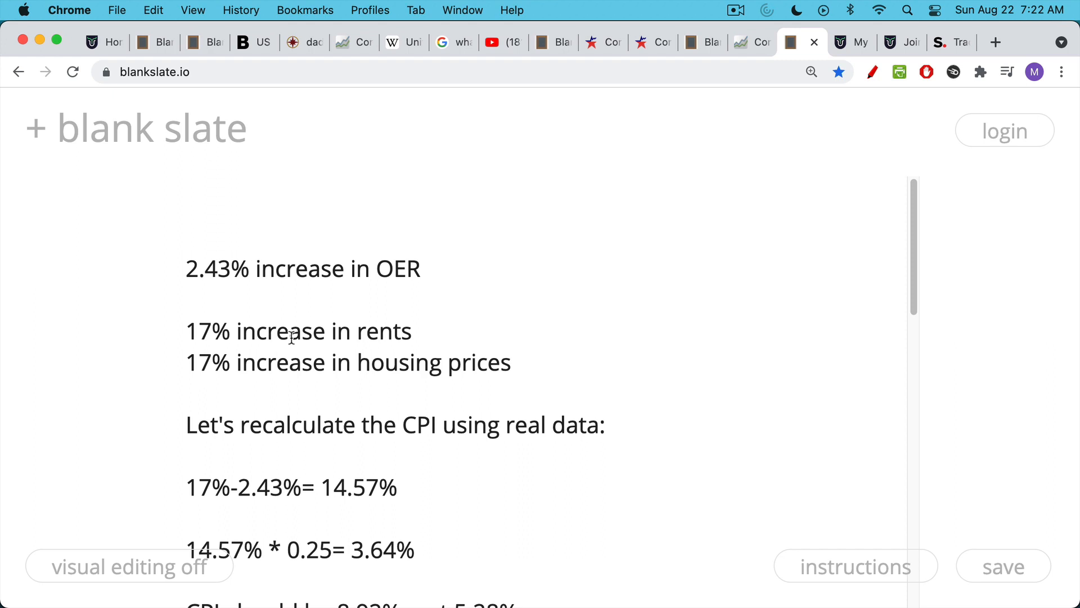
mouse_move(316, 313)
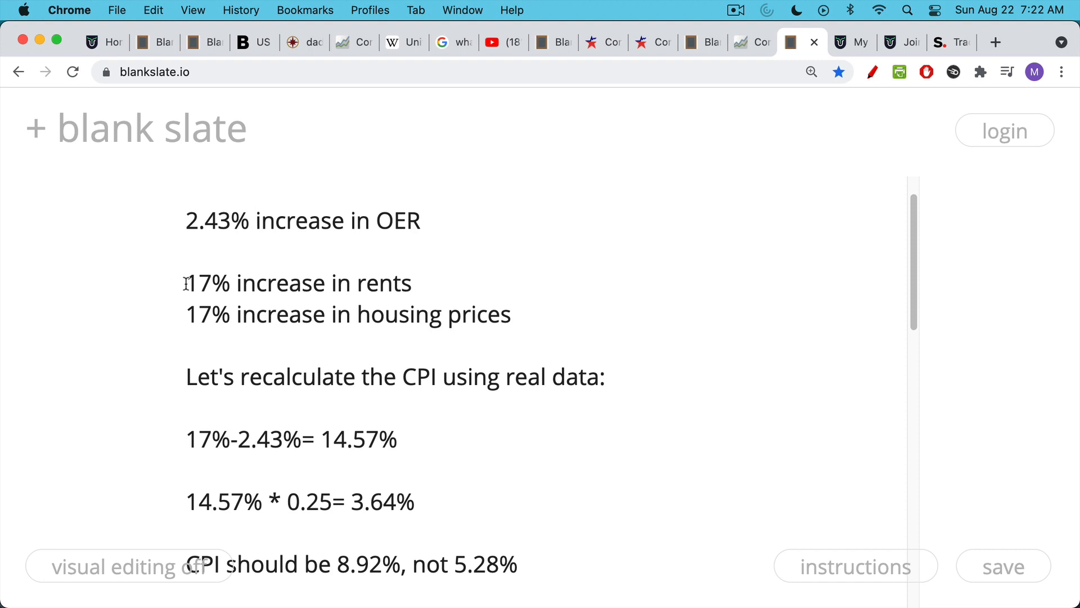
double_click(207, 283)
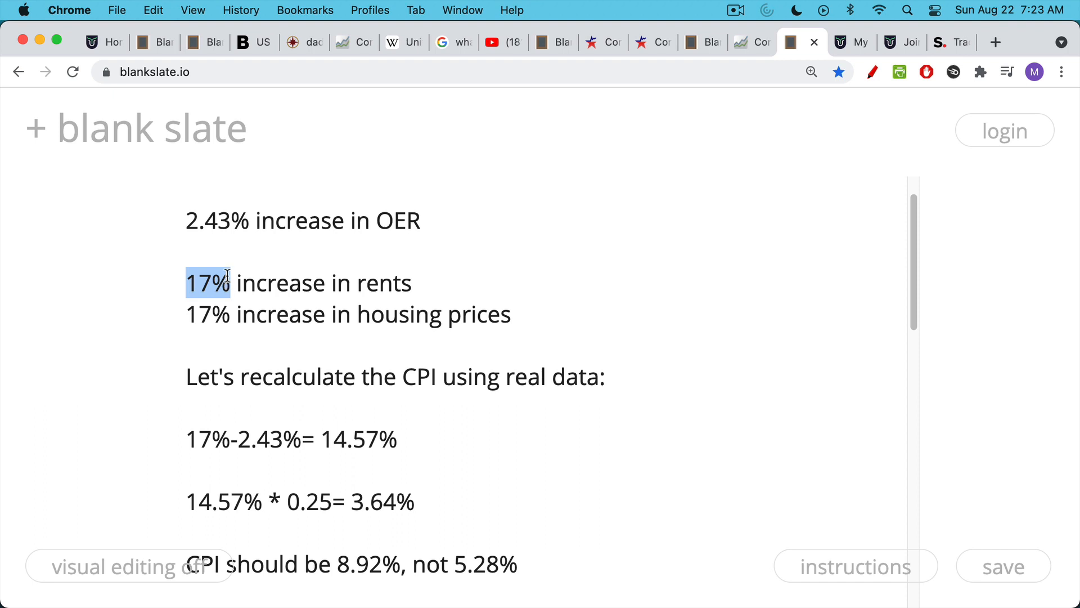
- Point out 17 and 2.43% in the recalculation, then show Google's one-fourth-of-CPI result
left_click(198, 439)
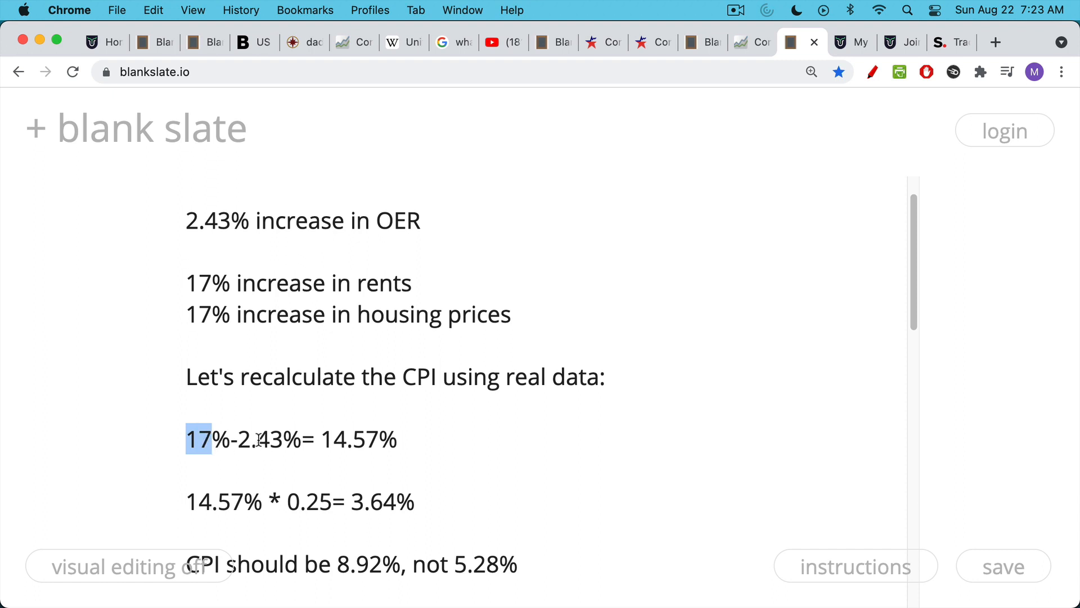
mouse_move(337, 448)
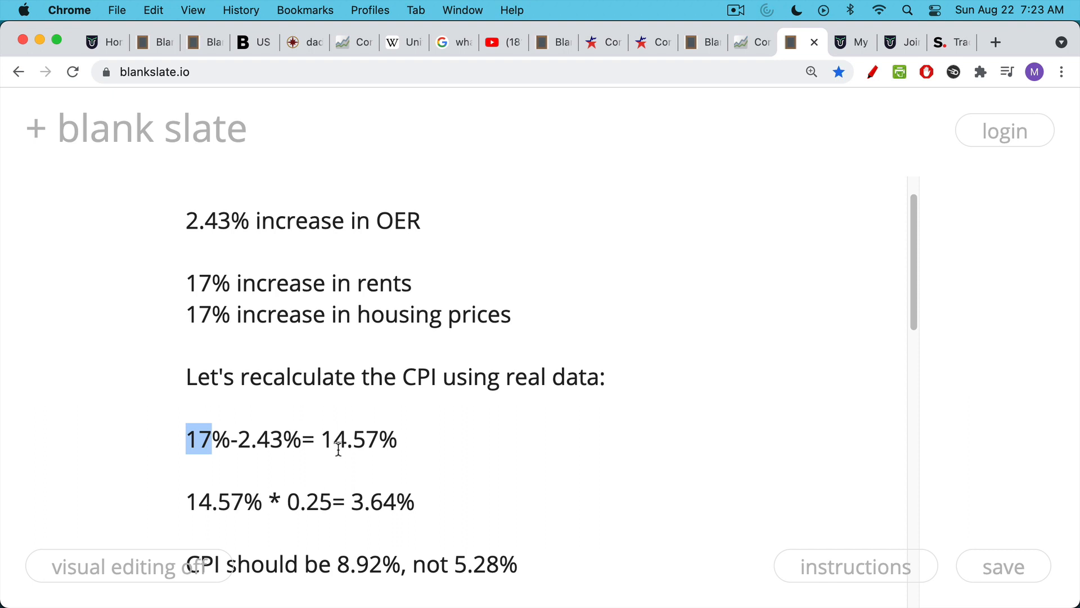
left_click(193, 439)
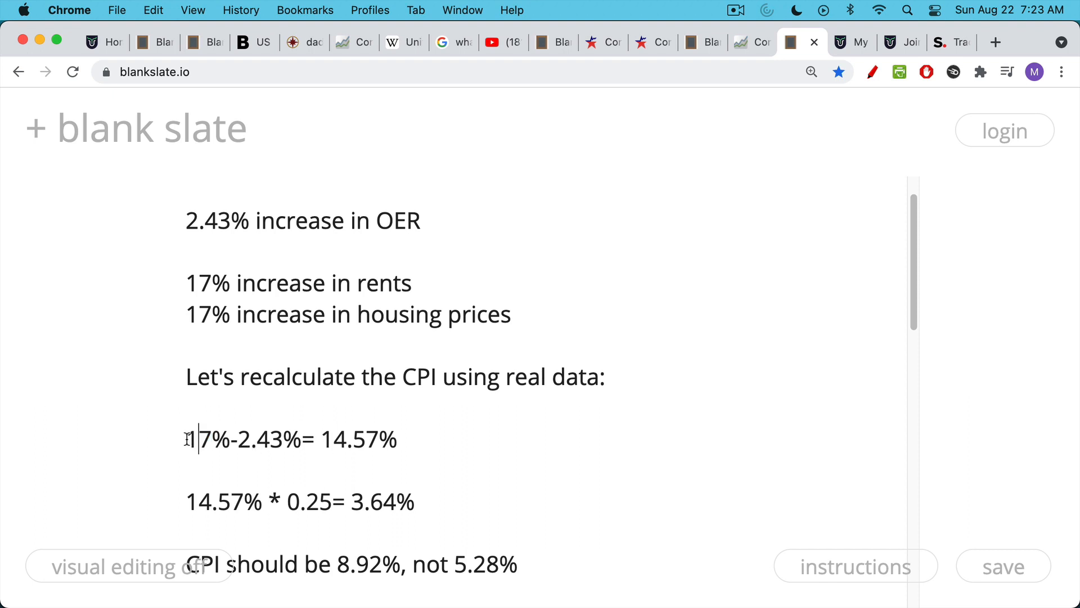
double_click(206, 438)
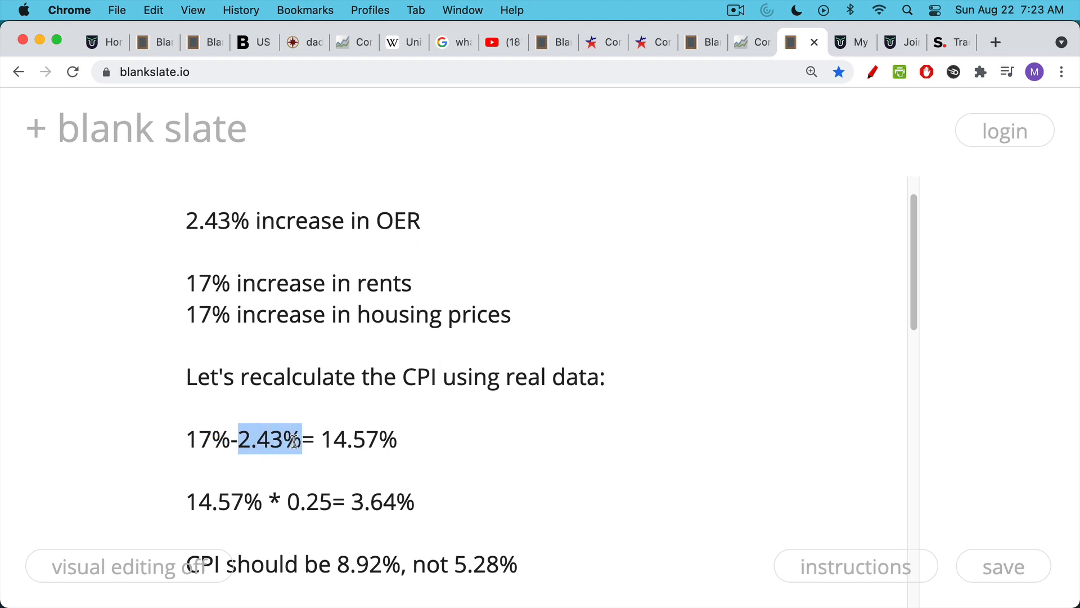
mouse_move(330, 427)
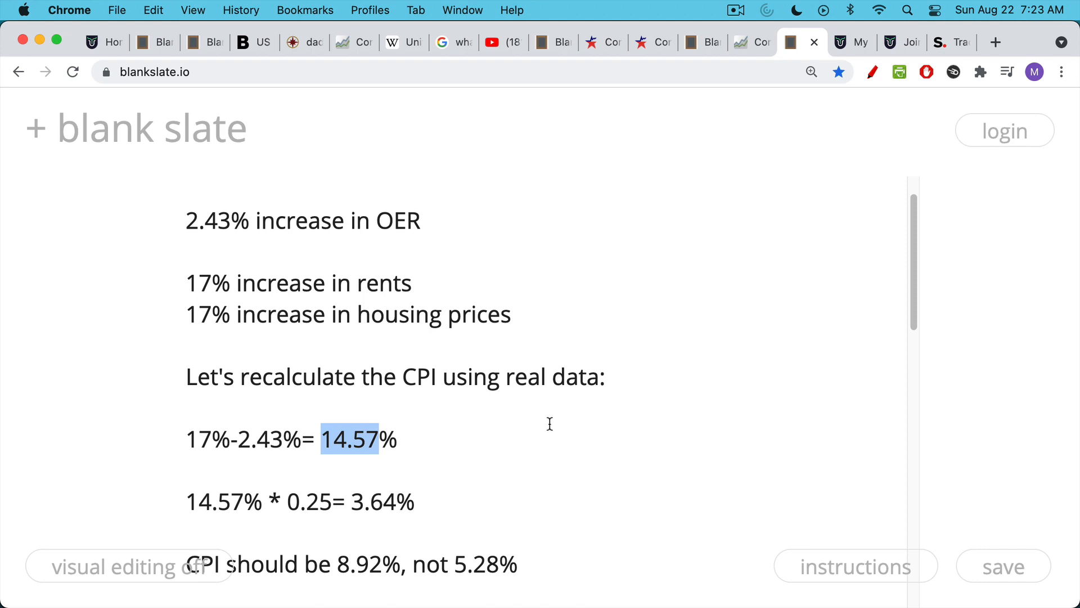
scroll("down", 3)
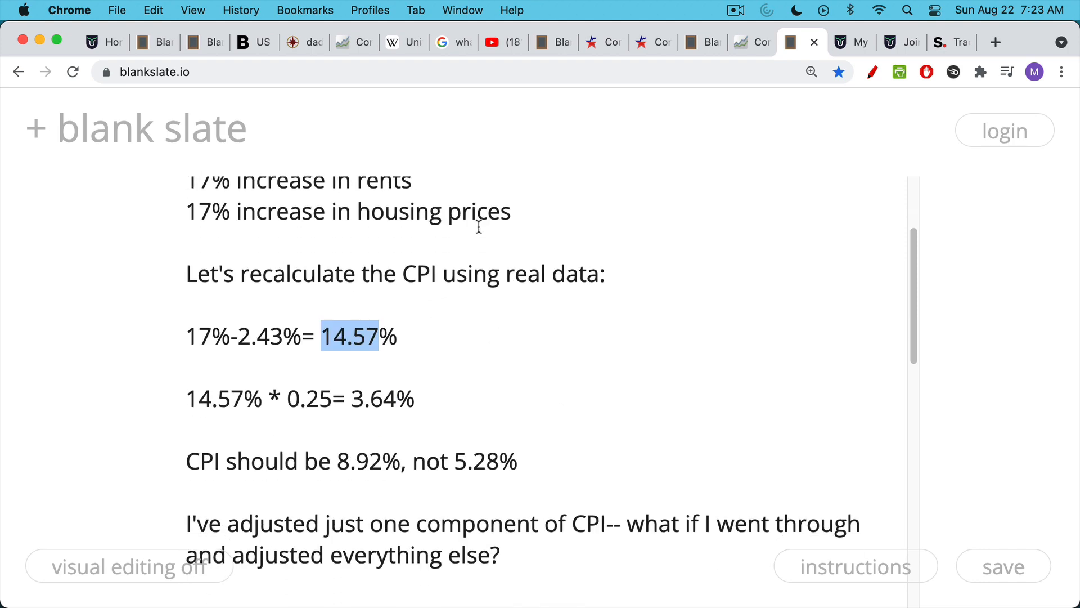
left_click(441, 42)
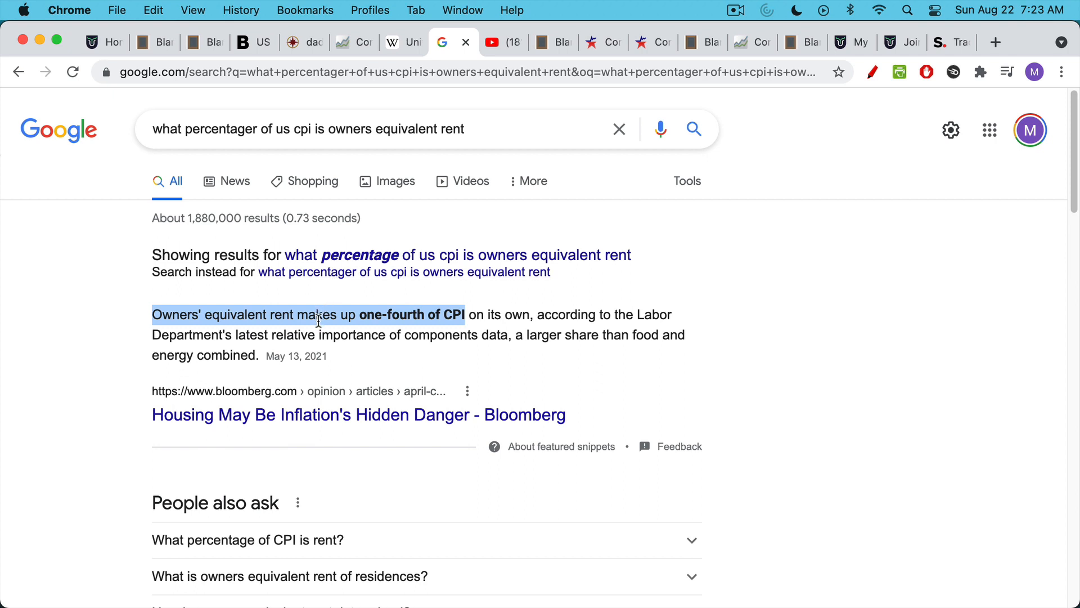
mouse_move(799, 54)
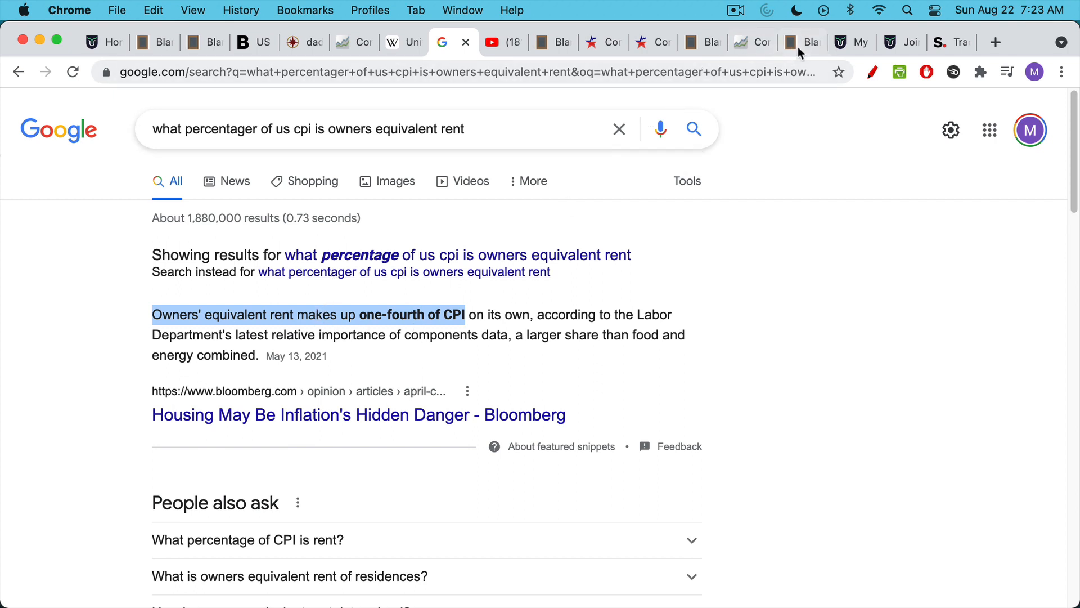
left_click(790, 42)
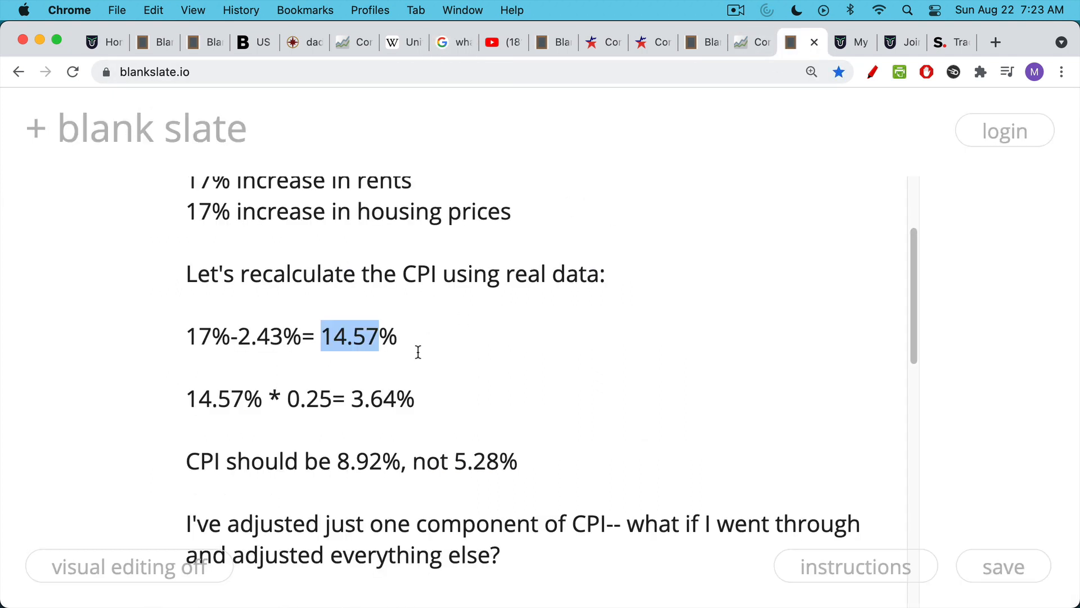
scroll("down", 3)
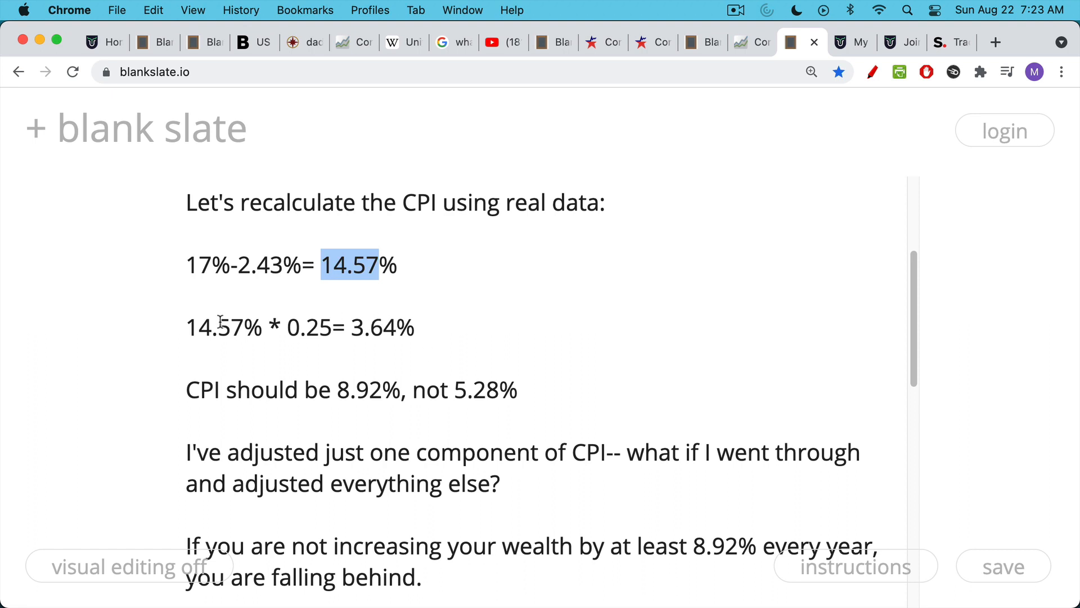
double_click(224, 327)
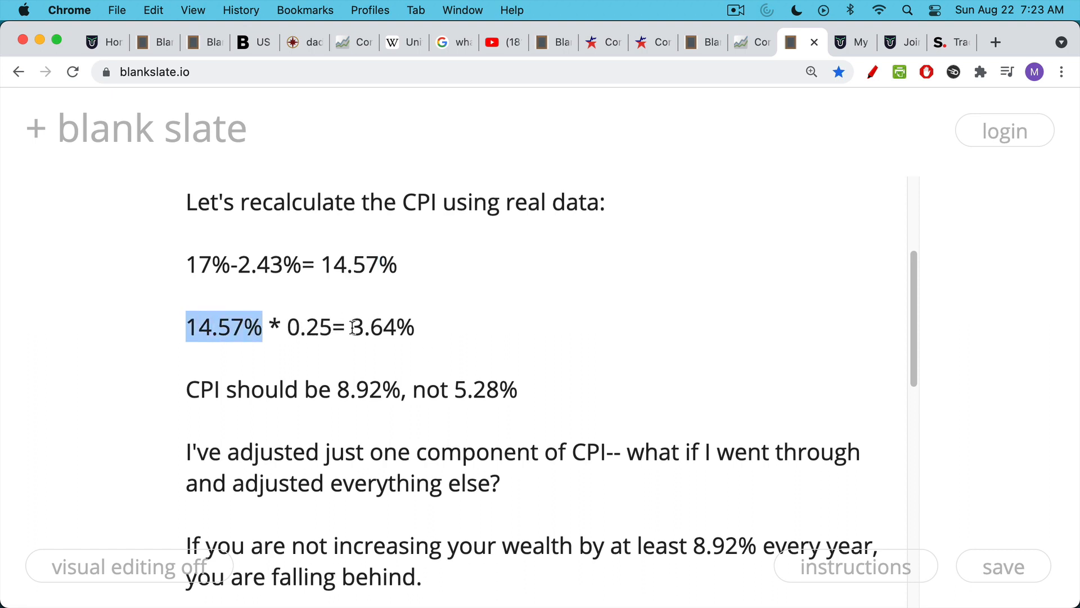
double_click(374, 327)
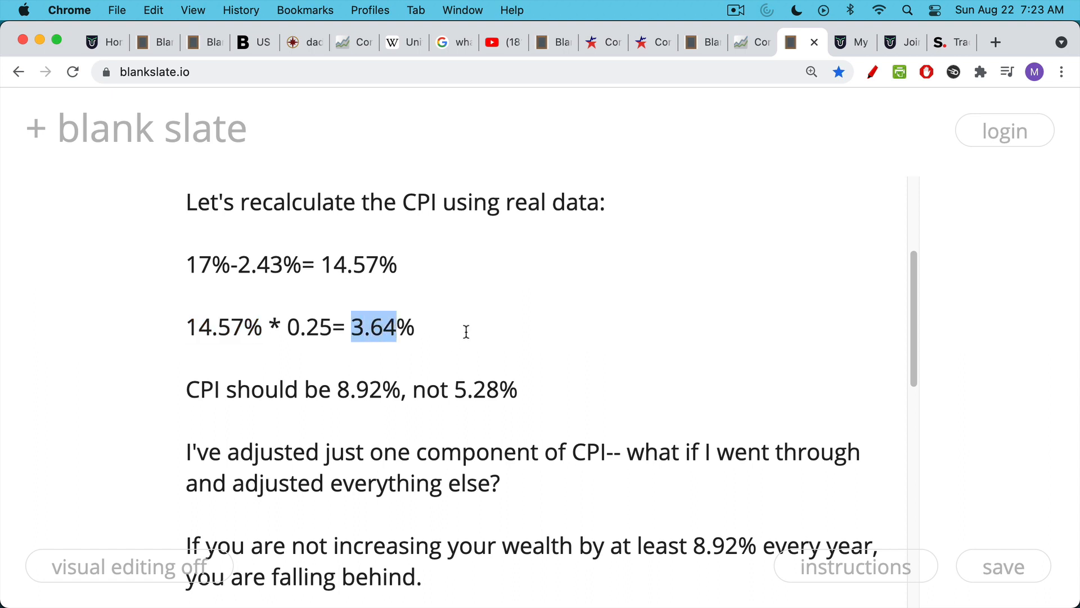
left_click(461, 389)
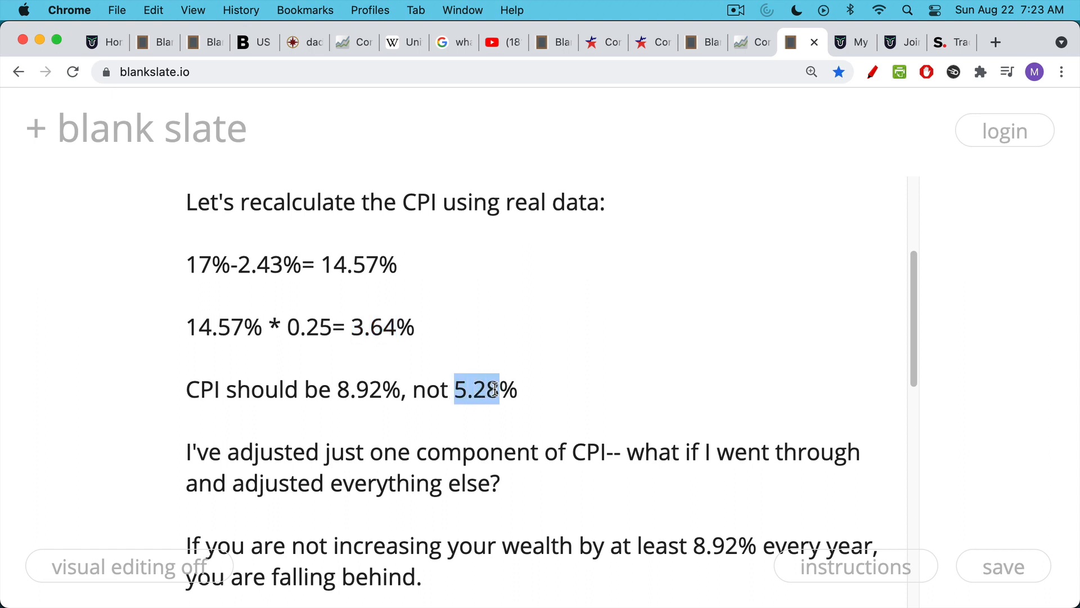
mouse_move(503, 305)
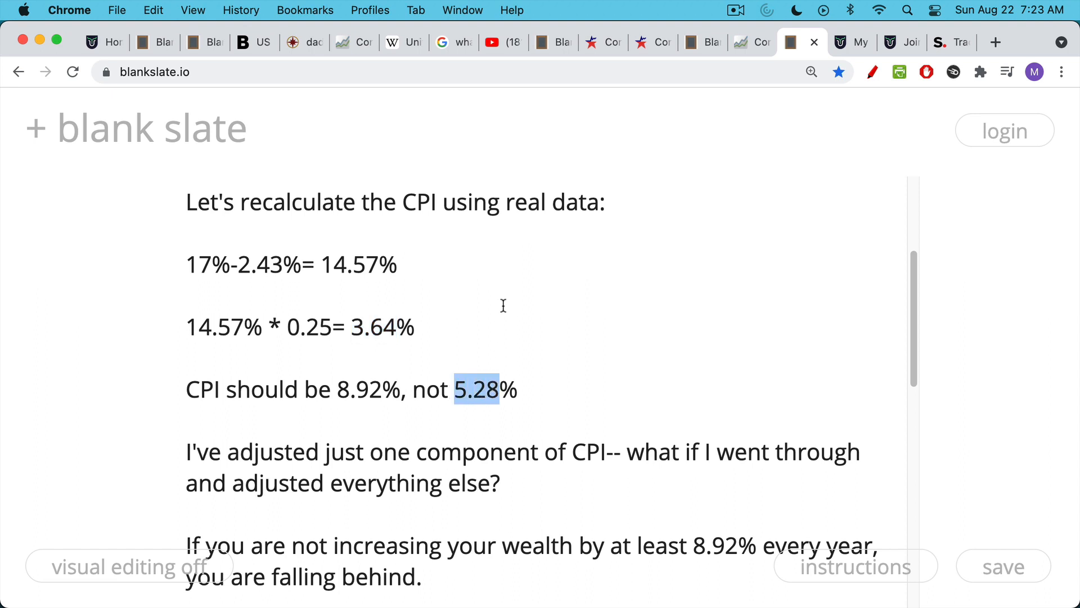
mouse_move(427, 249)
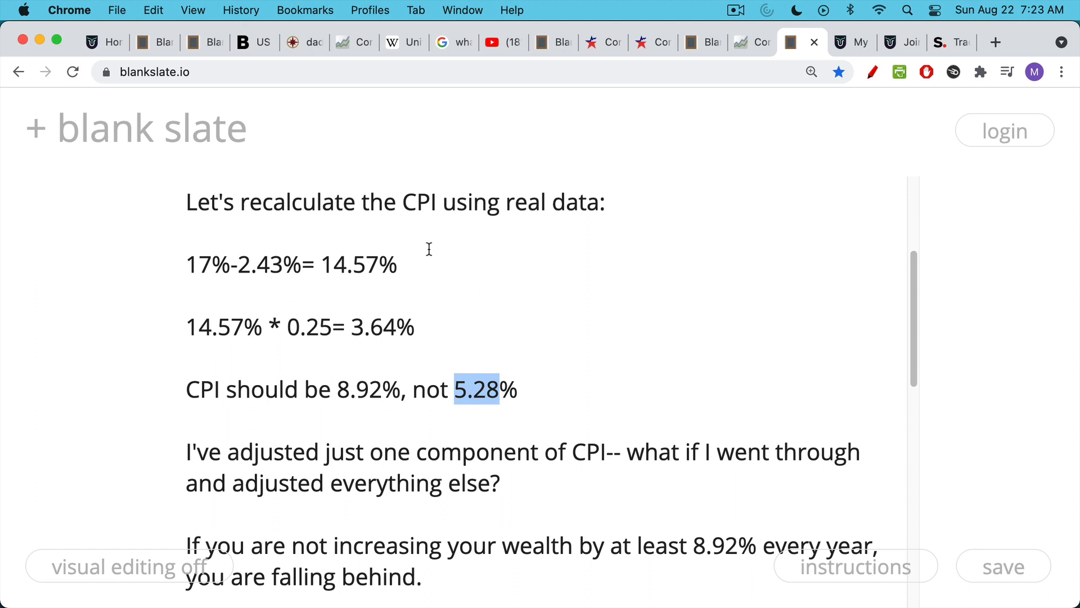
mouse_move(362, 324)
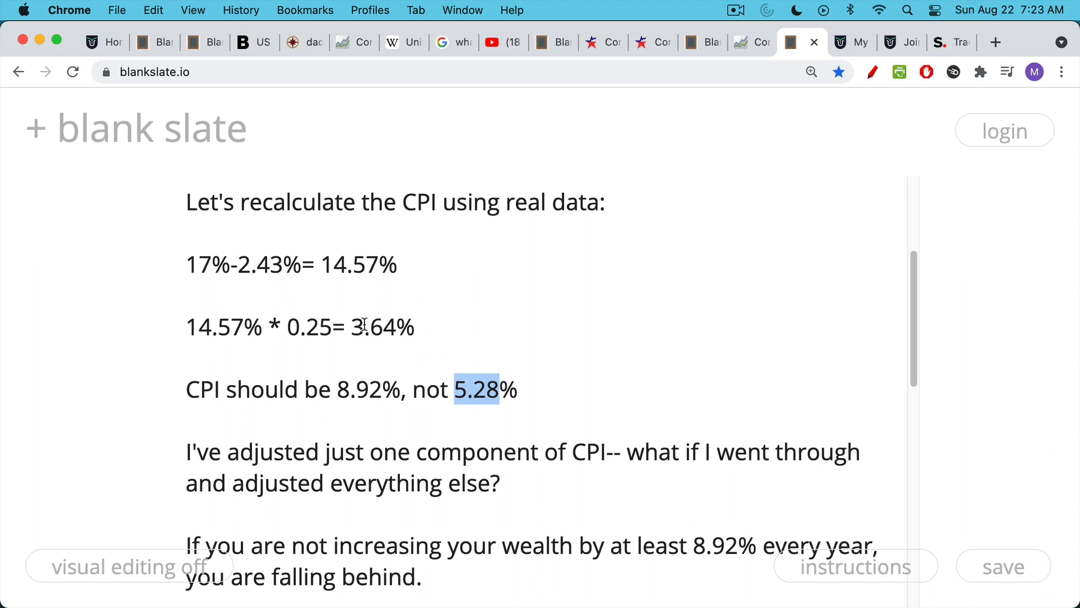
double_click(373, 327)
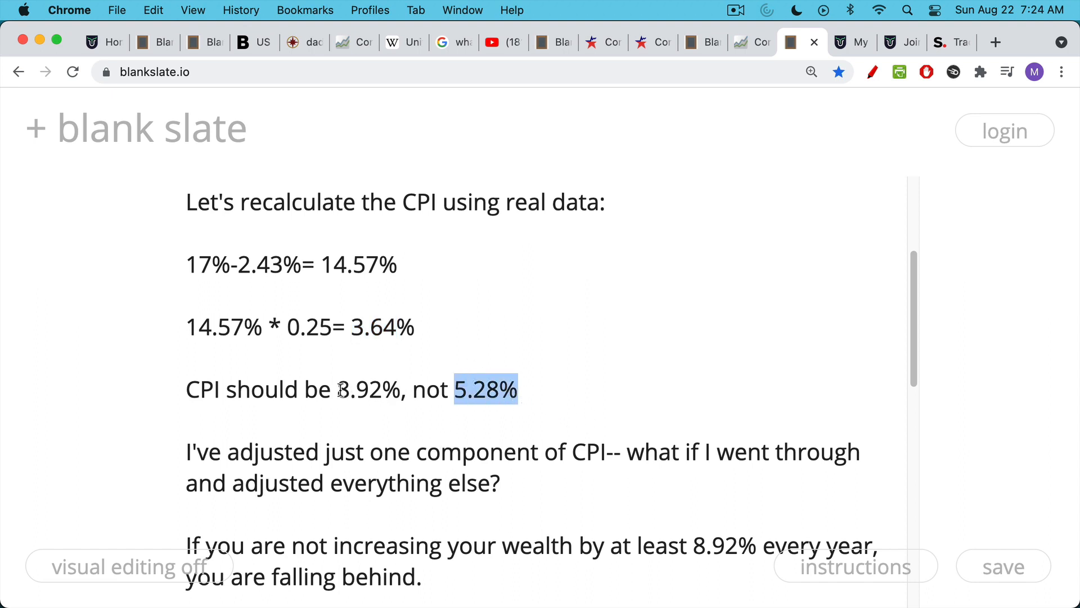
double_click(370, 389)
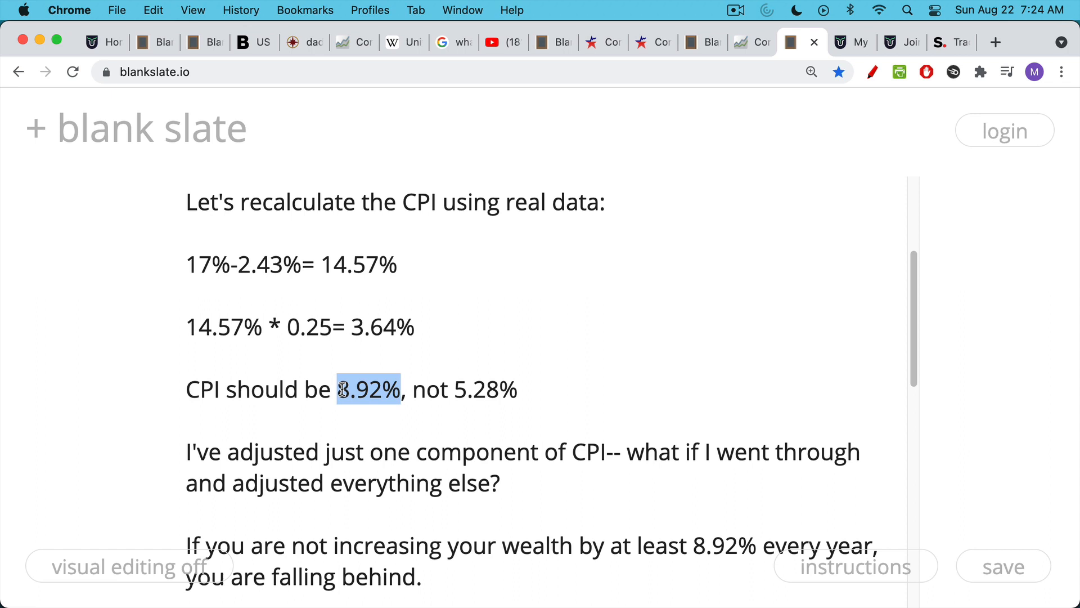
mouse_move(388, 370)
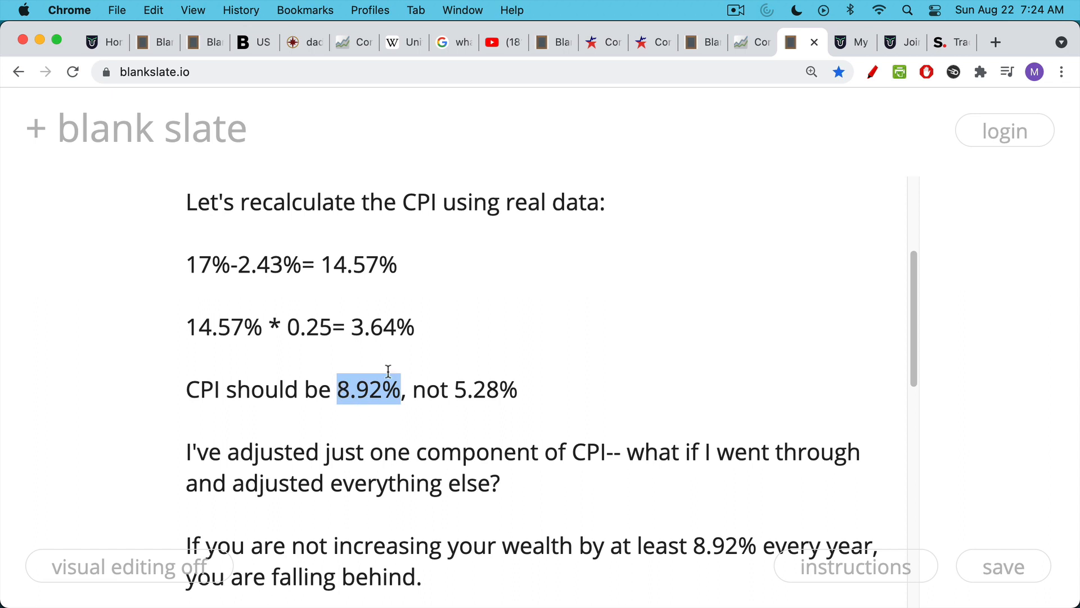
mouse_move(391, 354)
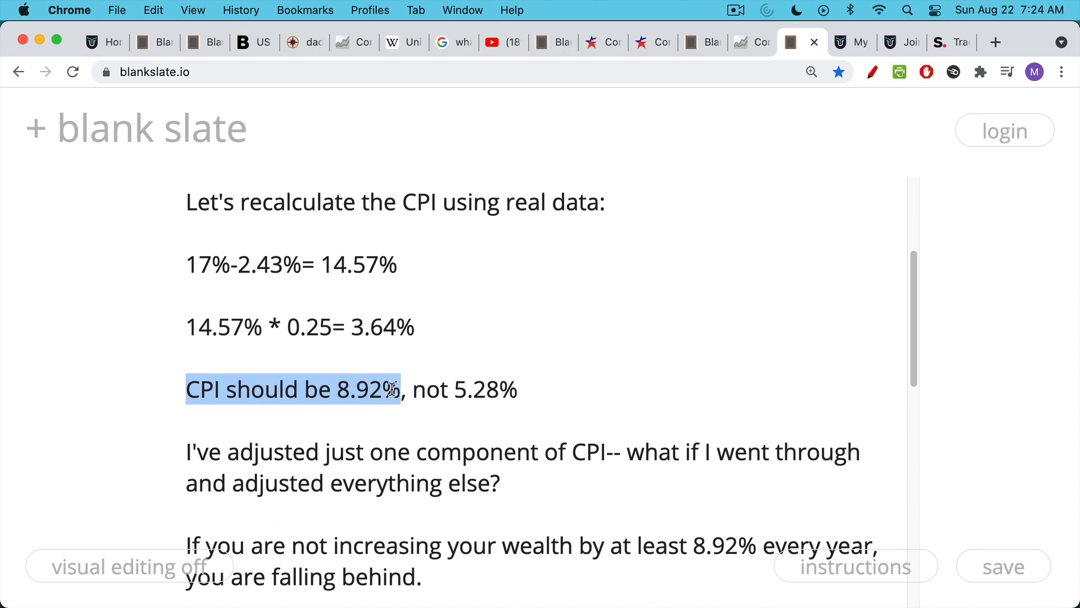
mouse_move(455, 330)
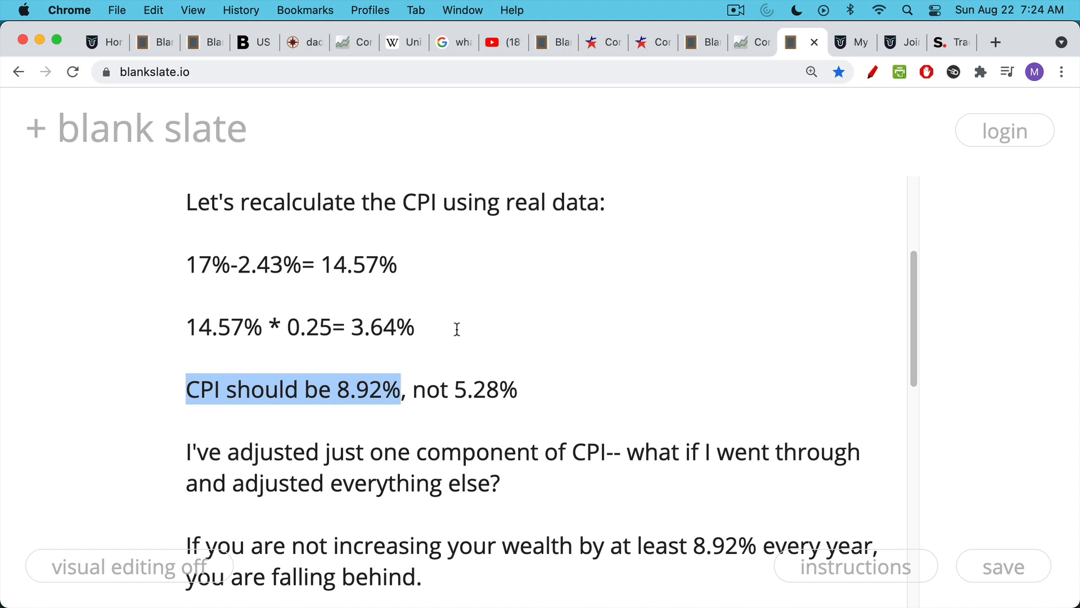
mouse_move(487, 365)
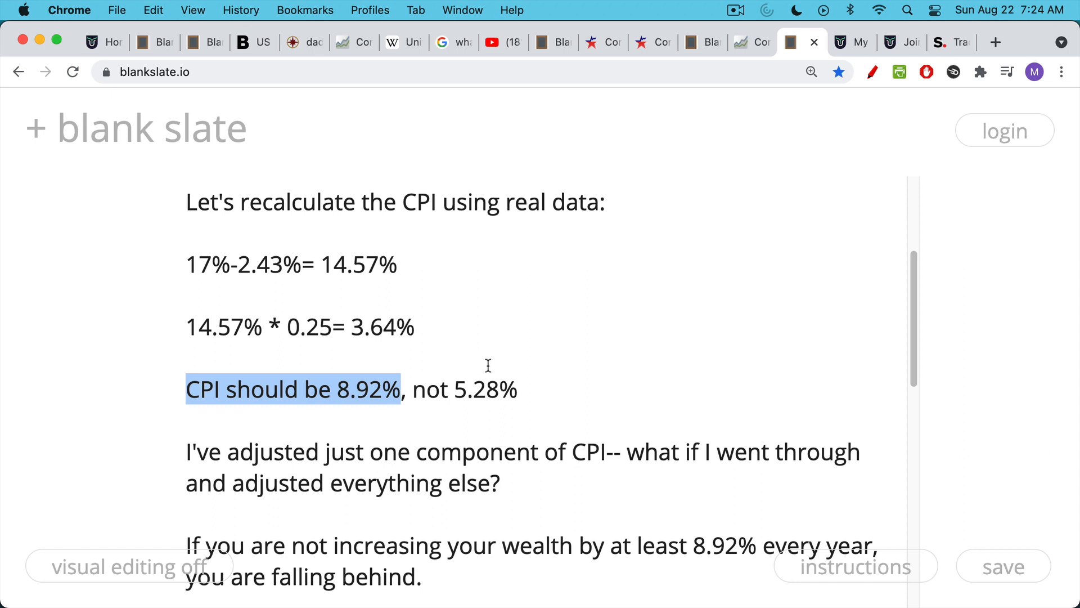
scroll("down", 3)
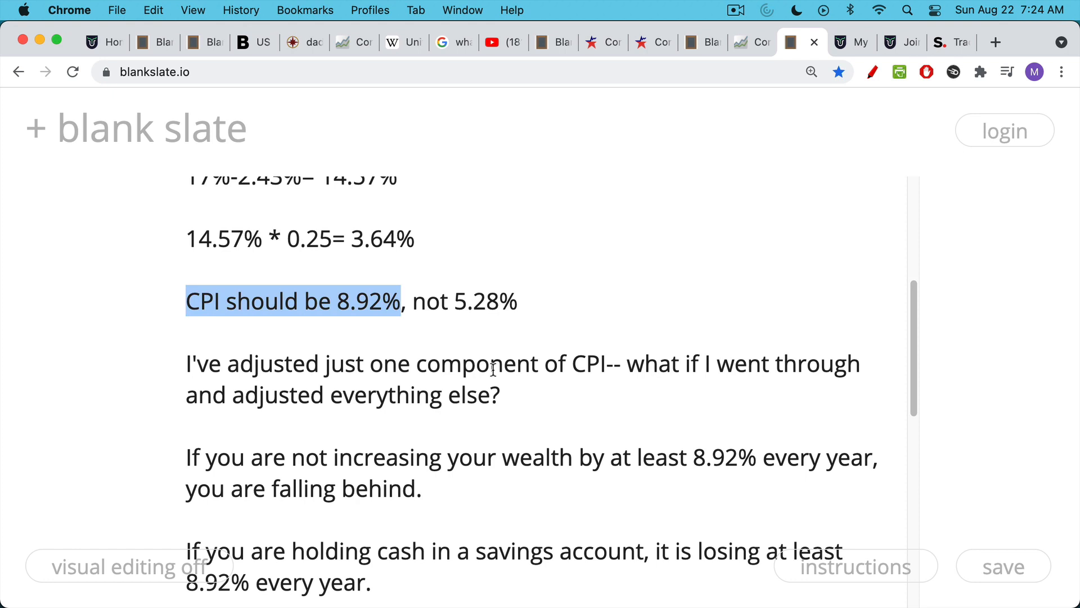
mouse_move(511, 368)
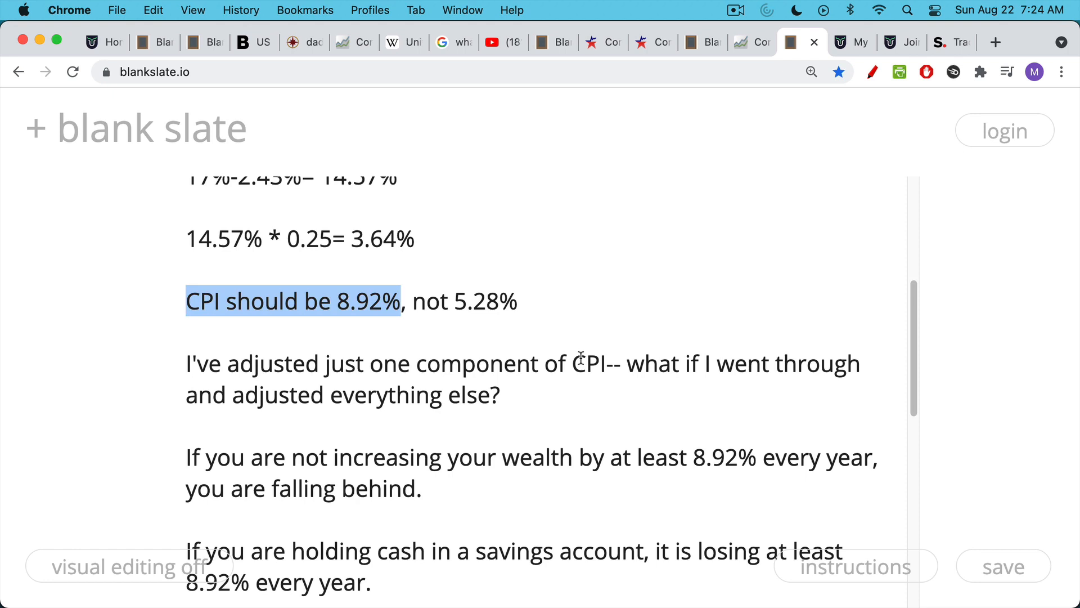
mouse_move(325, 300)
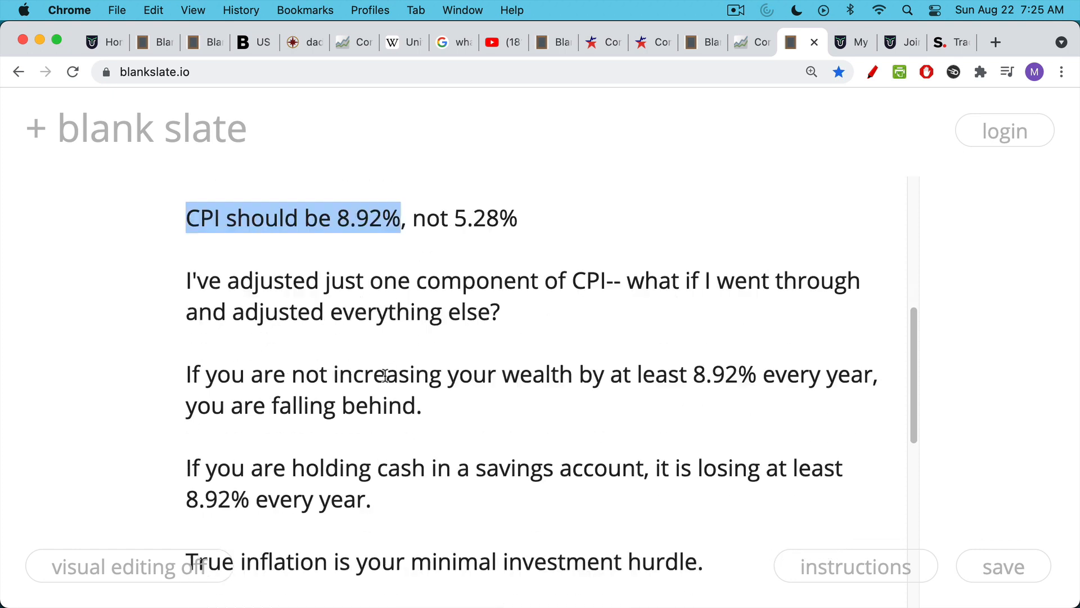
scroll("down", 3)
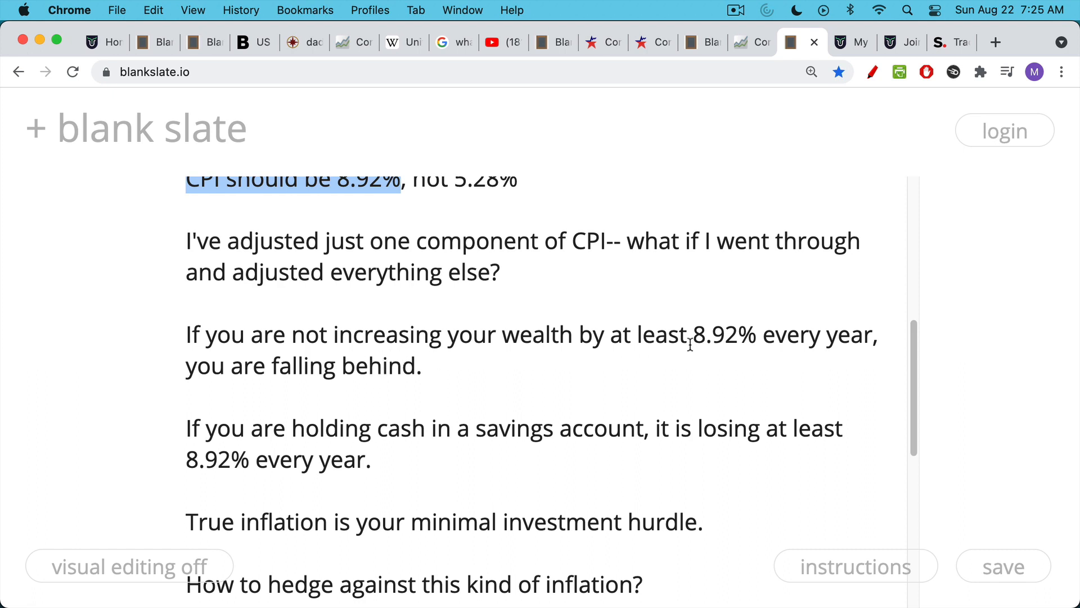
double_click(713, 334)
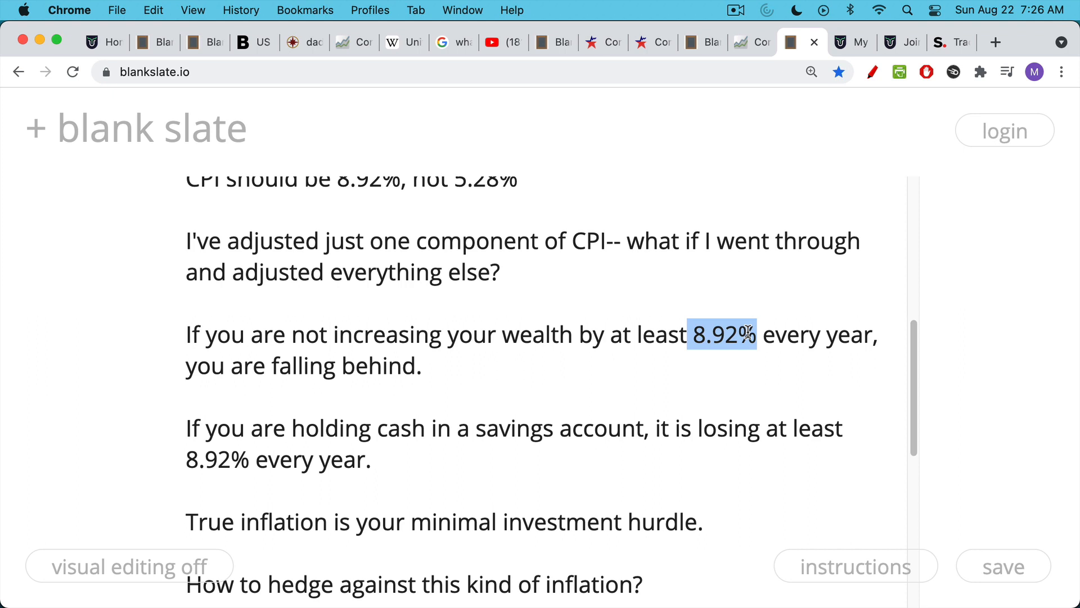
mouse_move(724, 372)
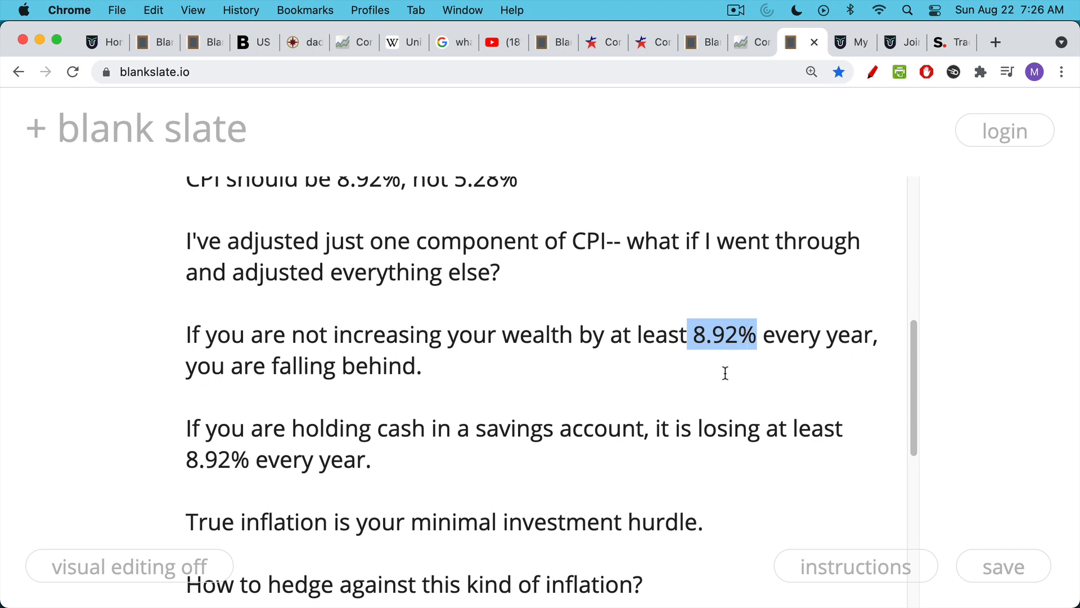
scroll("down", 3)
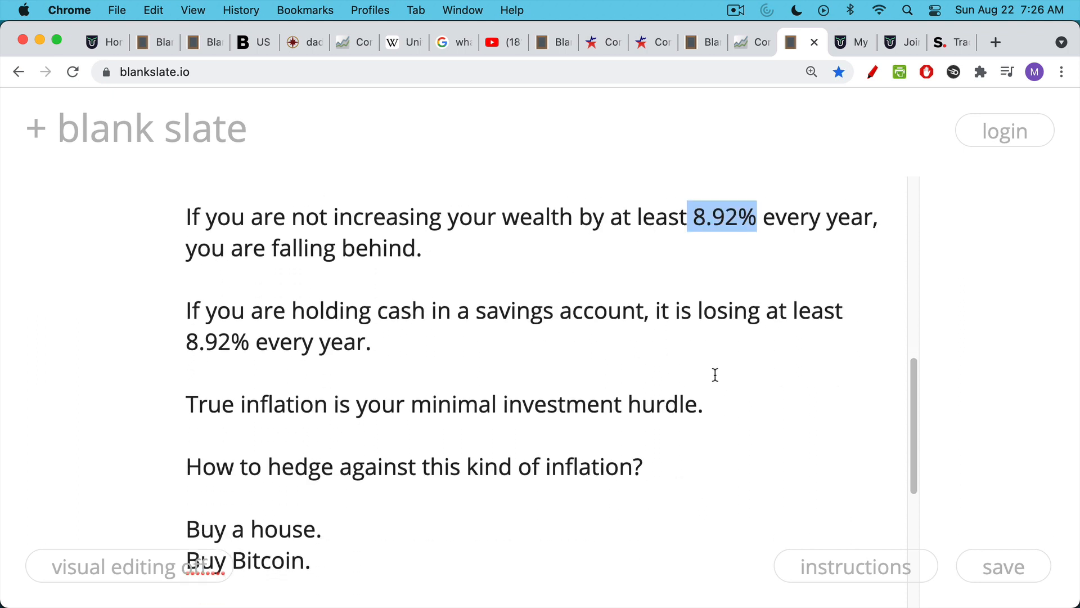
mouse_move(190, 341)
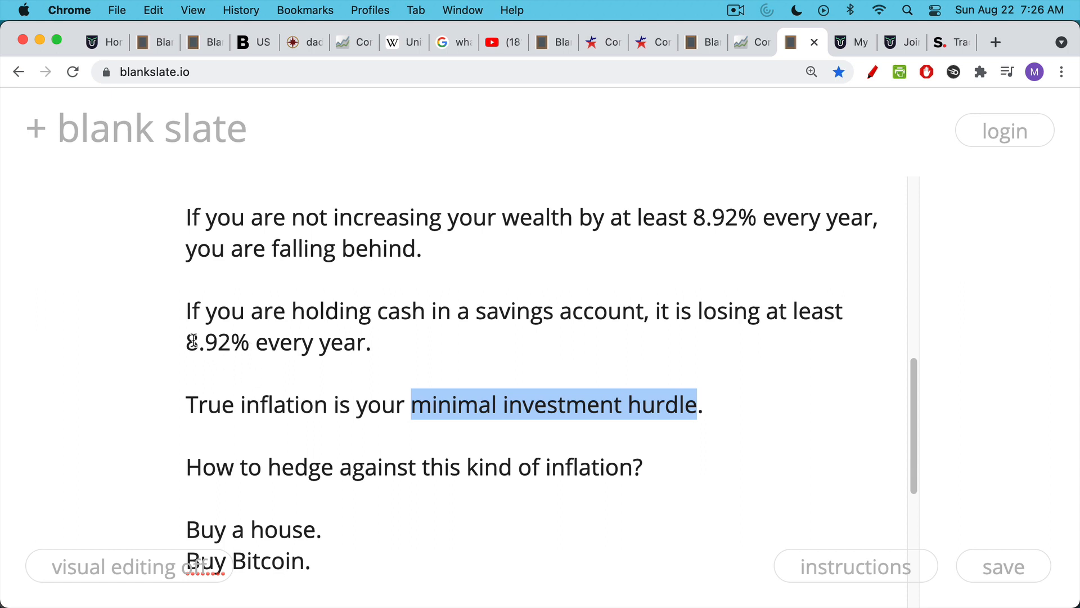
double_click(206, 342)
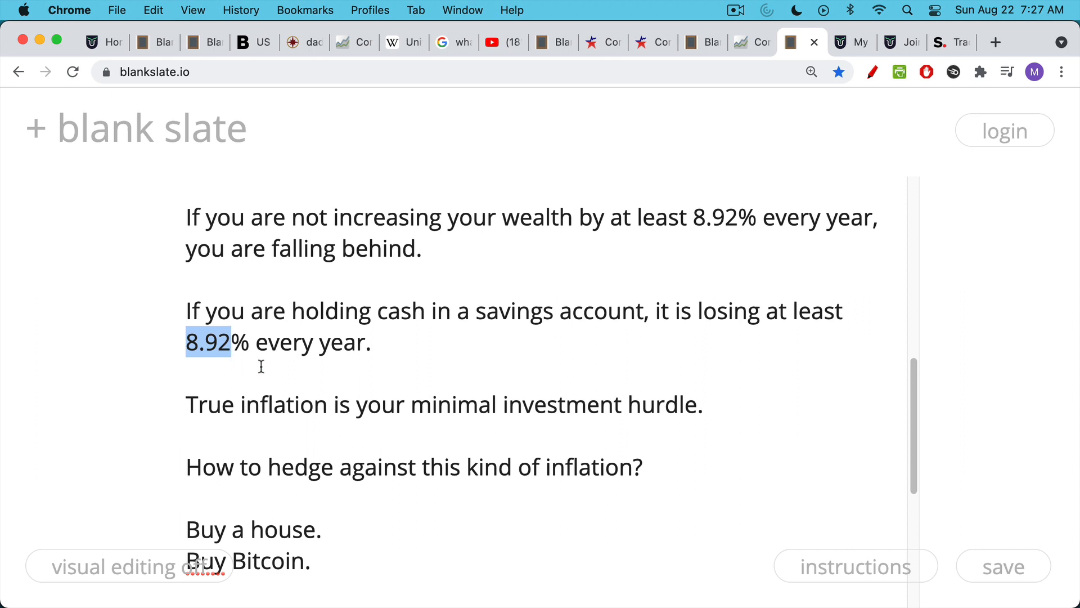
scroll("down", 3)
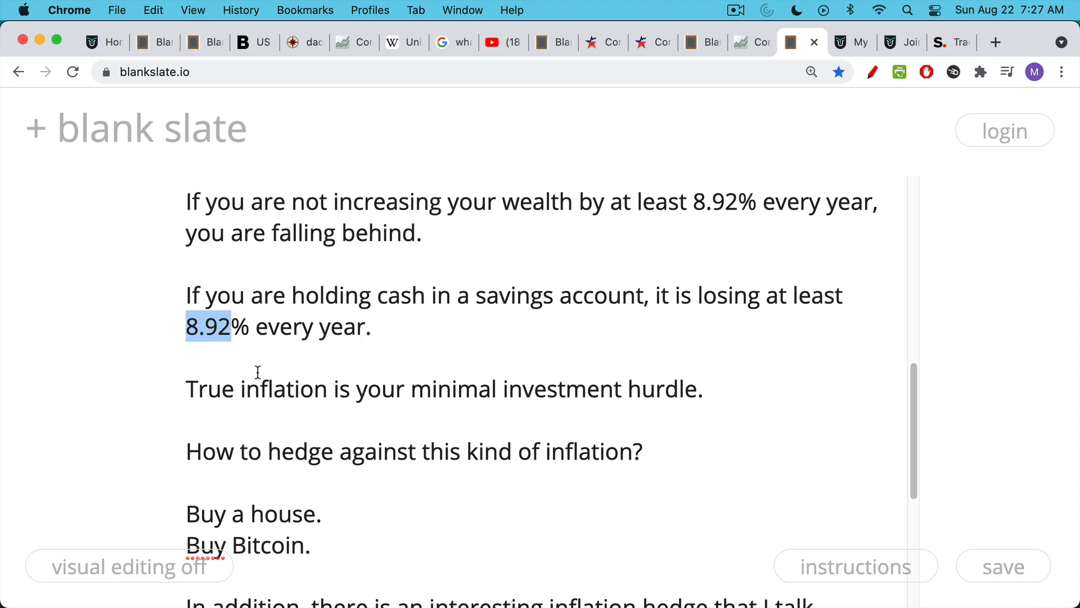
scroll("down", 3)
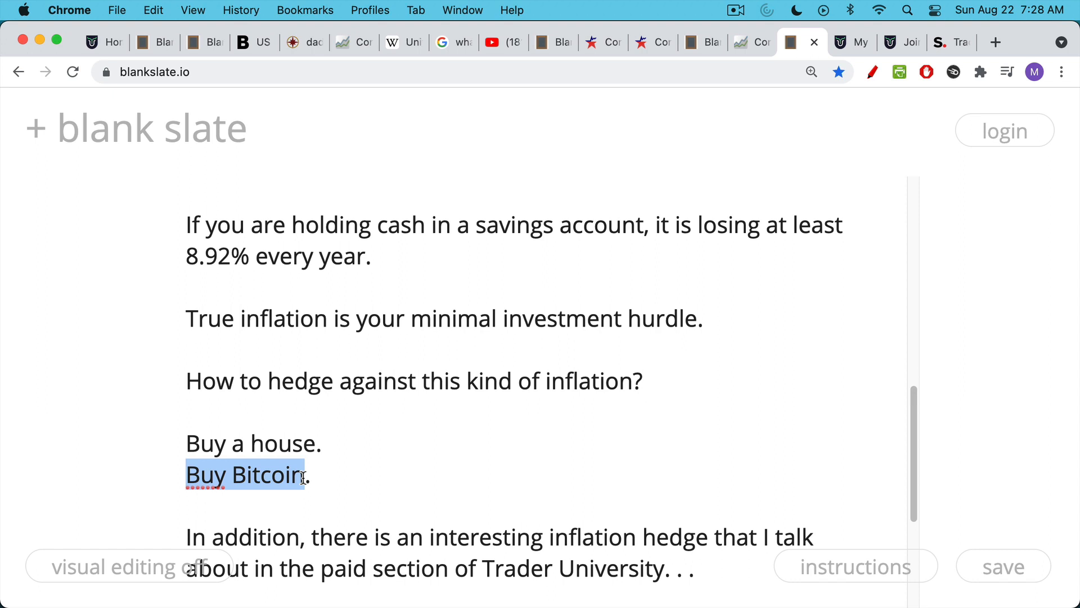
mouse_move(274, 455)
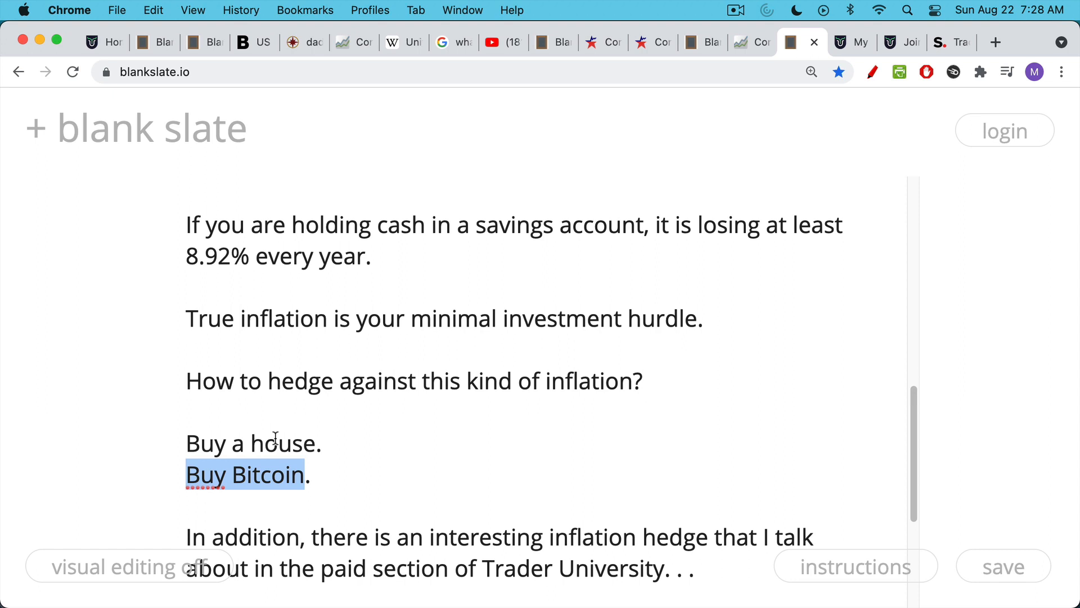
mouse_move(288, 433)
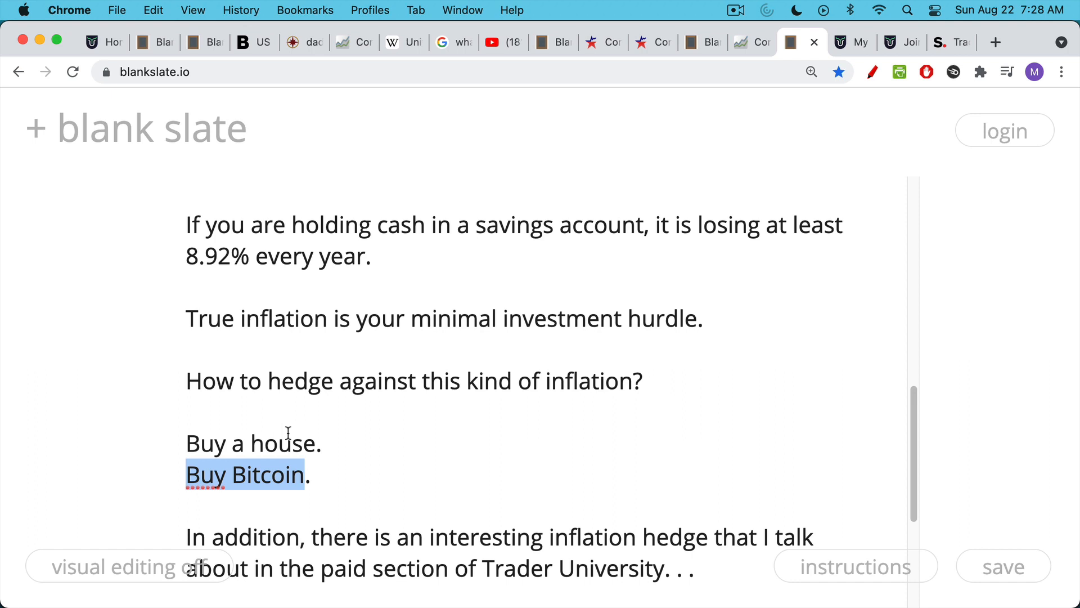
mouse_move(296, 412)
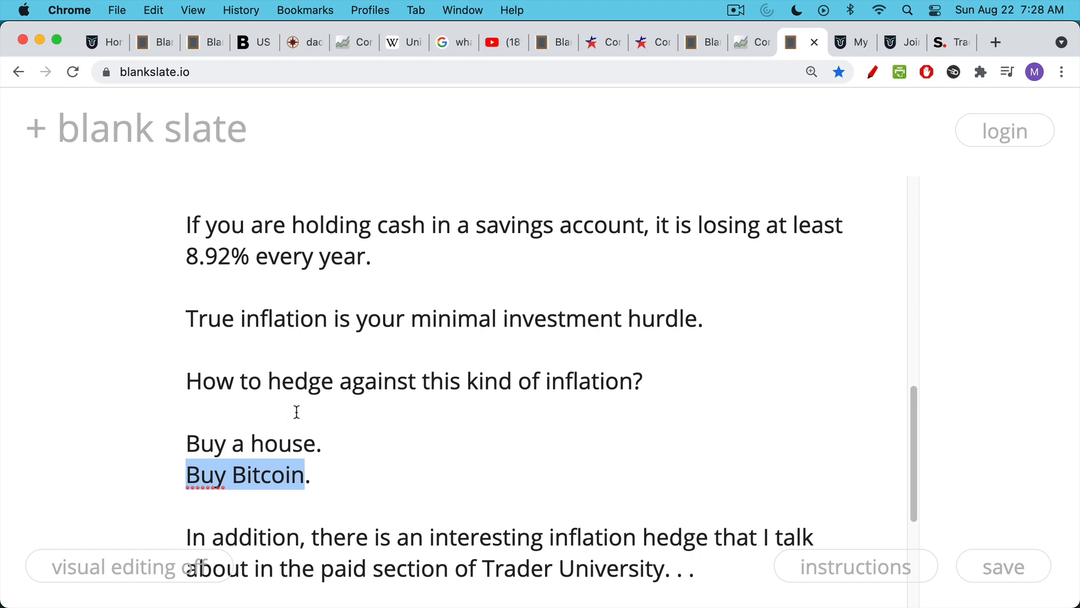
mouse_move(340, 472)
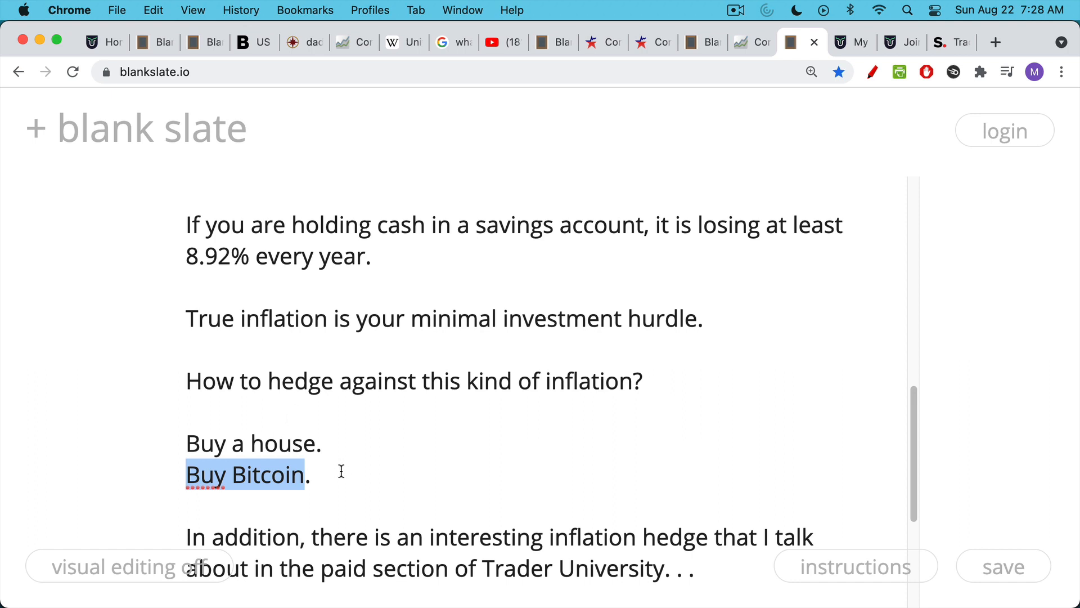
scroll("down", 3)
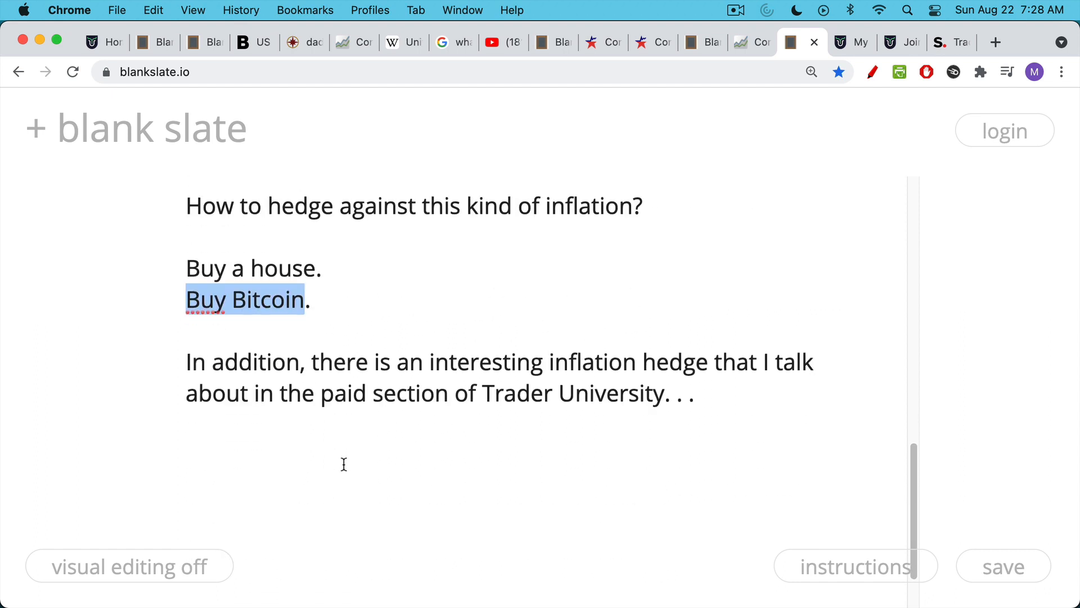
mouse_move(853, 63)
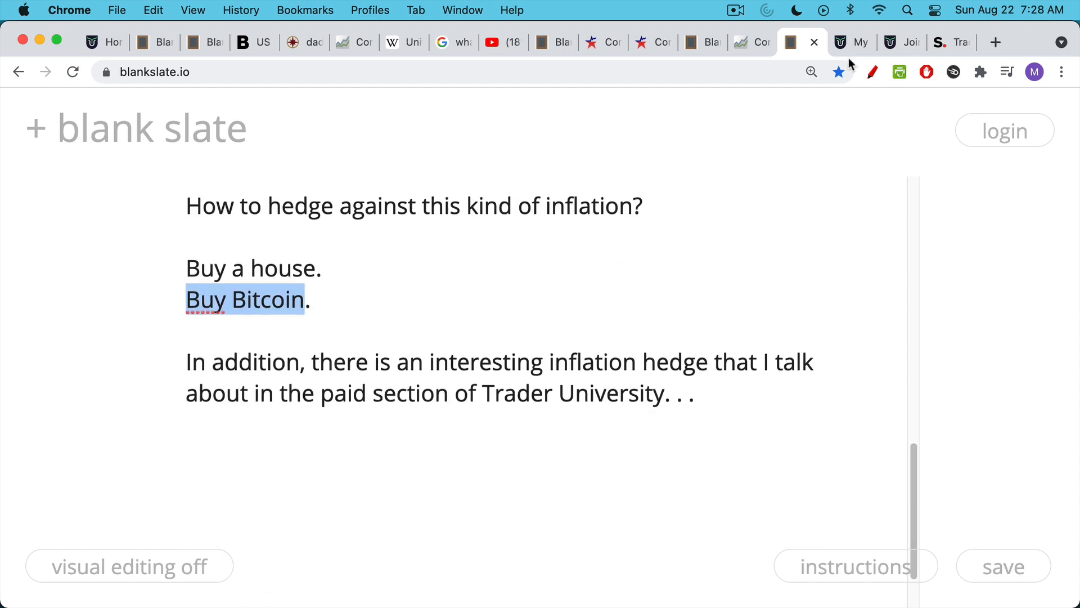
- On the Long-Term Investments course page, turn on the red pen and scroll through the dated lessons
left_click(839, 43)
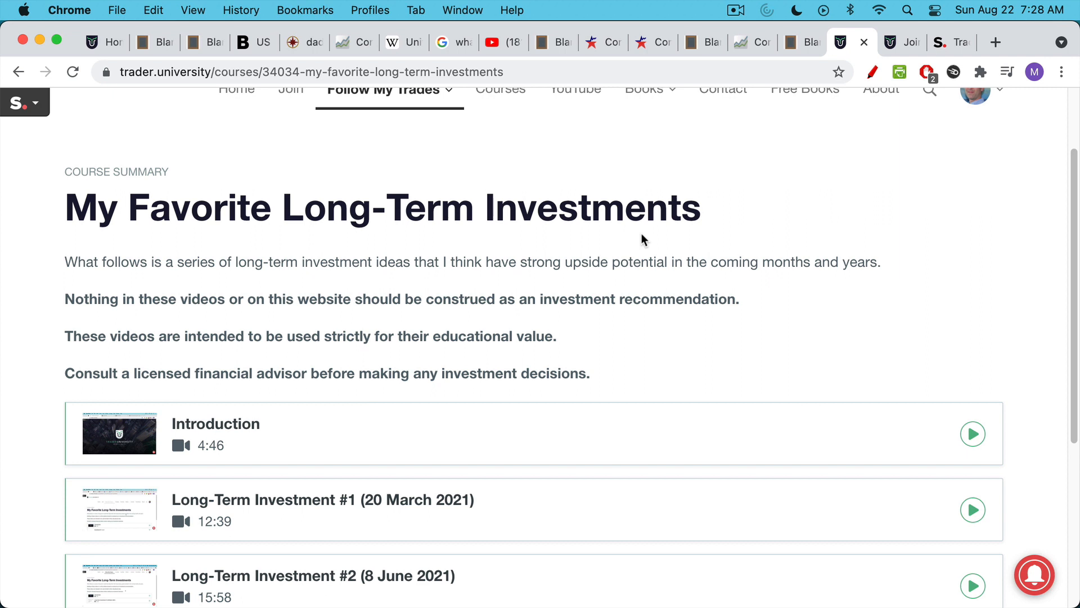
mouse_move(624, 288)
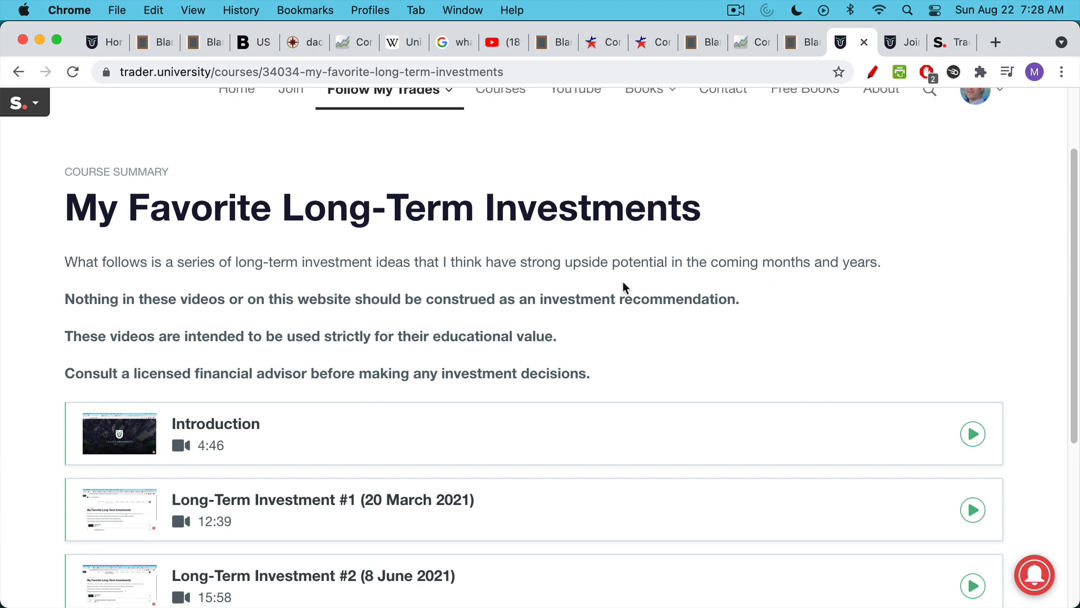
left_click(872, 72)
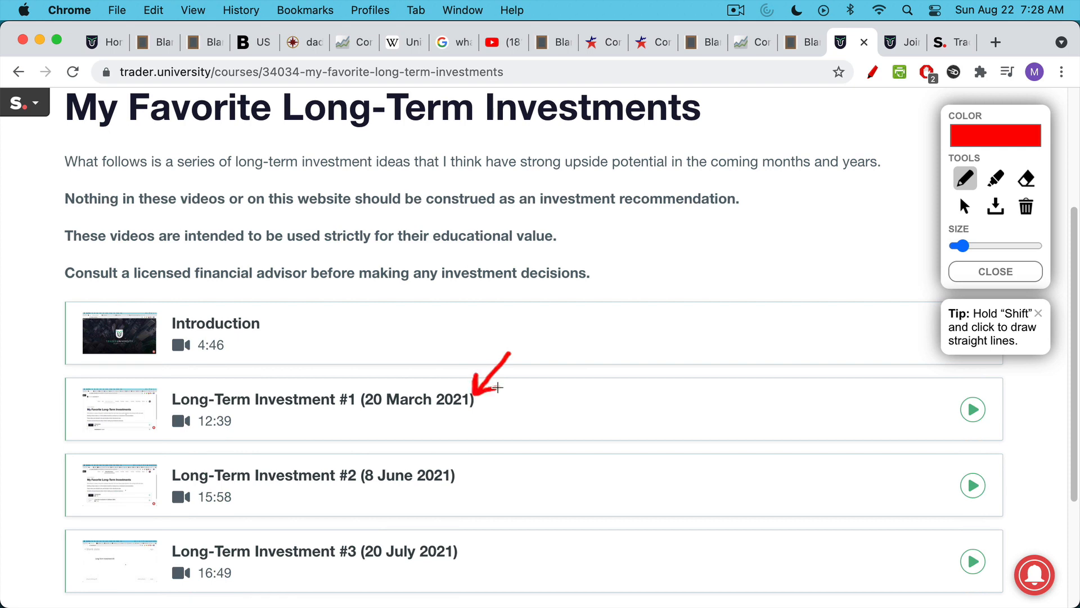
mouse_move(581, 366)
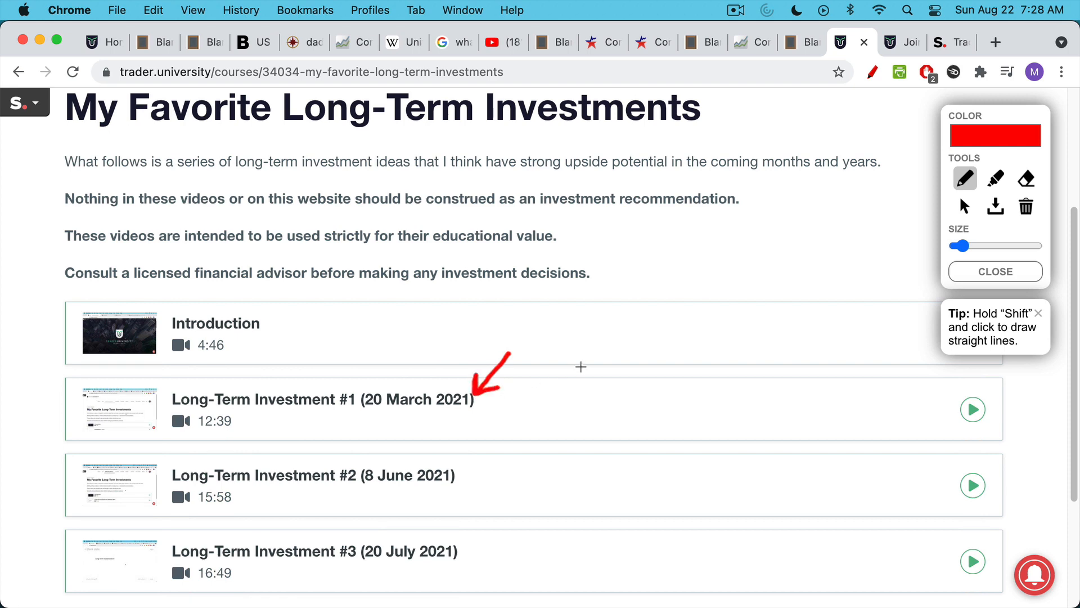
mouse_move(568, 384)
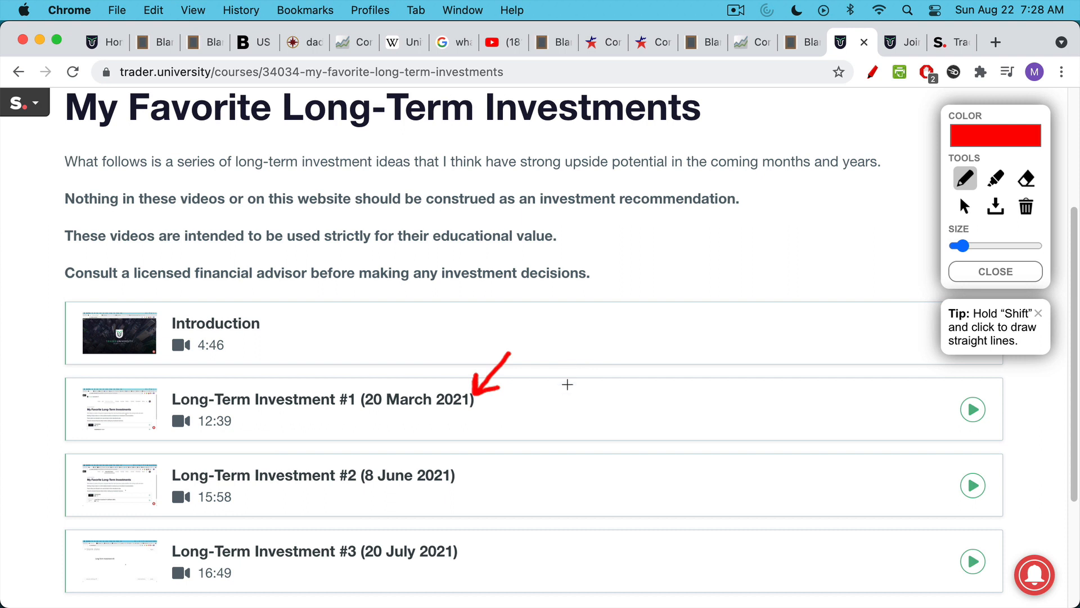
scroll("down", 3)
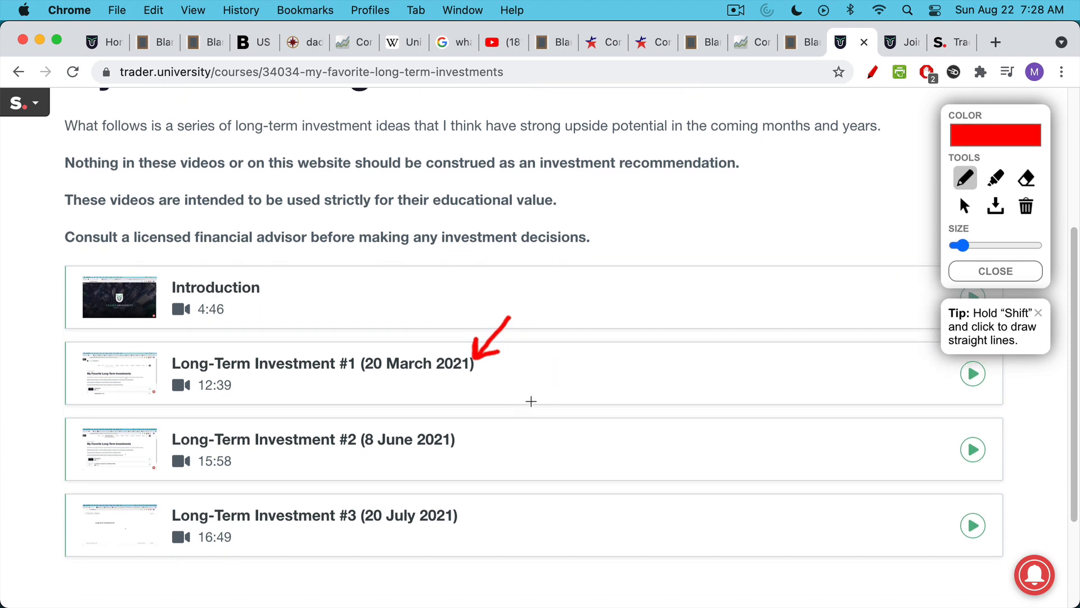
scroll("down", 3)
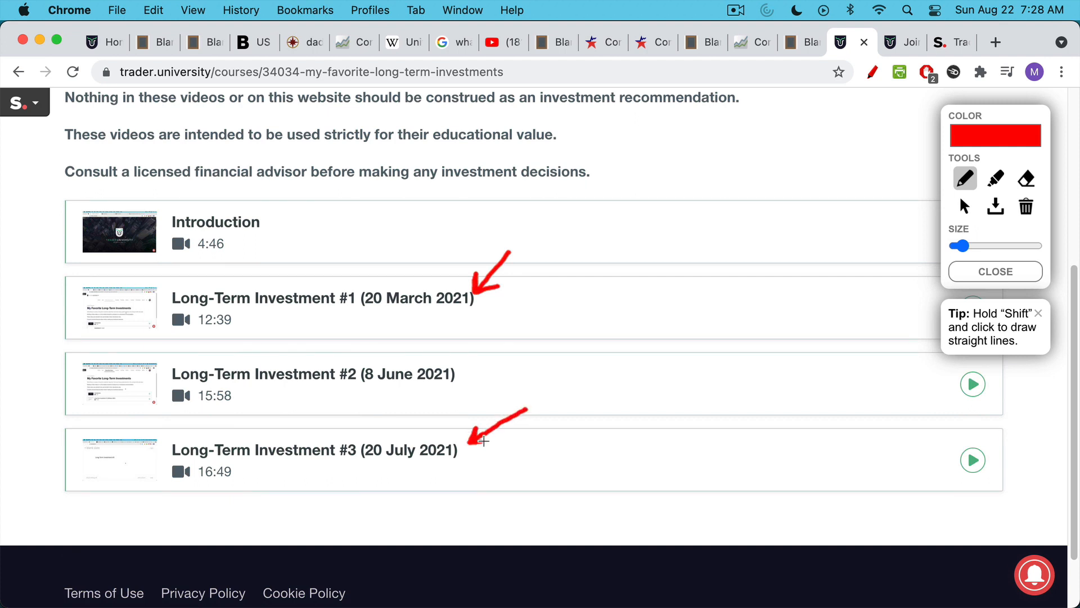
mouse_move(489, 434)
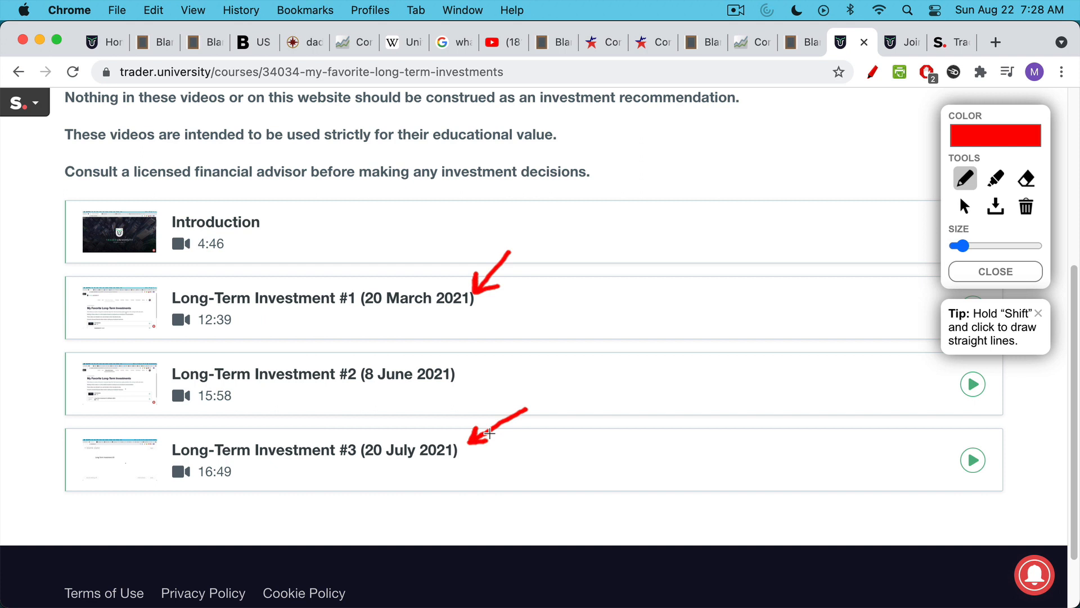
mouse_move(518, 421)
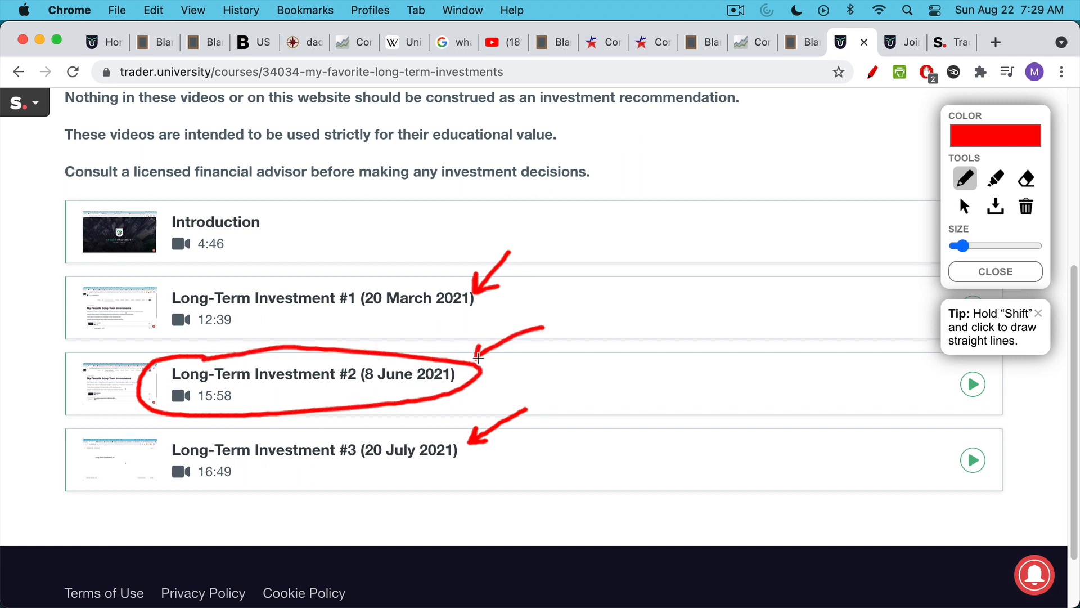
mouse_move(478, 359)
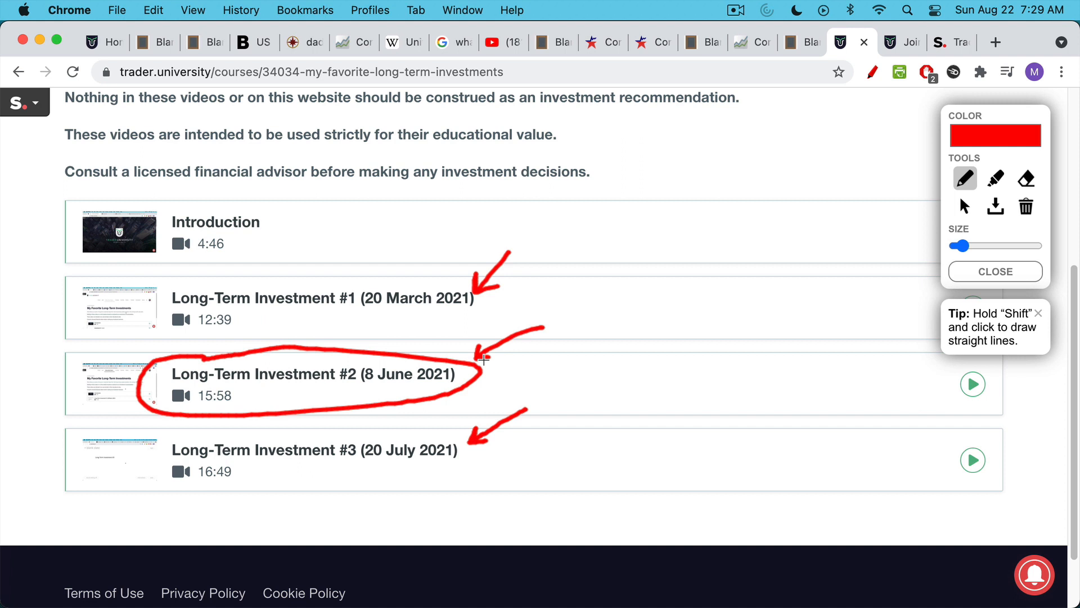
mouse_move(479, 375)
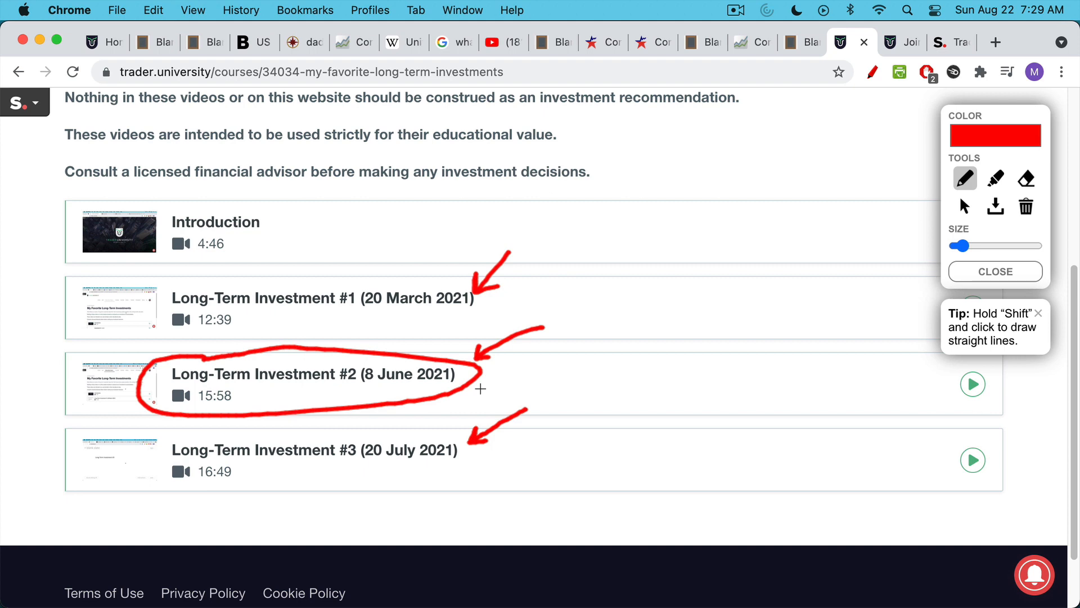
mouse_move(478, 378)
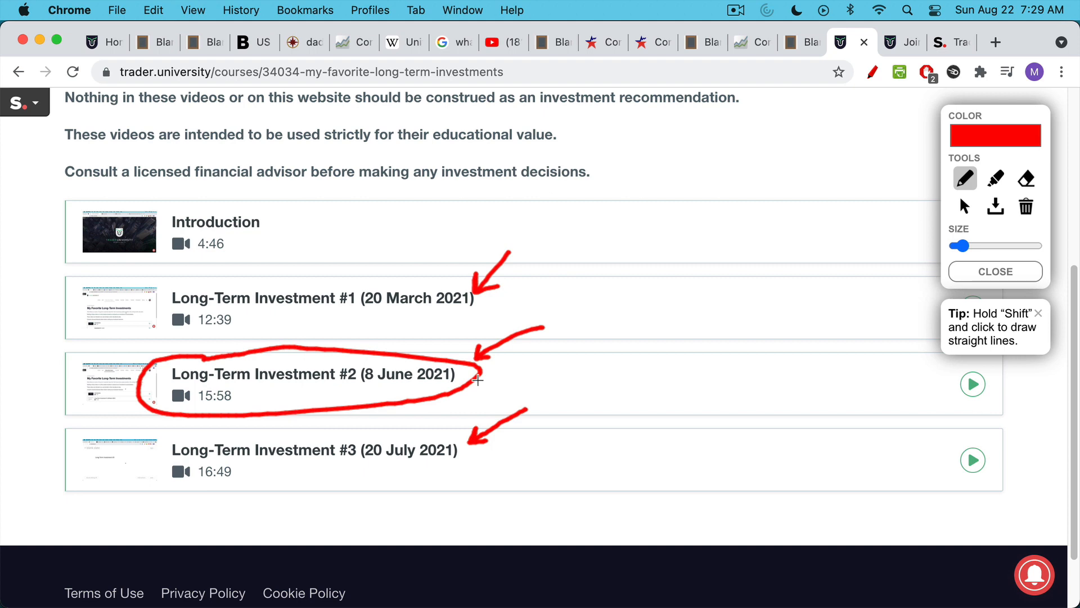
mouse_move(488, 346)
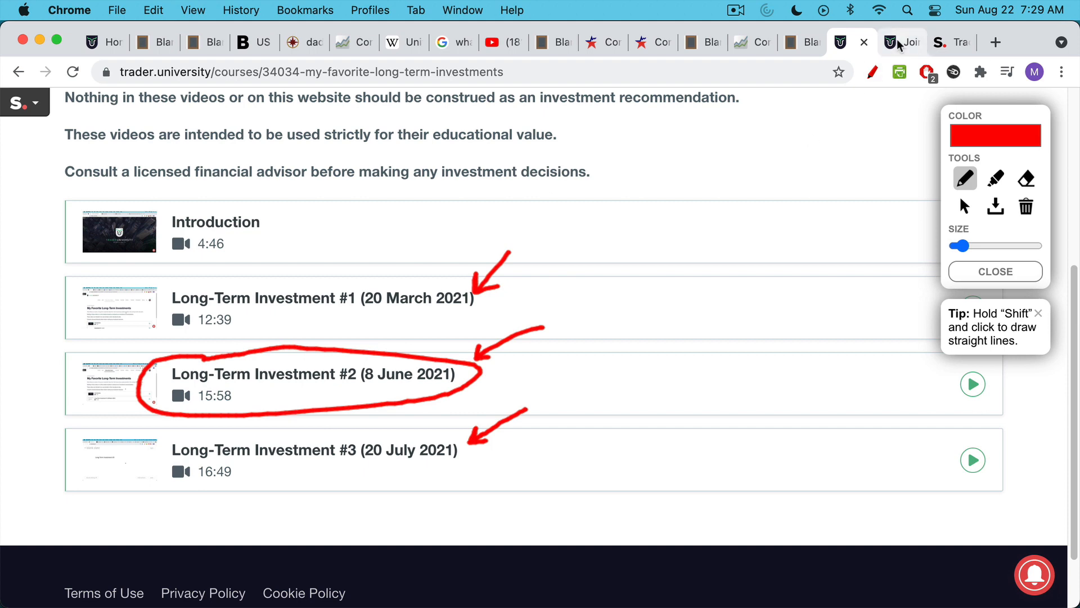
- Scroll the Join page's Online Courses, marking two cards and circling Learn To Trade Stocks Like A Pro
left_click(902, 41)
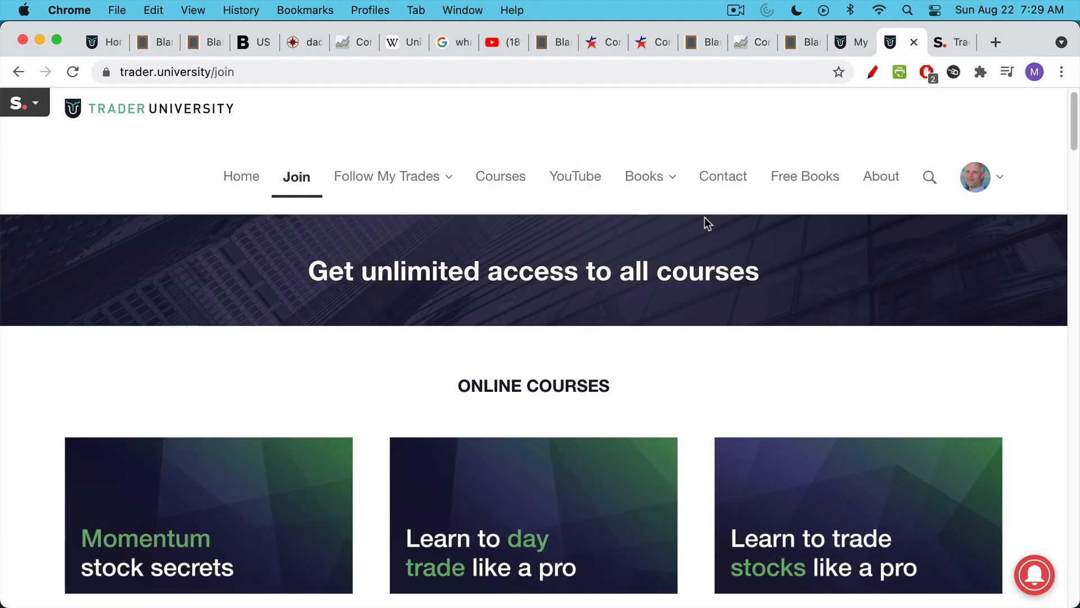
scroll("down", 3)
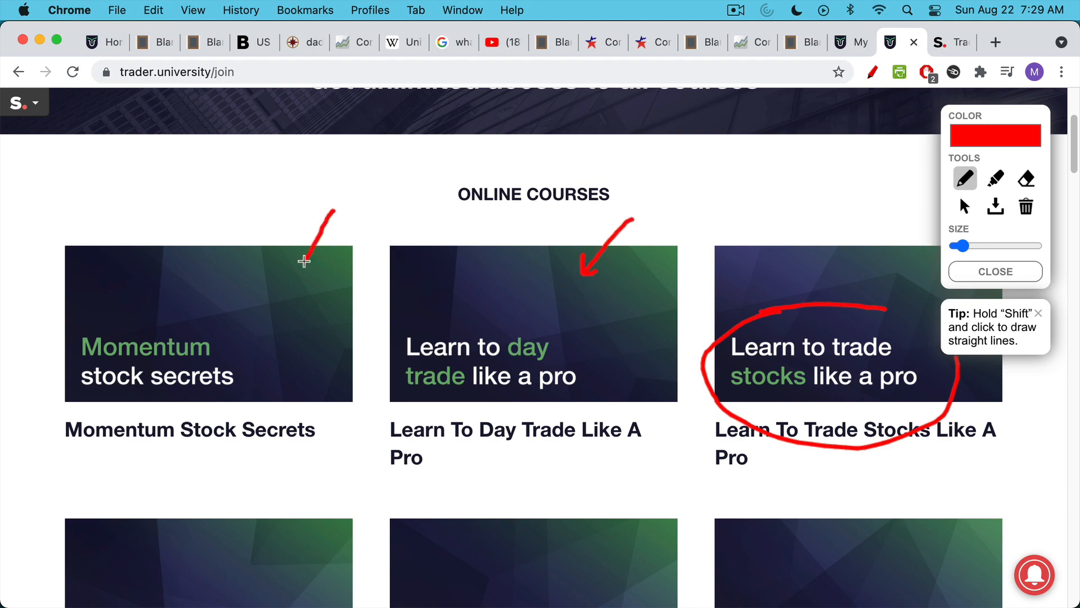
scroll("down", 3)
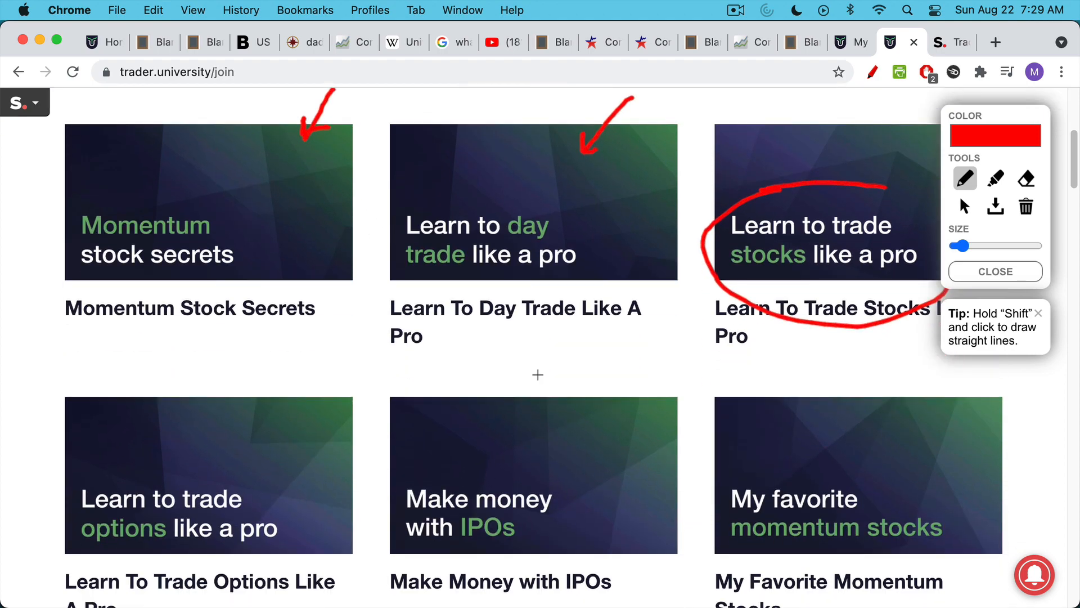
scroll("down", 3)
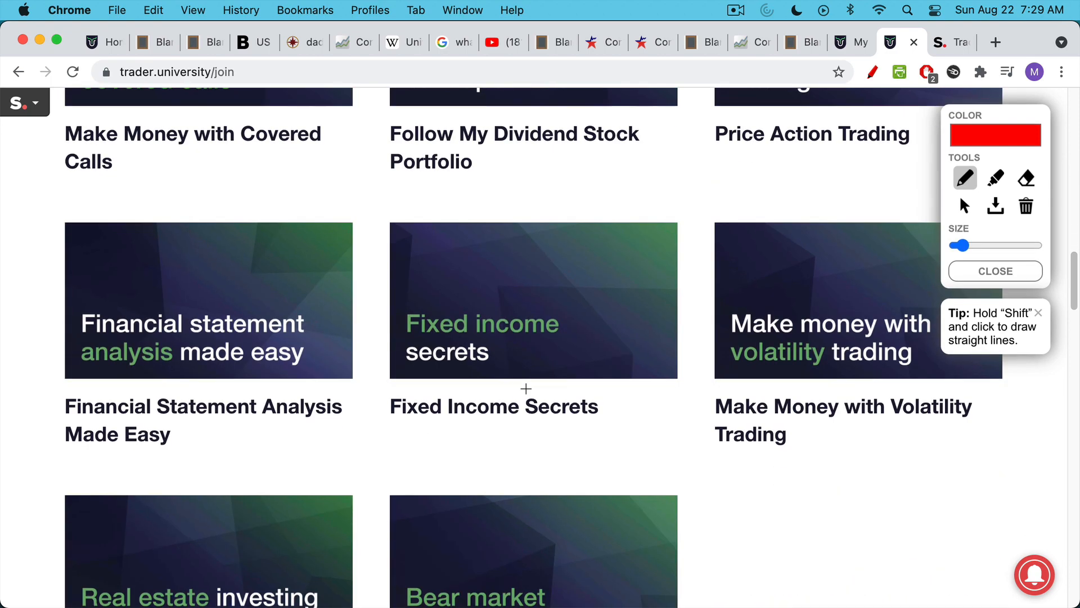
scroll("down", 3)
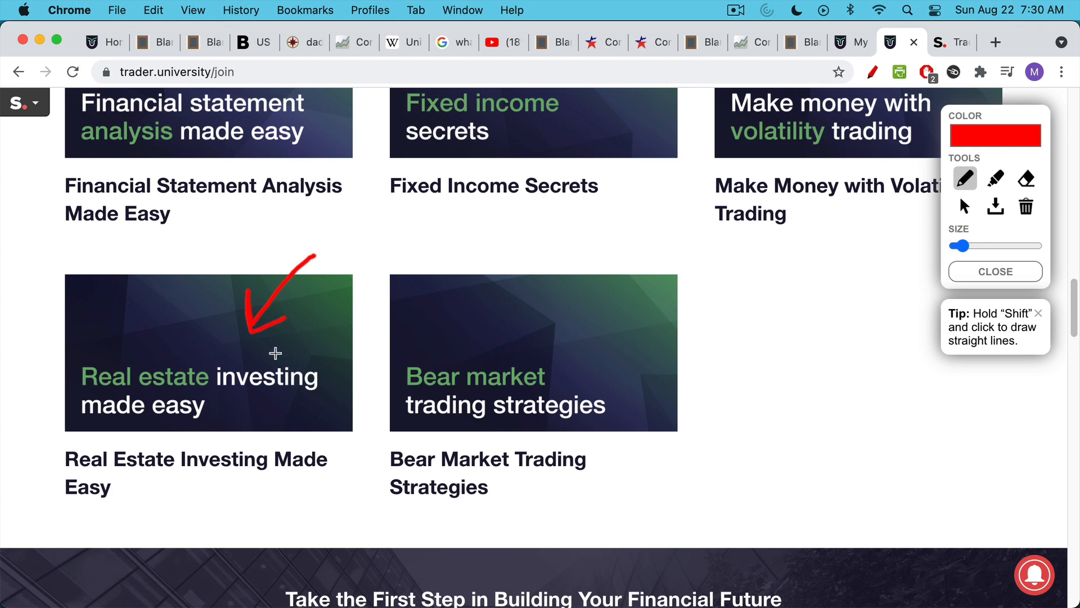
mouse_move(265, 422)
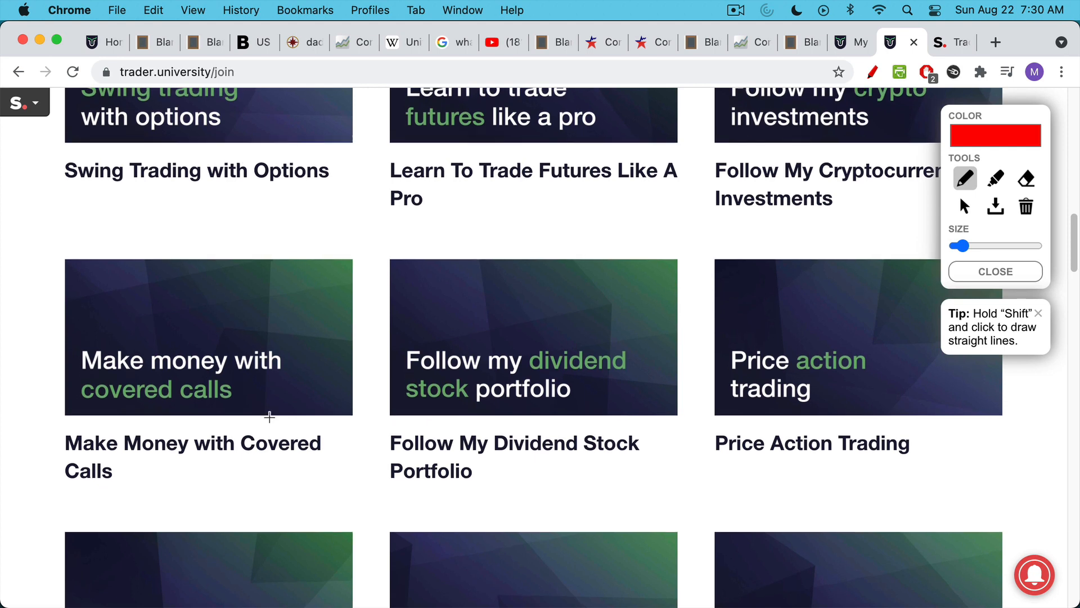
scroll("down", 3)
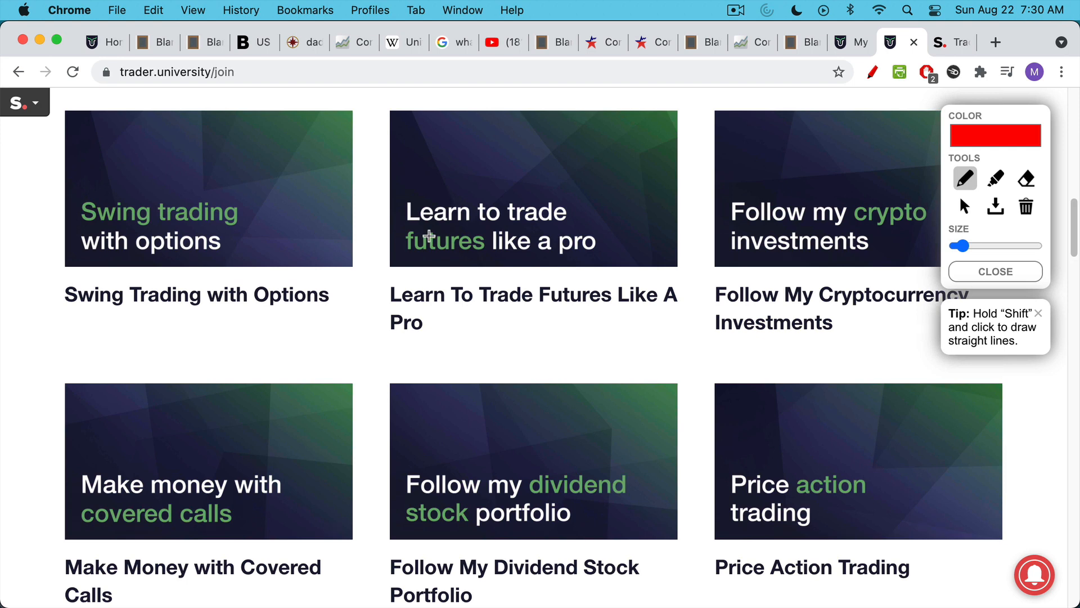
mouse_move(568, 274)
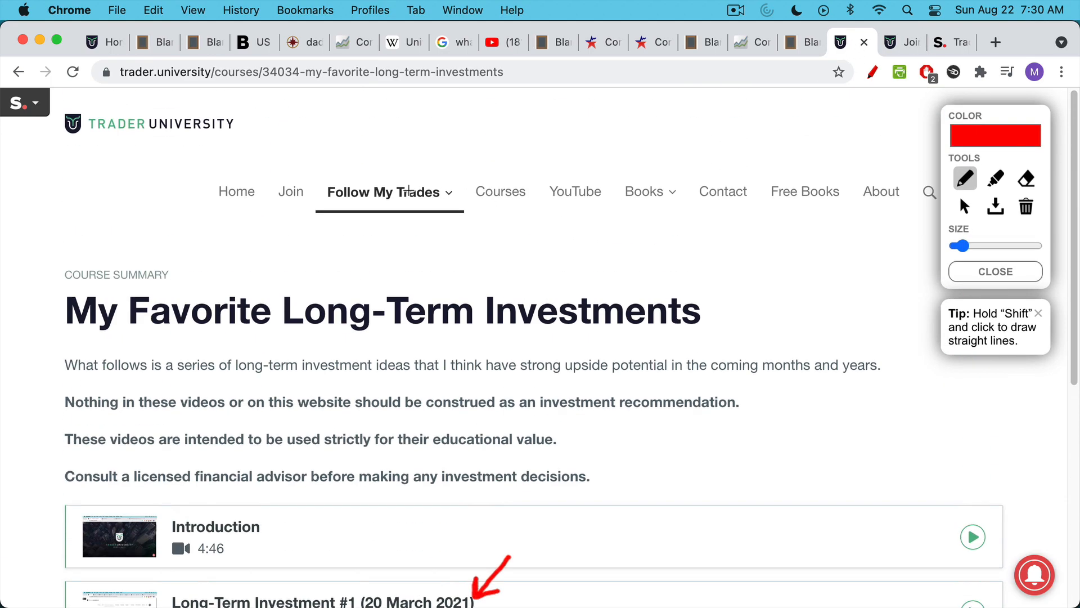
- Open the Follow My Trades dropdown, then scroll to the Monthly $125 and Annual $1,250 plans
left_click(383, 191)
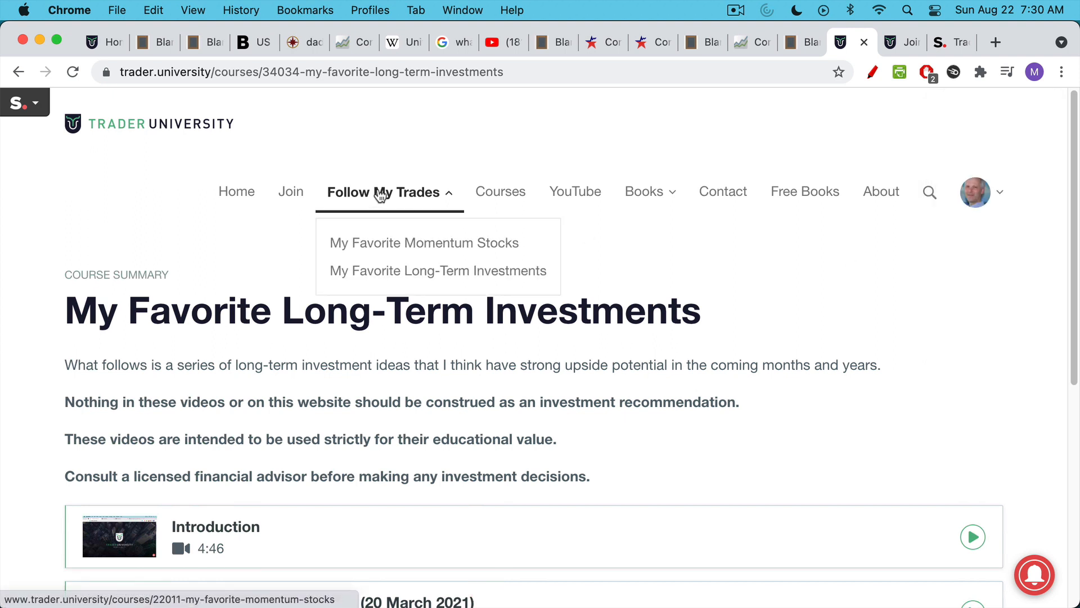
mouse_move(757, 176)
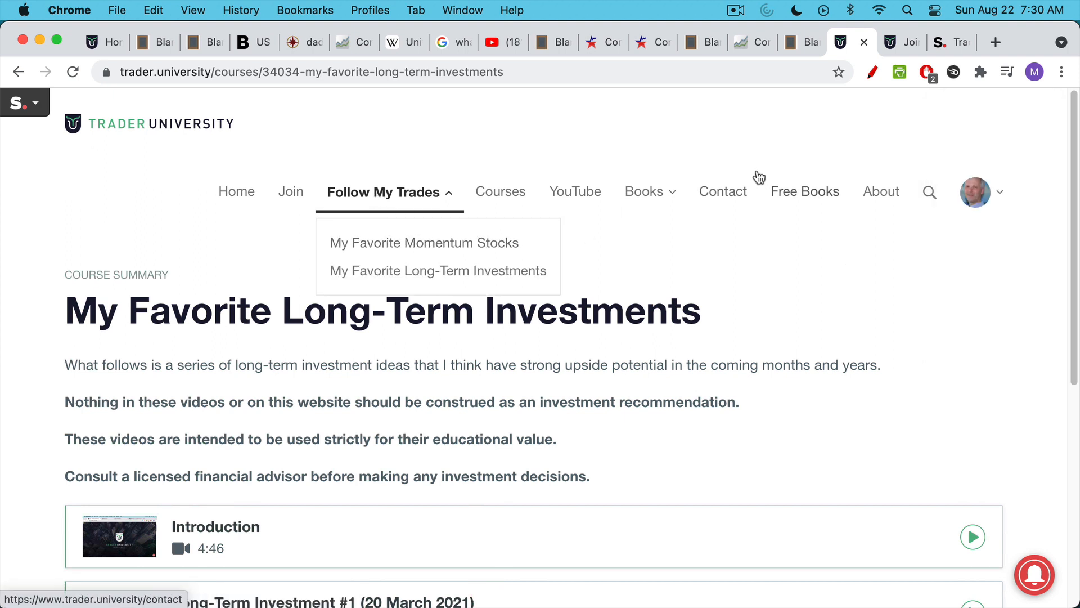
mouse_move(785, 128)
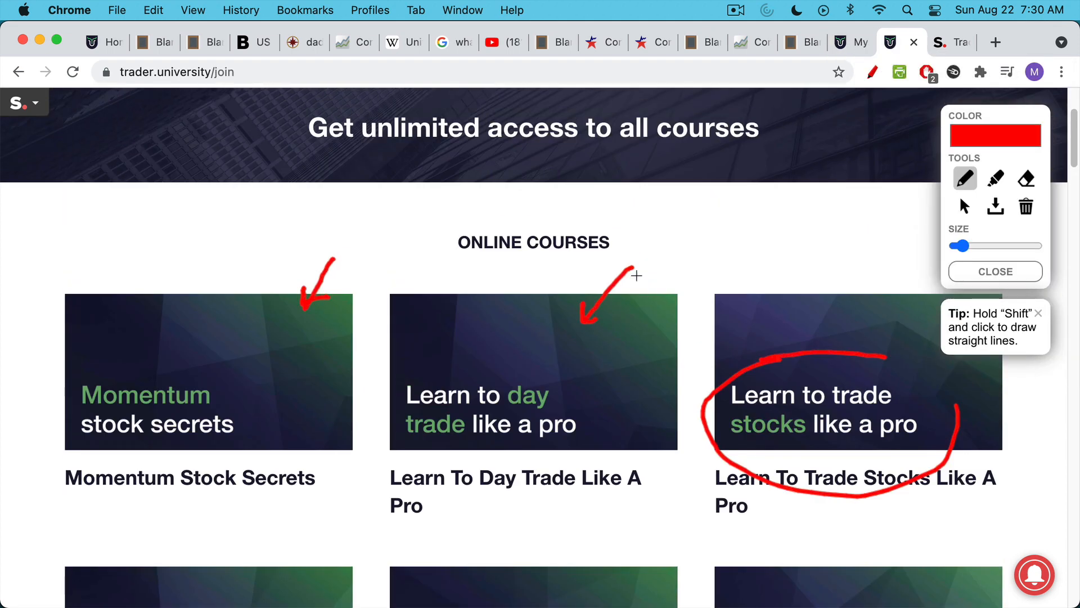
scroll("up", 3)
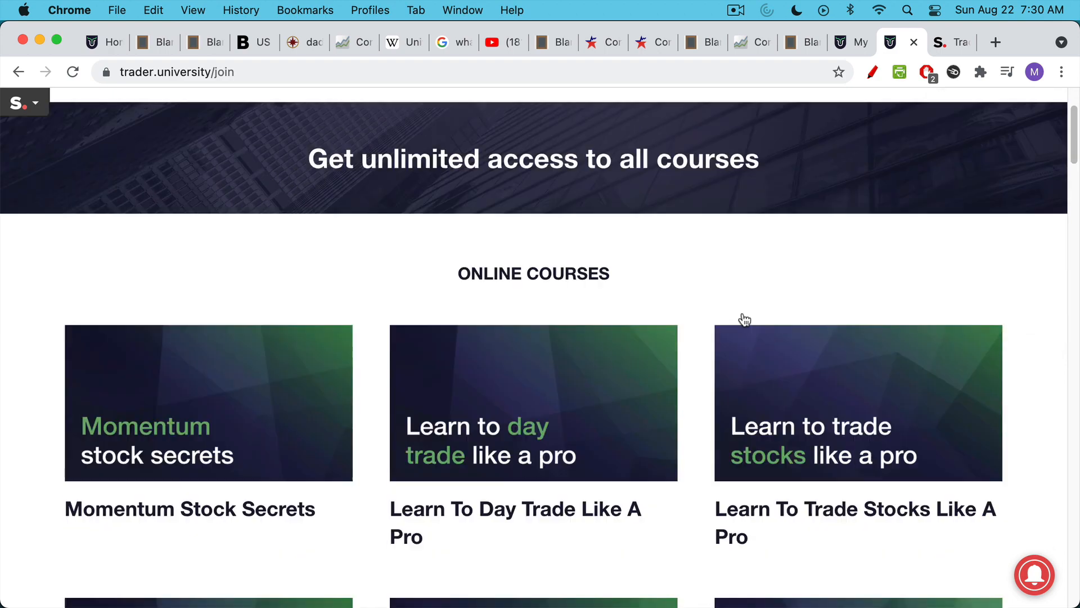
scroll("down", 3)
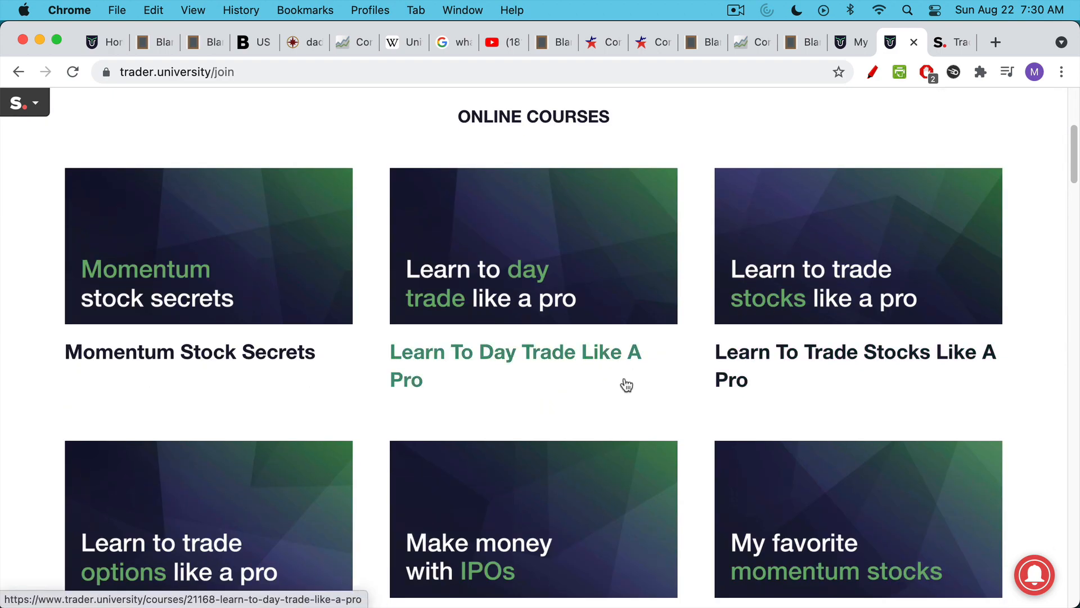
scroll("down", 3)
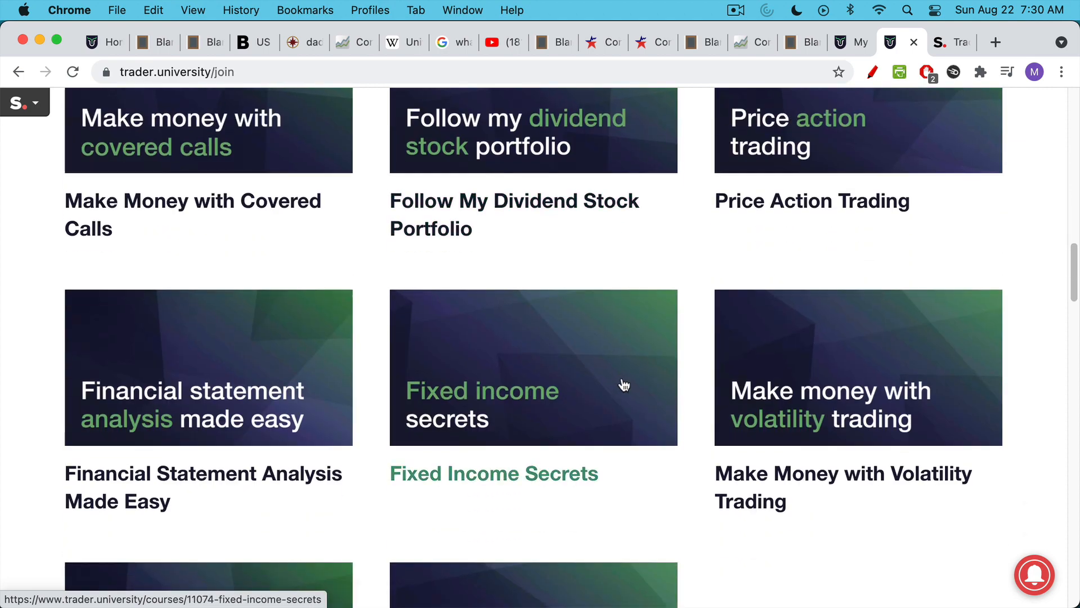
scroll("down", 3)
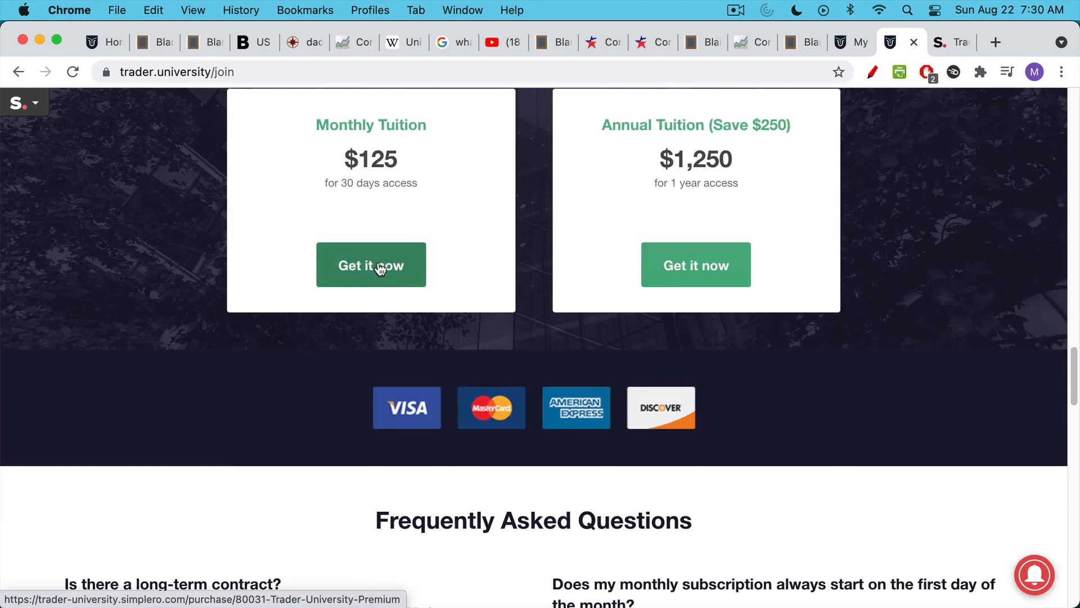
- Start the Monthly Tuition checkout and apply coupon YT99 for $99 every 30 days
left_click(371, 265)
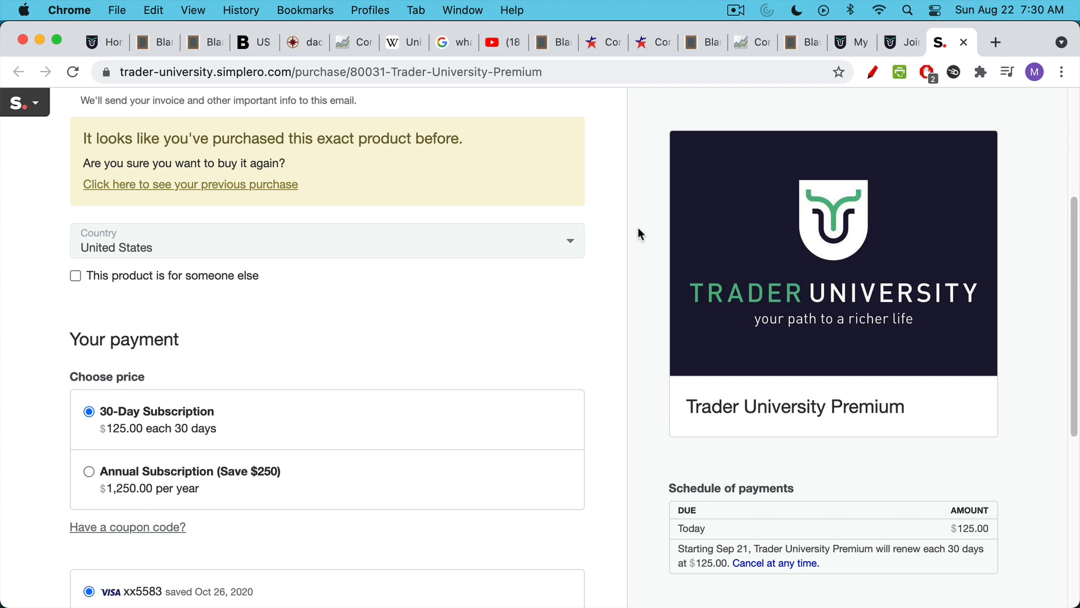
mouse_move(547, 279)
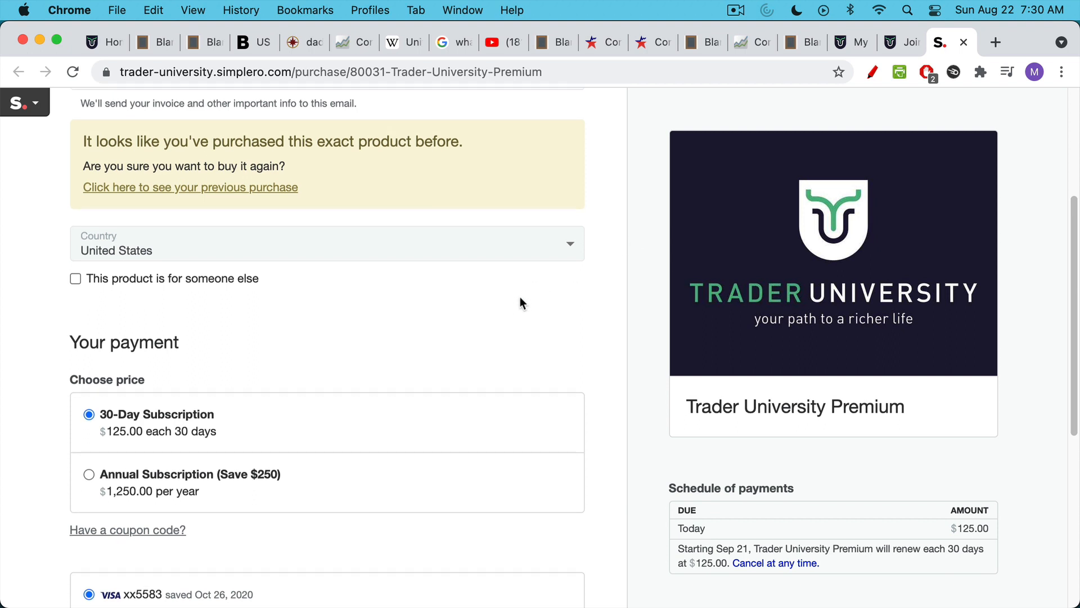
scroll("up", 3)
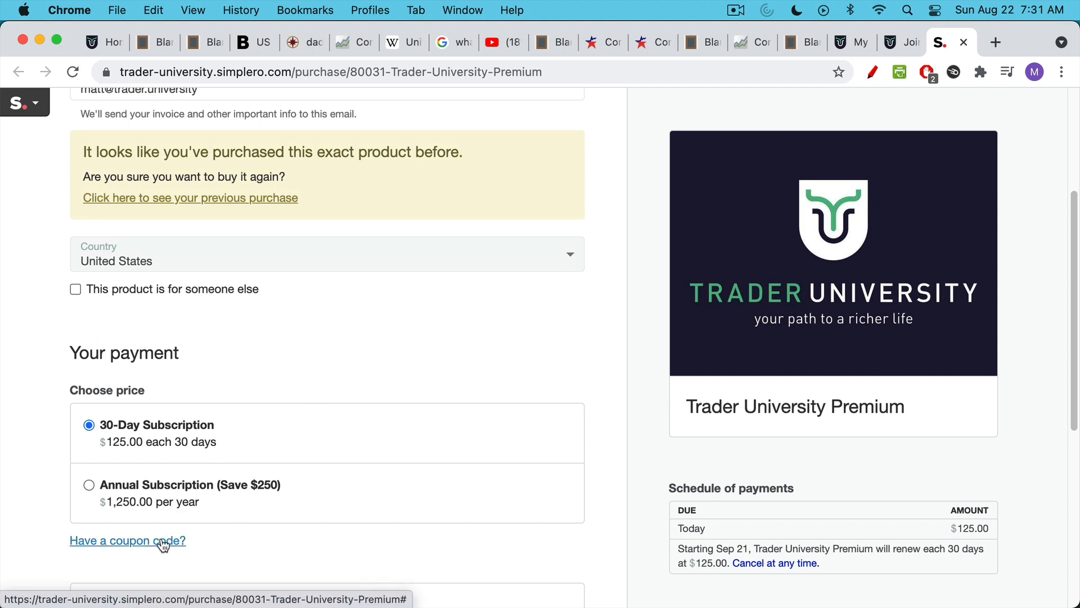
left_click(127, 540)
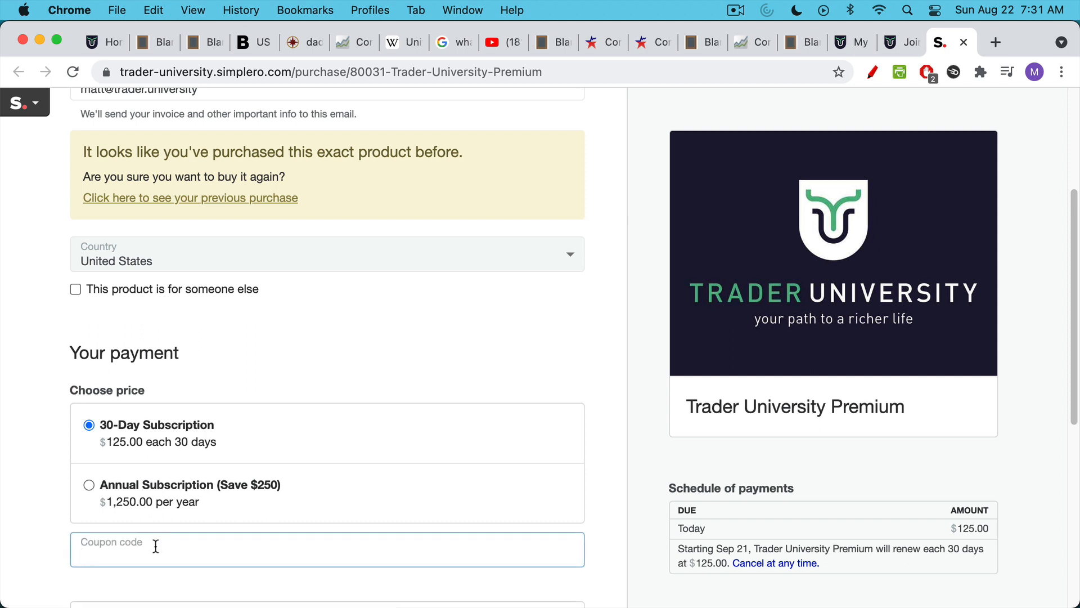
type("YT")
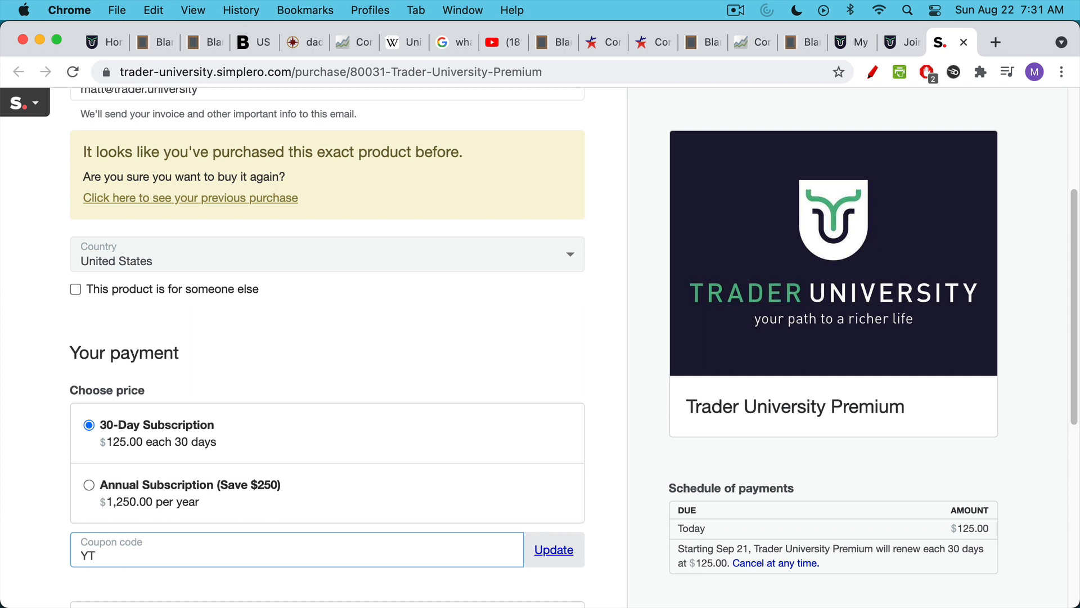
type("99")
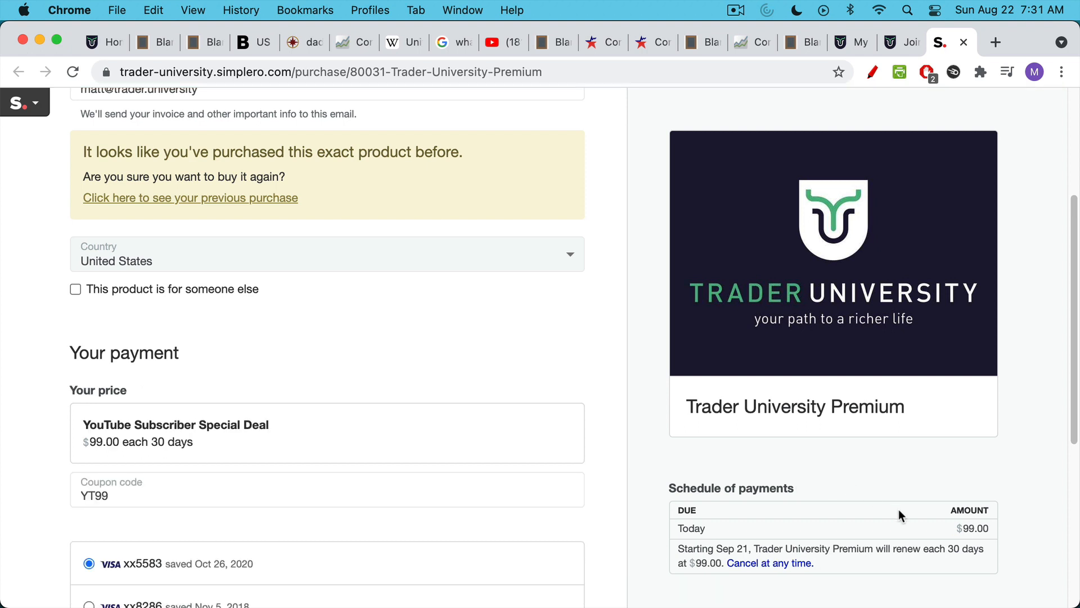
scroll("down", 3)
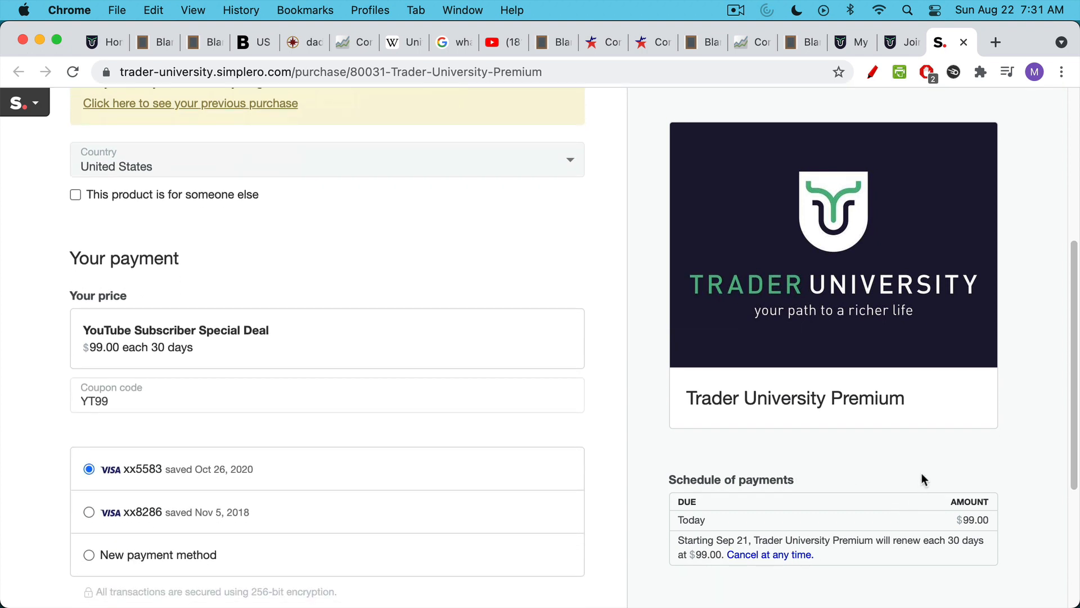